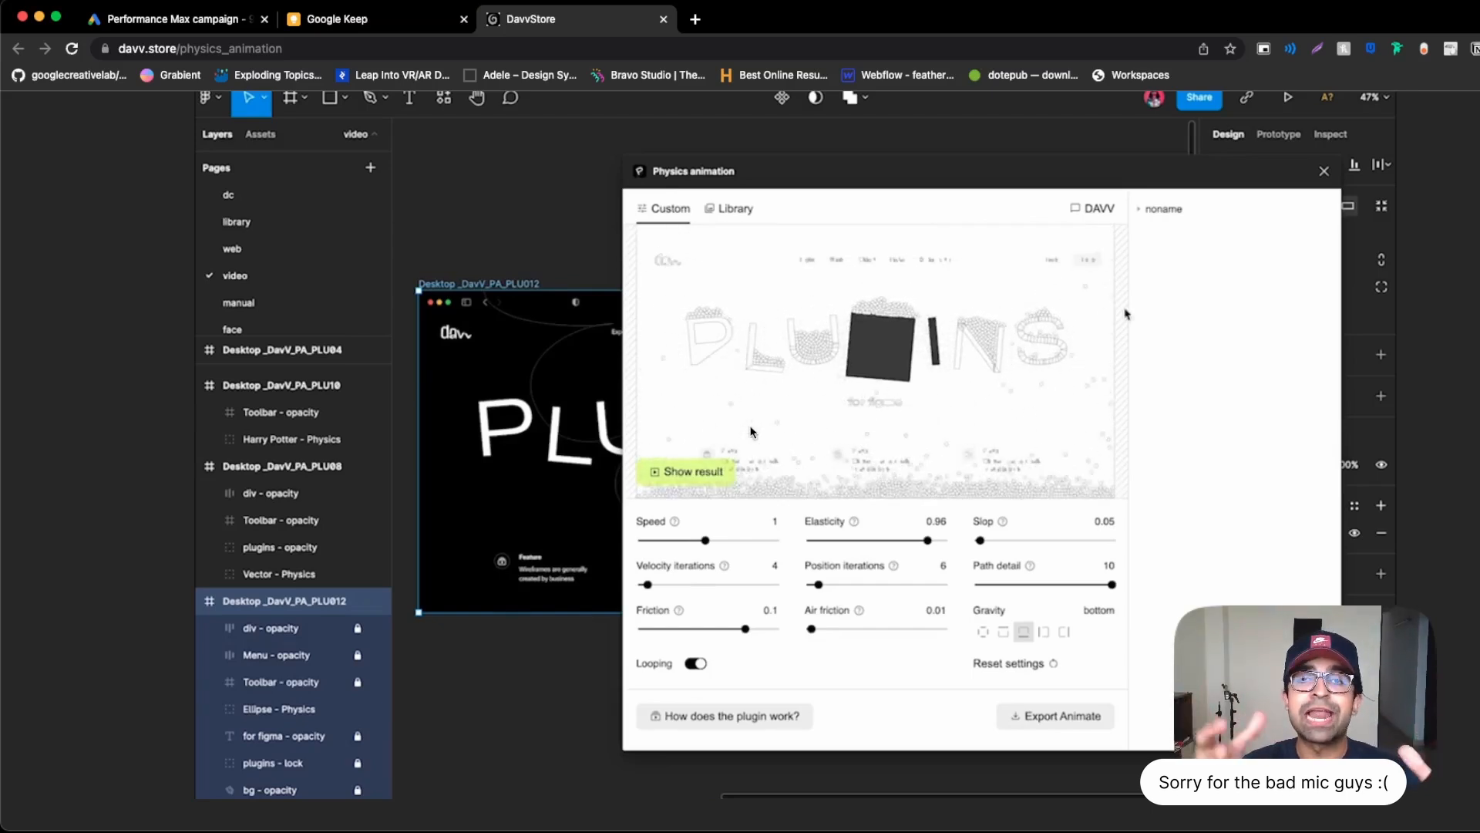
Browse the Figma Community creator profile and scroll through its listed resources.
click(1164, 209)
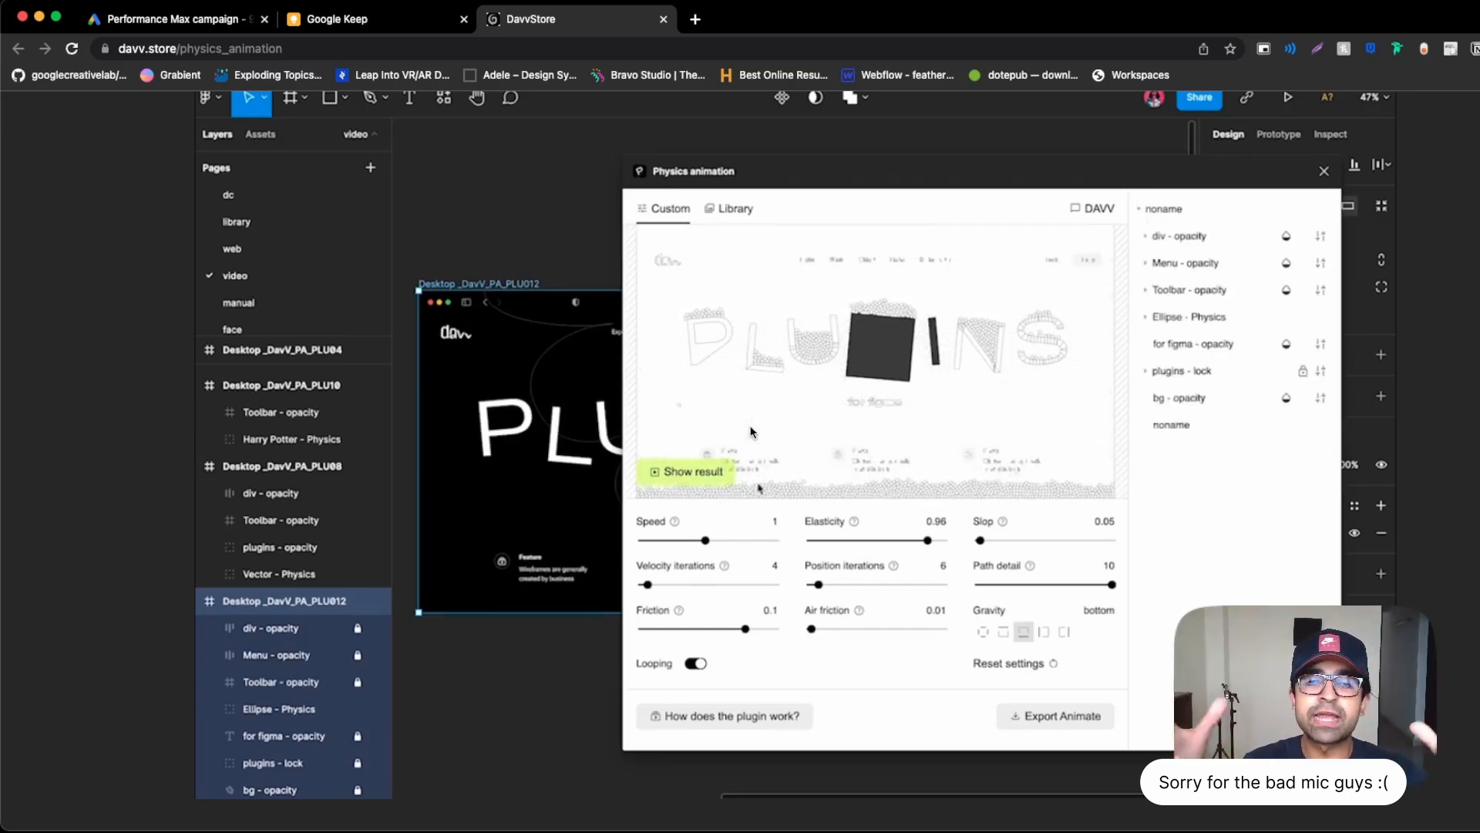
click(687, 471)
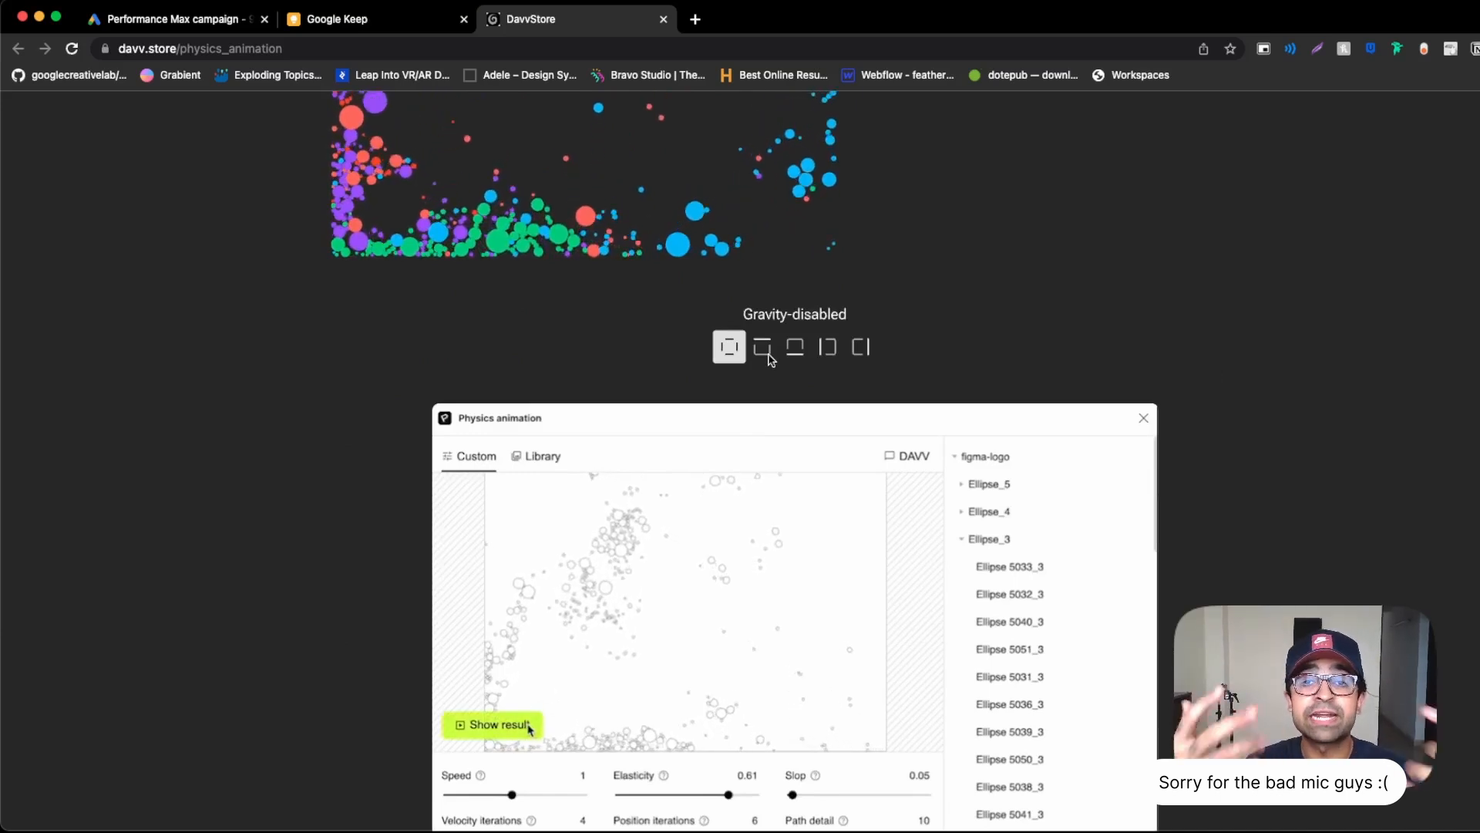
click(493, 724)
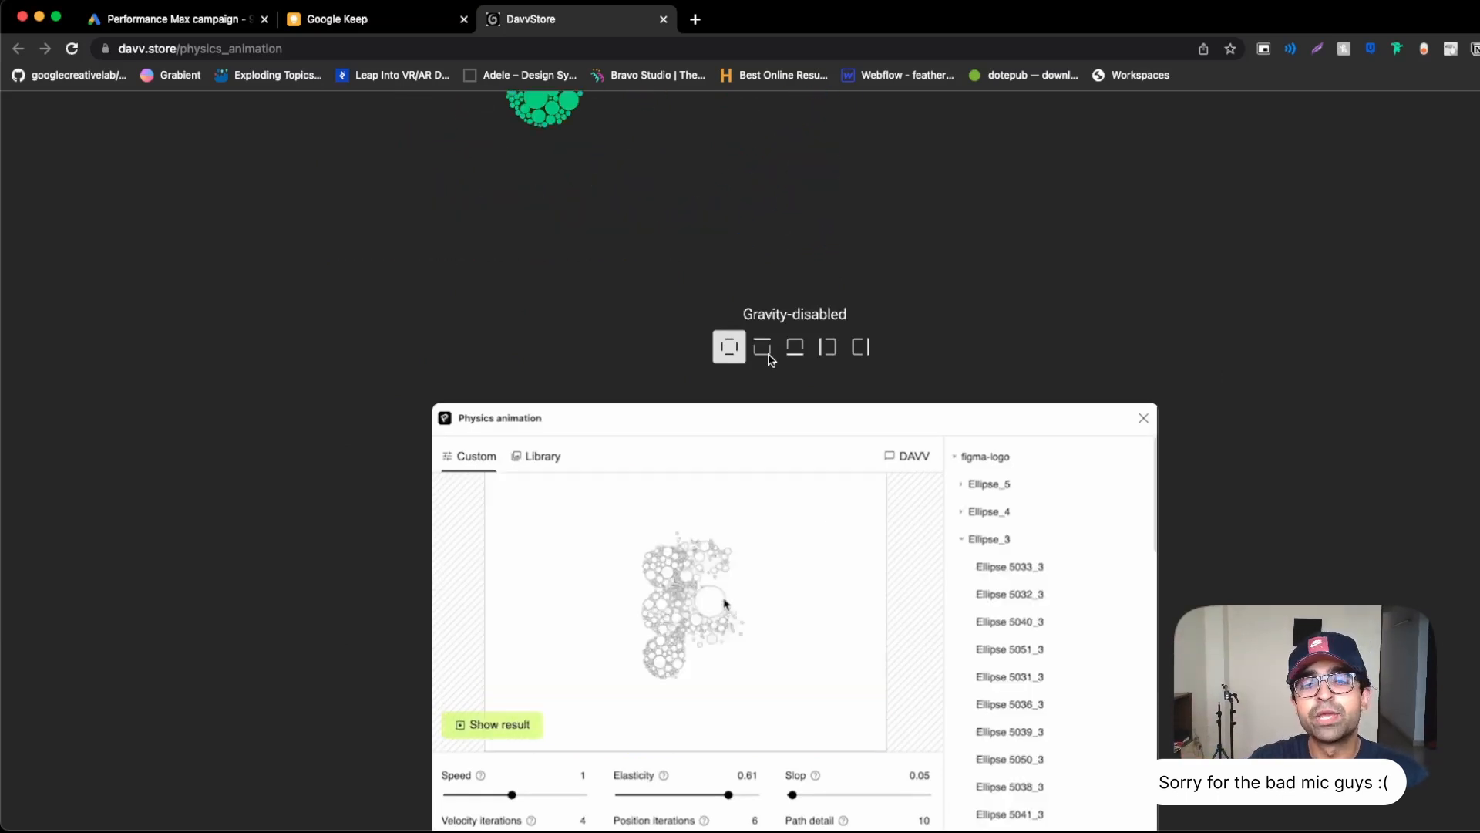
click(492, 724)
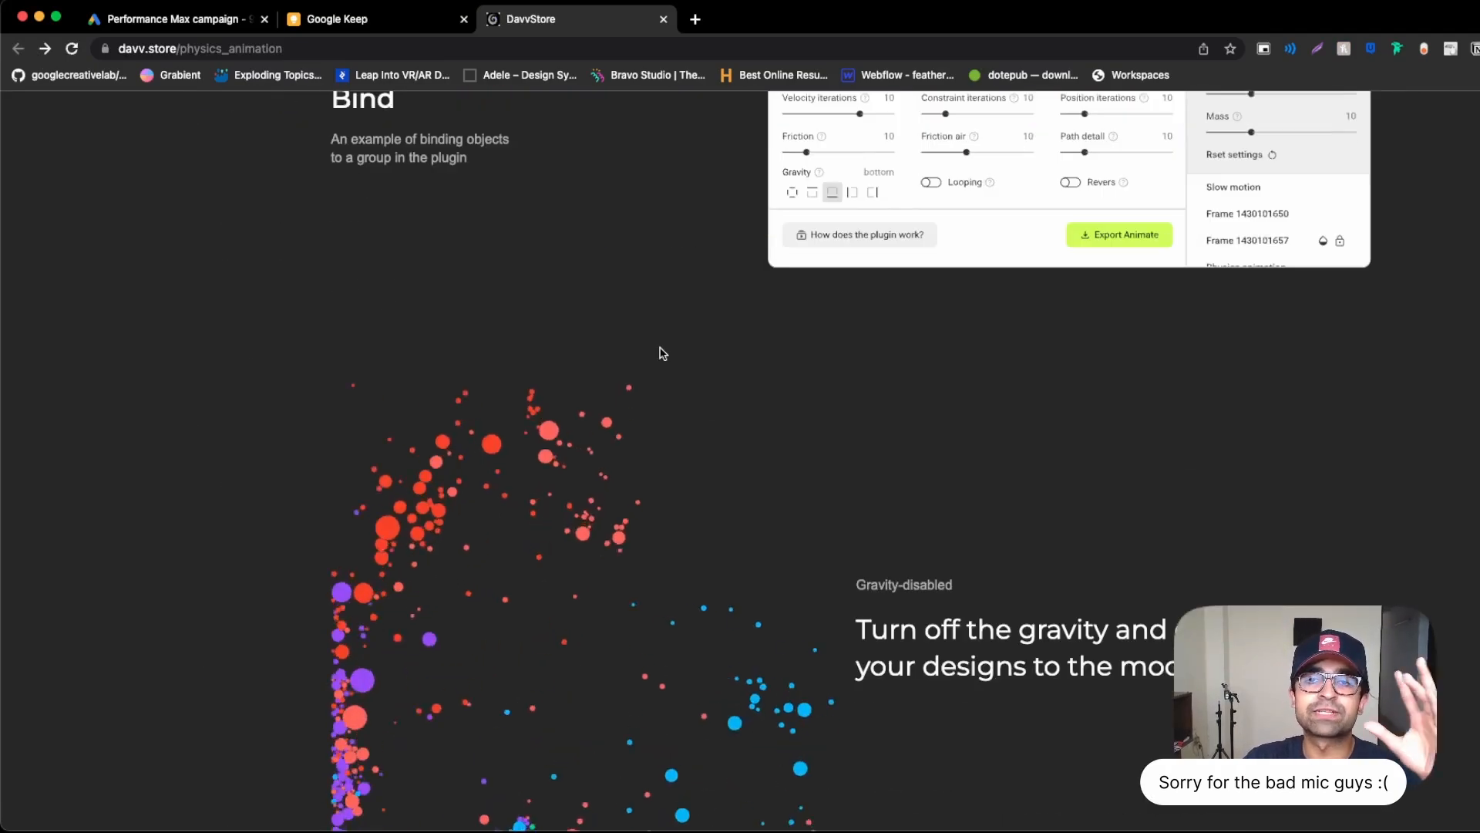
scroll(up, 3)
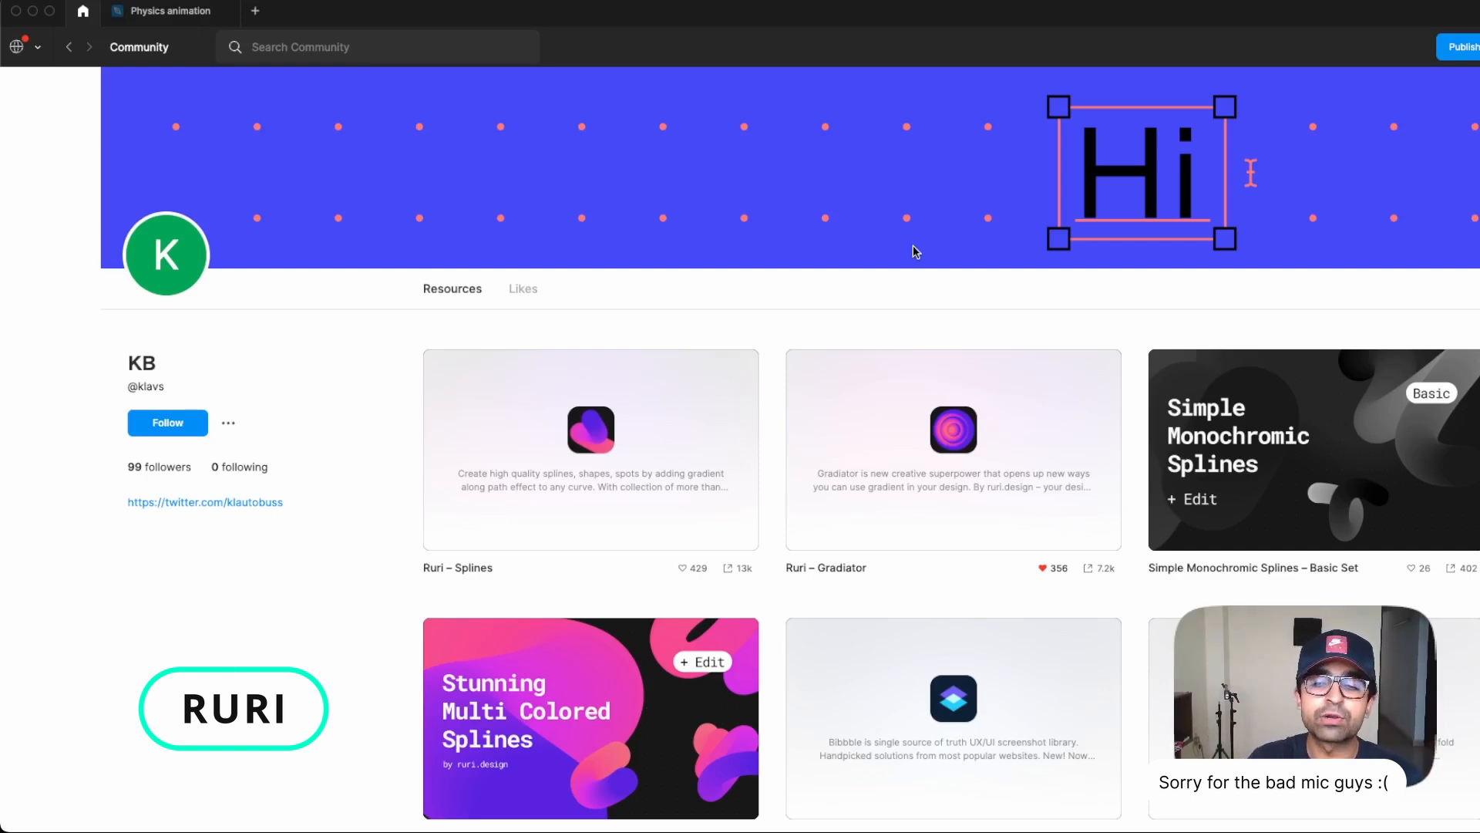
scroll(down, 3)
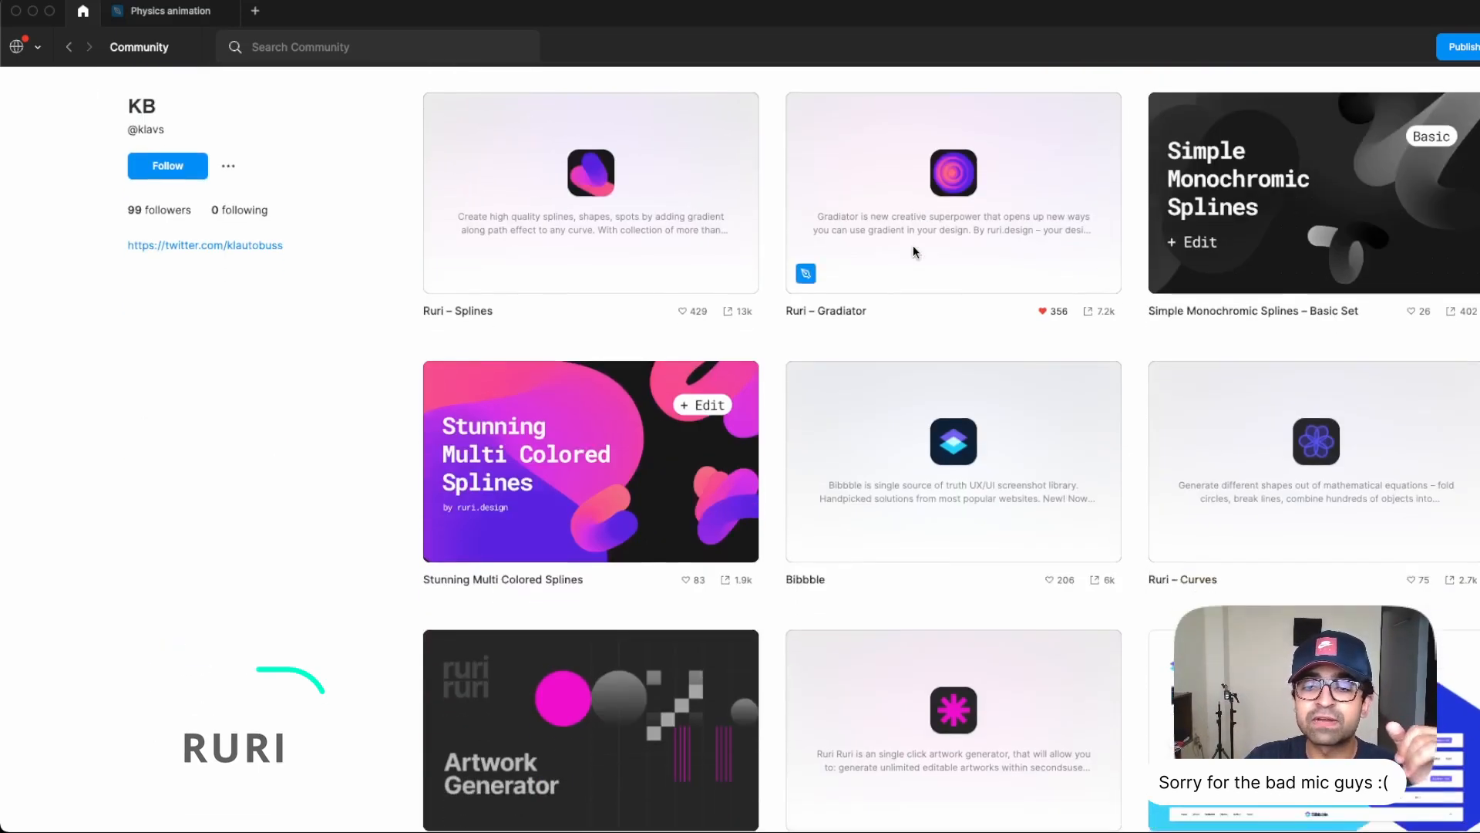
scroll(down, 3)
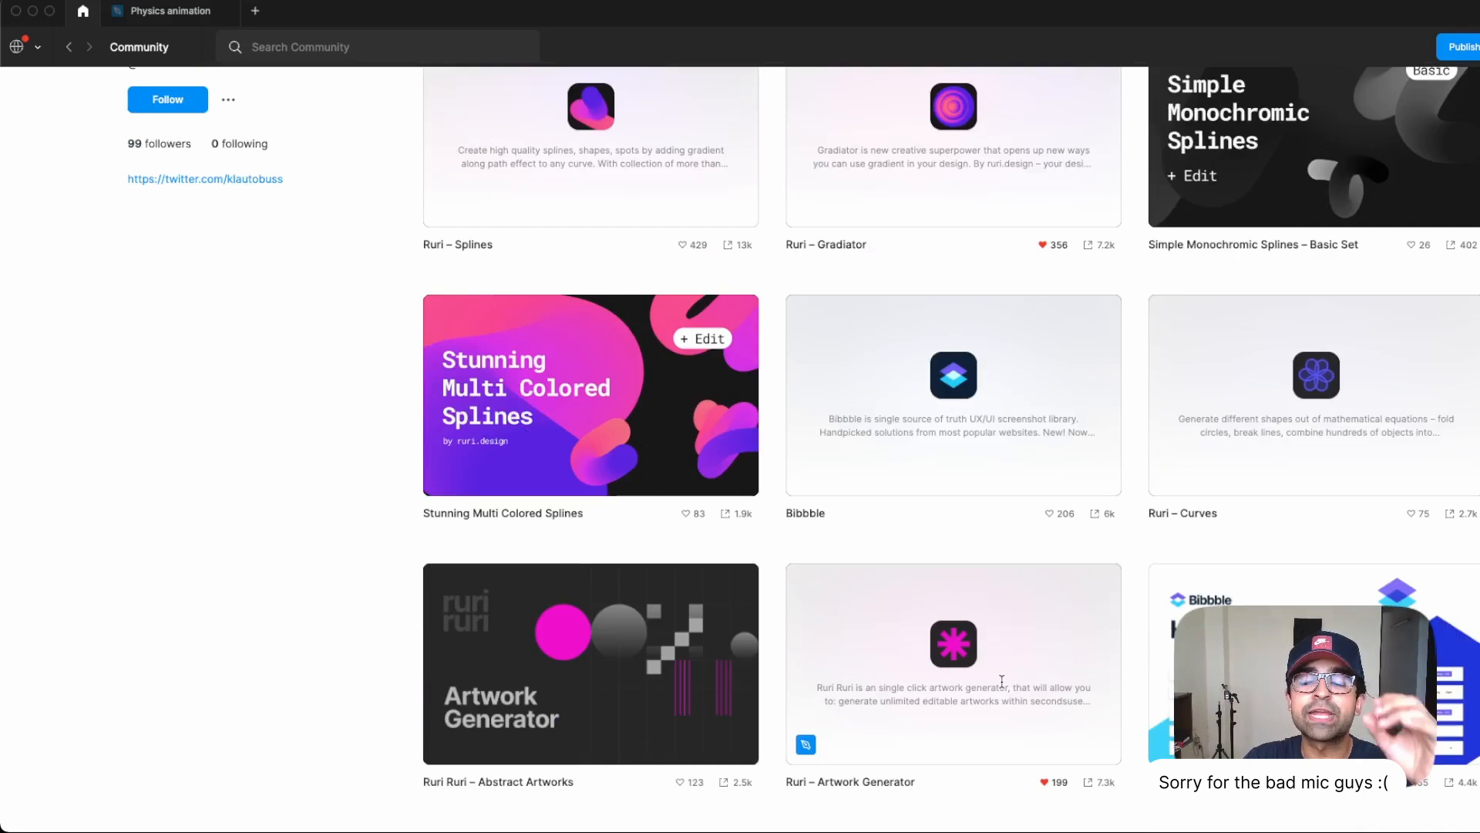
scroll(up, 3)
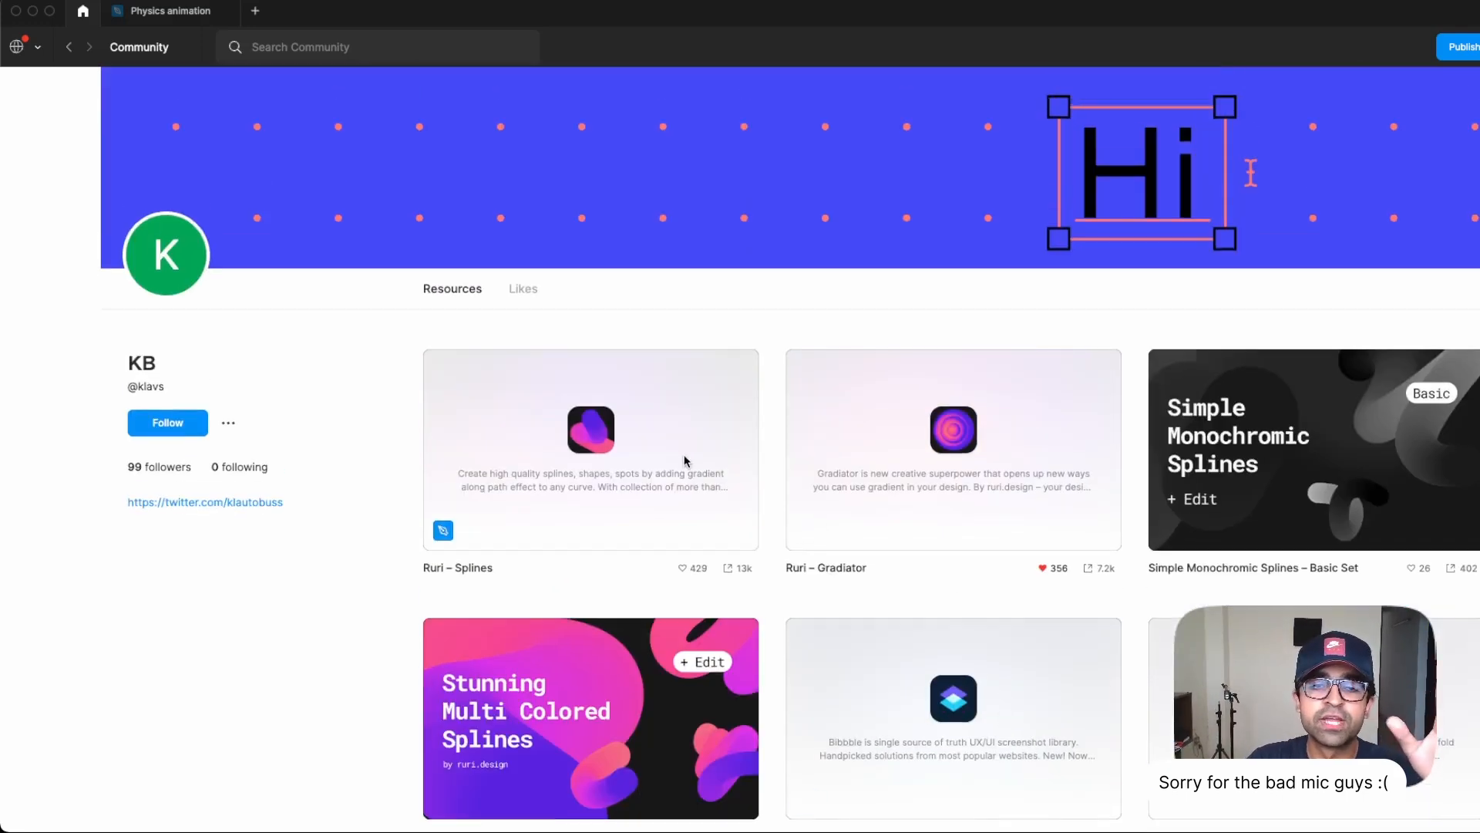
Visit the Ruri – Splines page, then launch Ruri – Gradiator in a draft file.
click(589, 450)
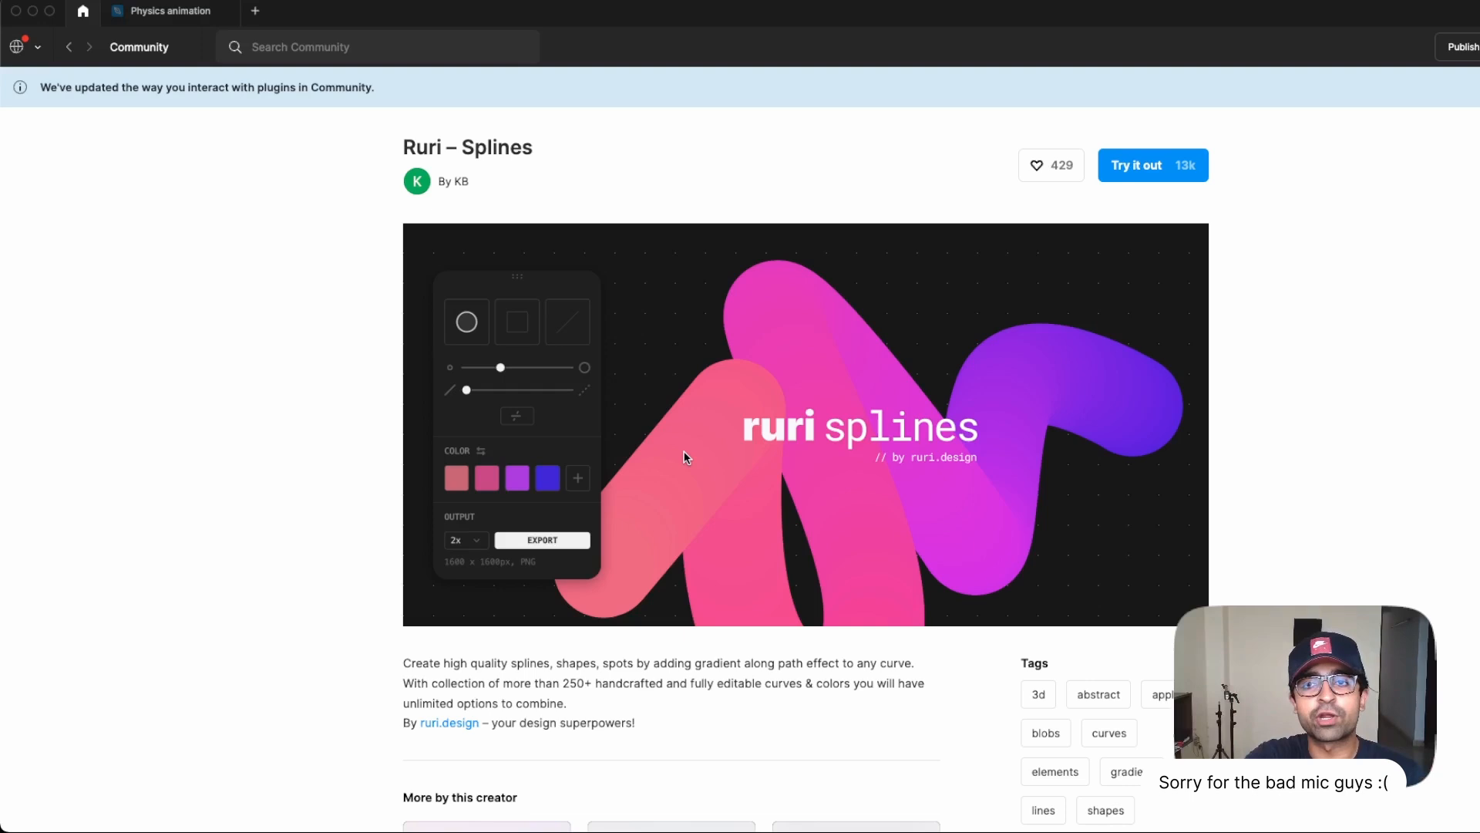
click(453, 182)
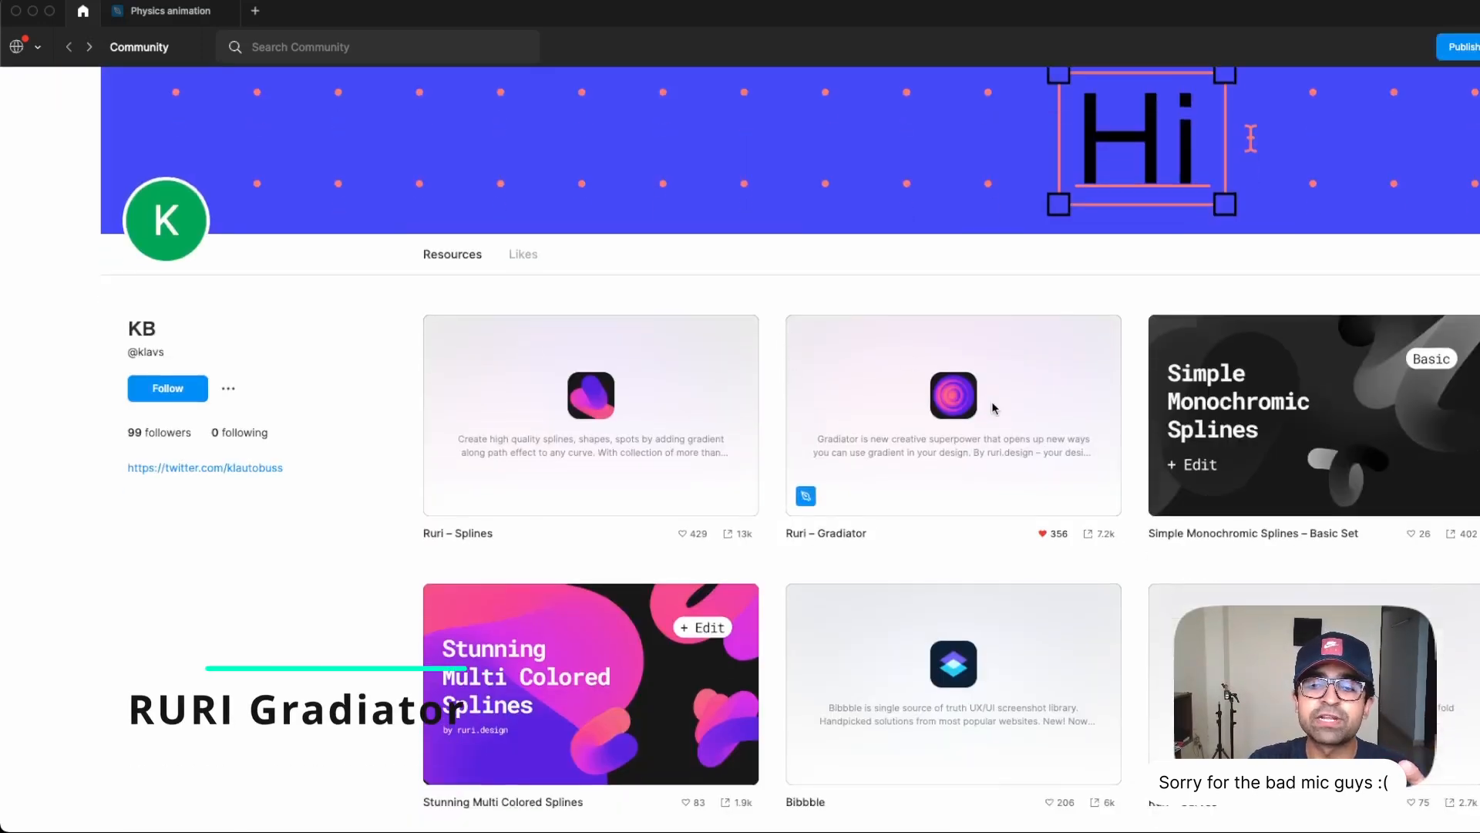
click(951, 415)
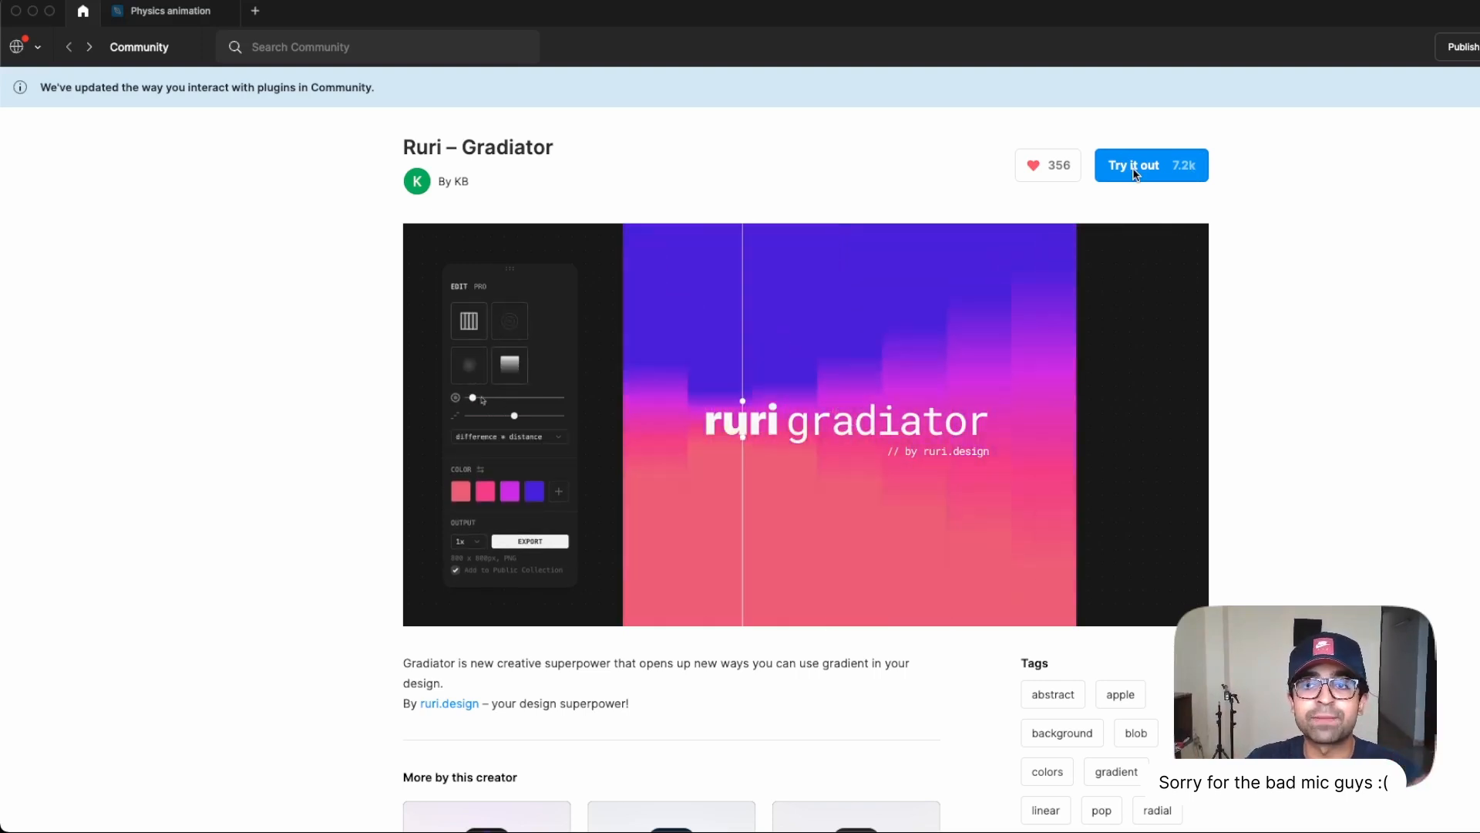
click(1150, 165)
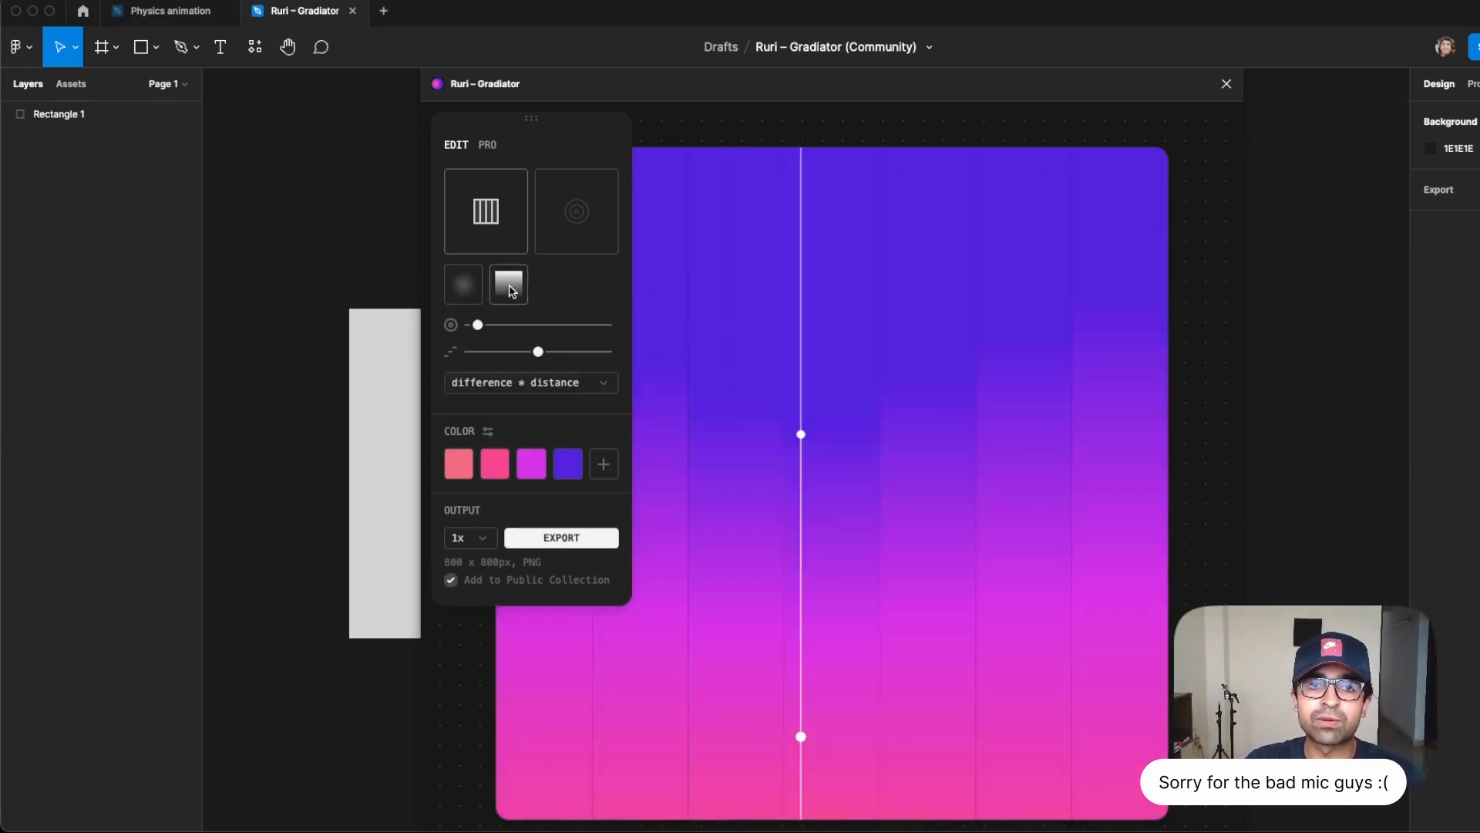
Preview the circular style, revert to striped linear and add more, evener stripes.
click(576, 211)
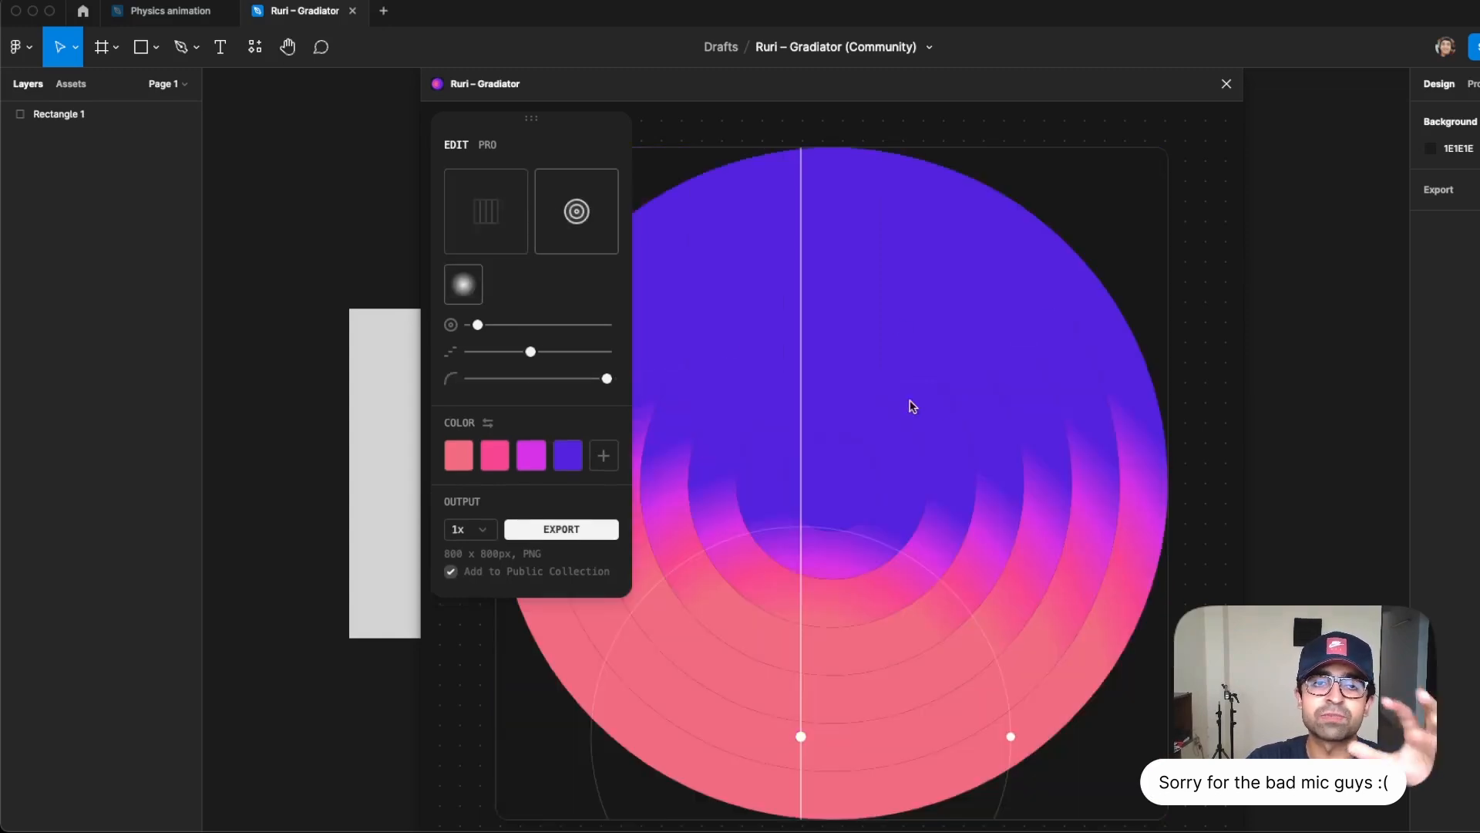
click(485, 210)
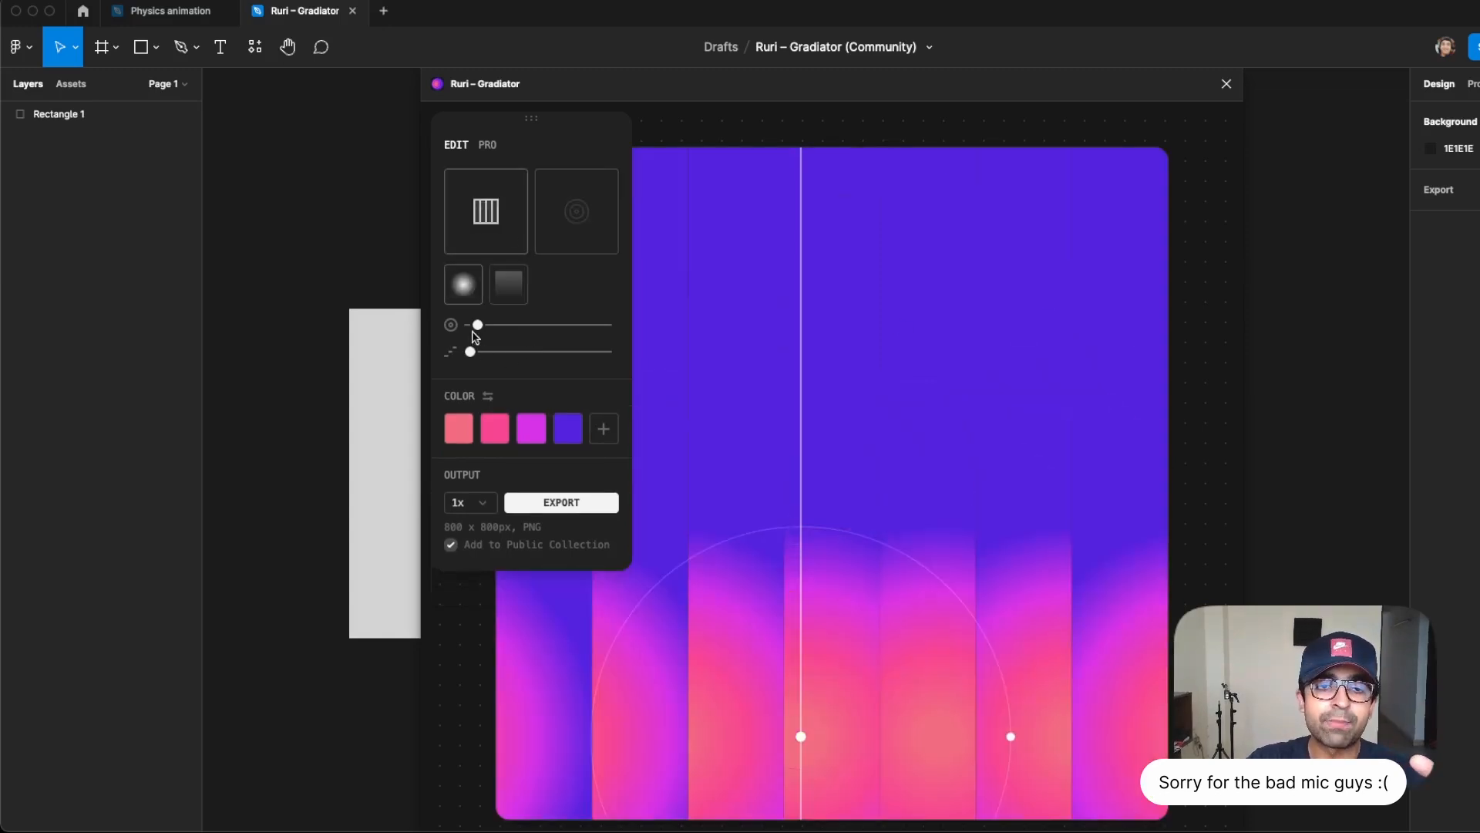
drag(476, 325, 554, 324)
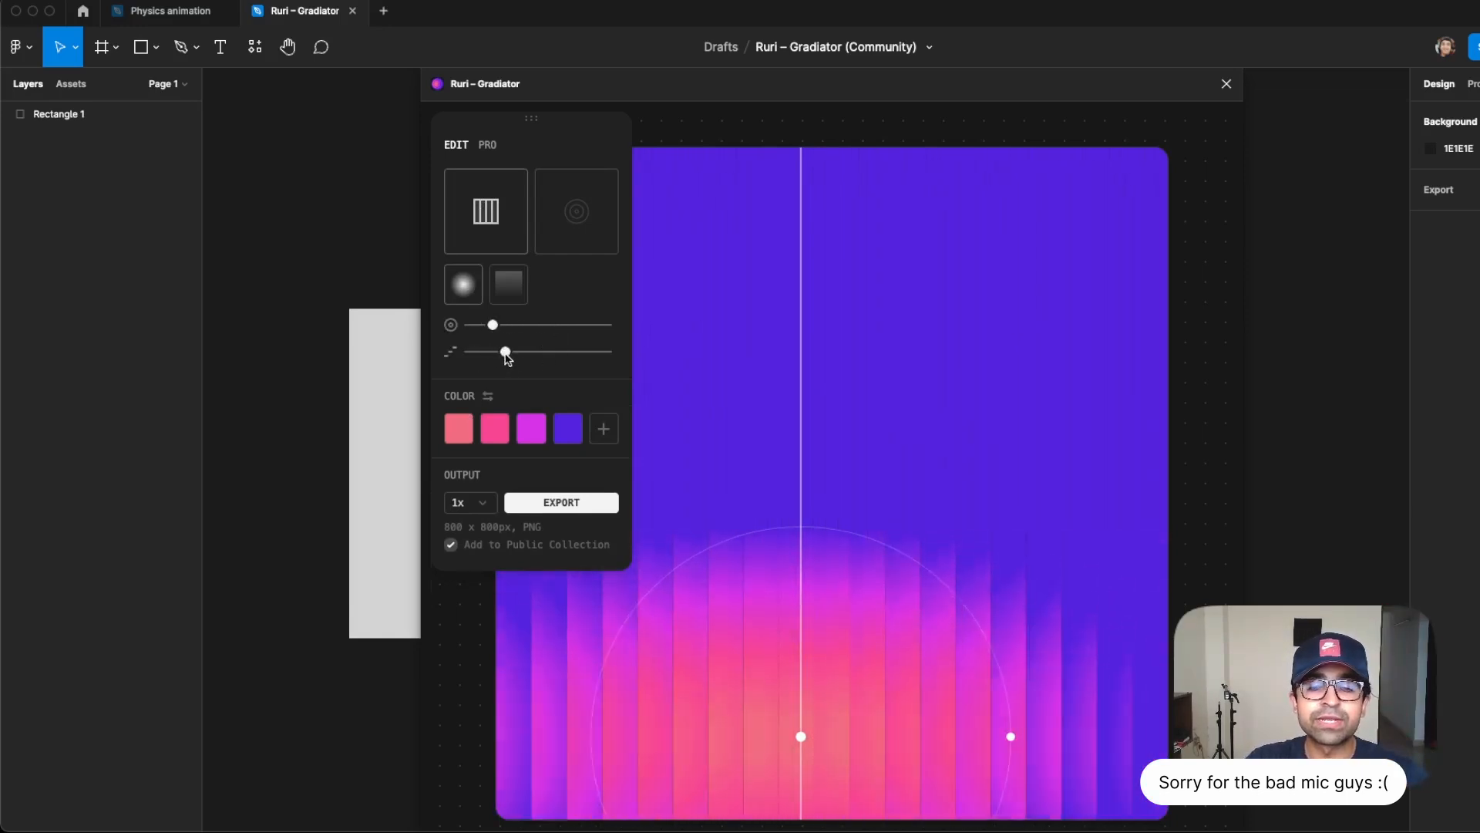
drag(503, 352, 576, 351)
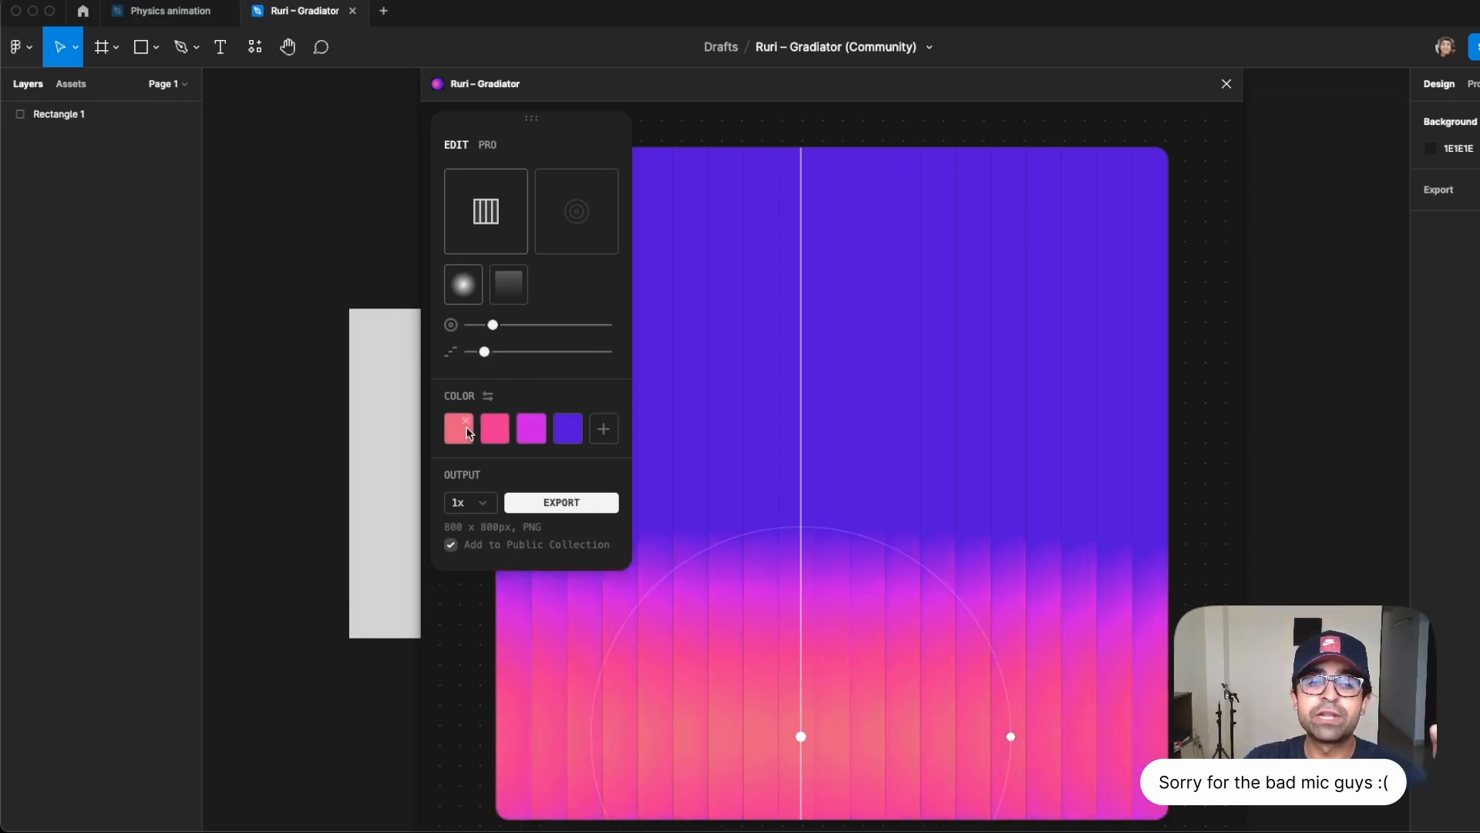
Set the first colour to bright red, export the gradient to canvas, and view pro features.
click(458, 427)
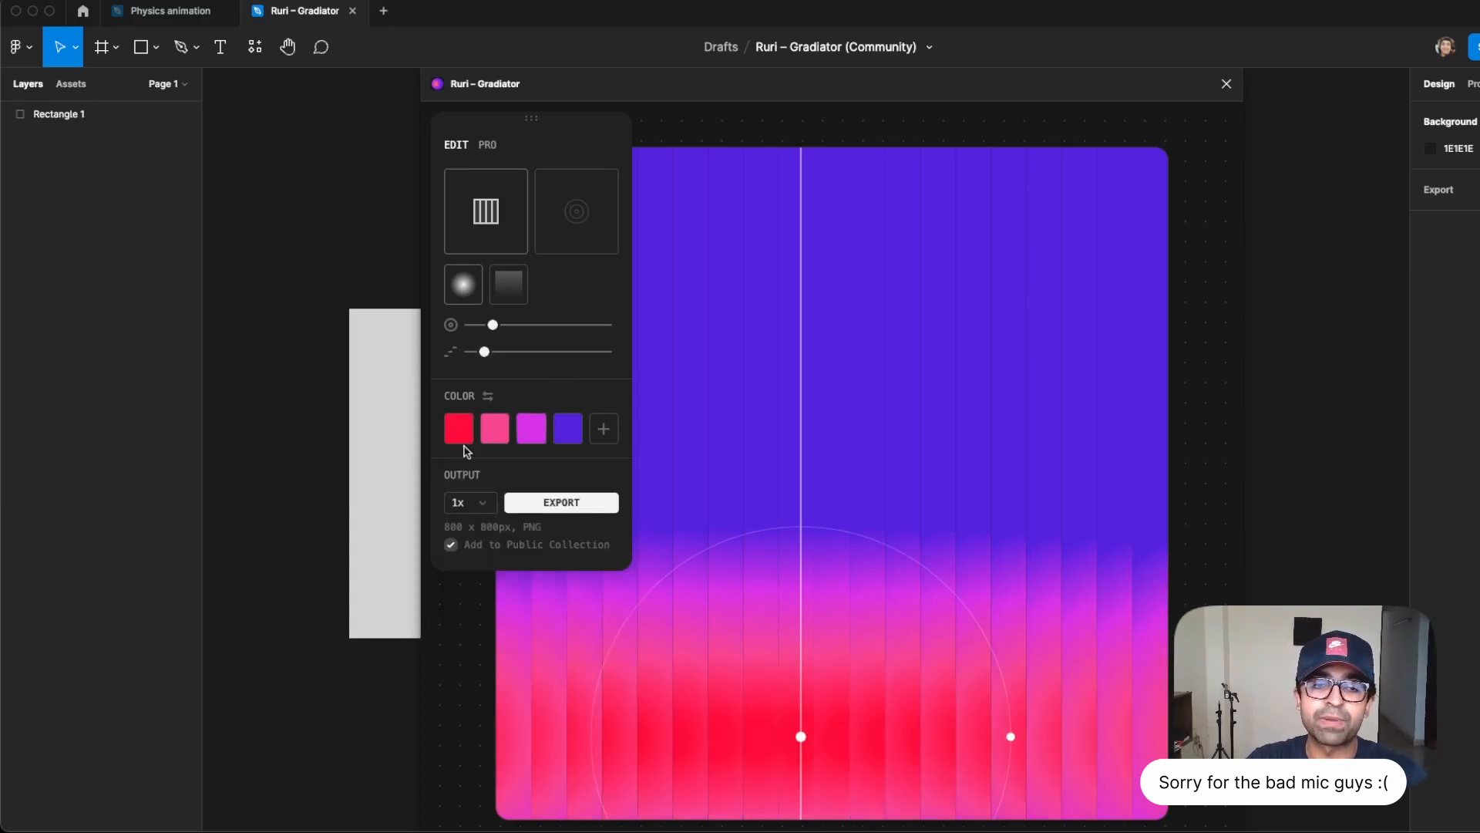
click(458, 428)
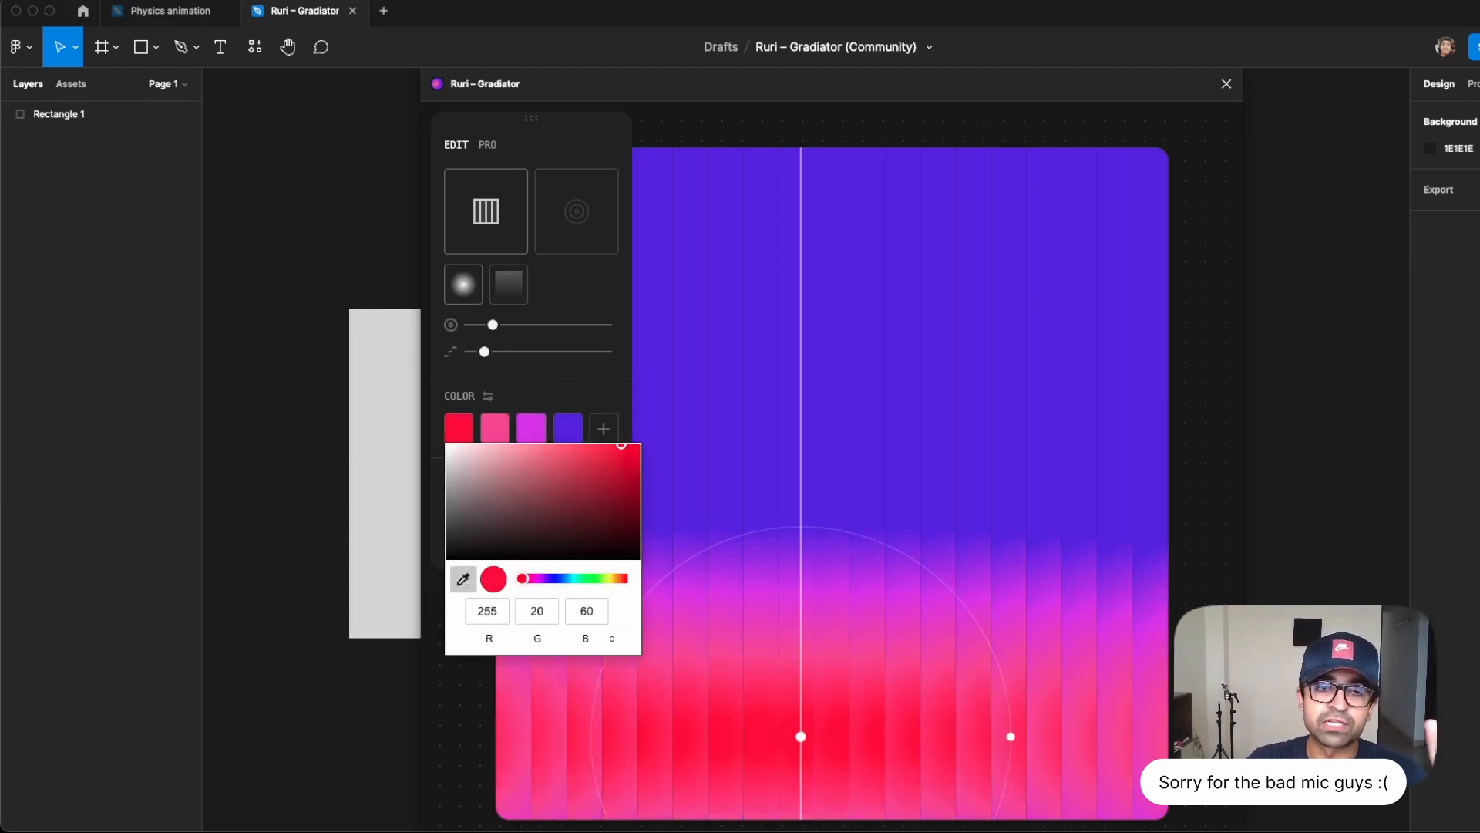
click(463, 502)
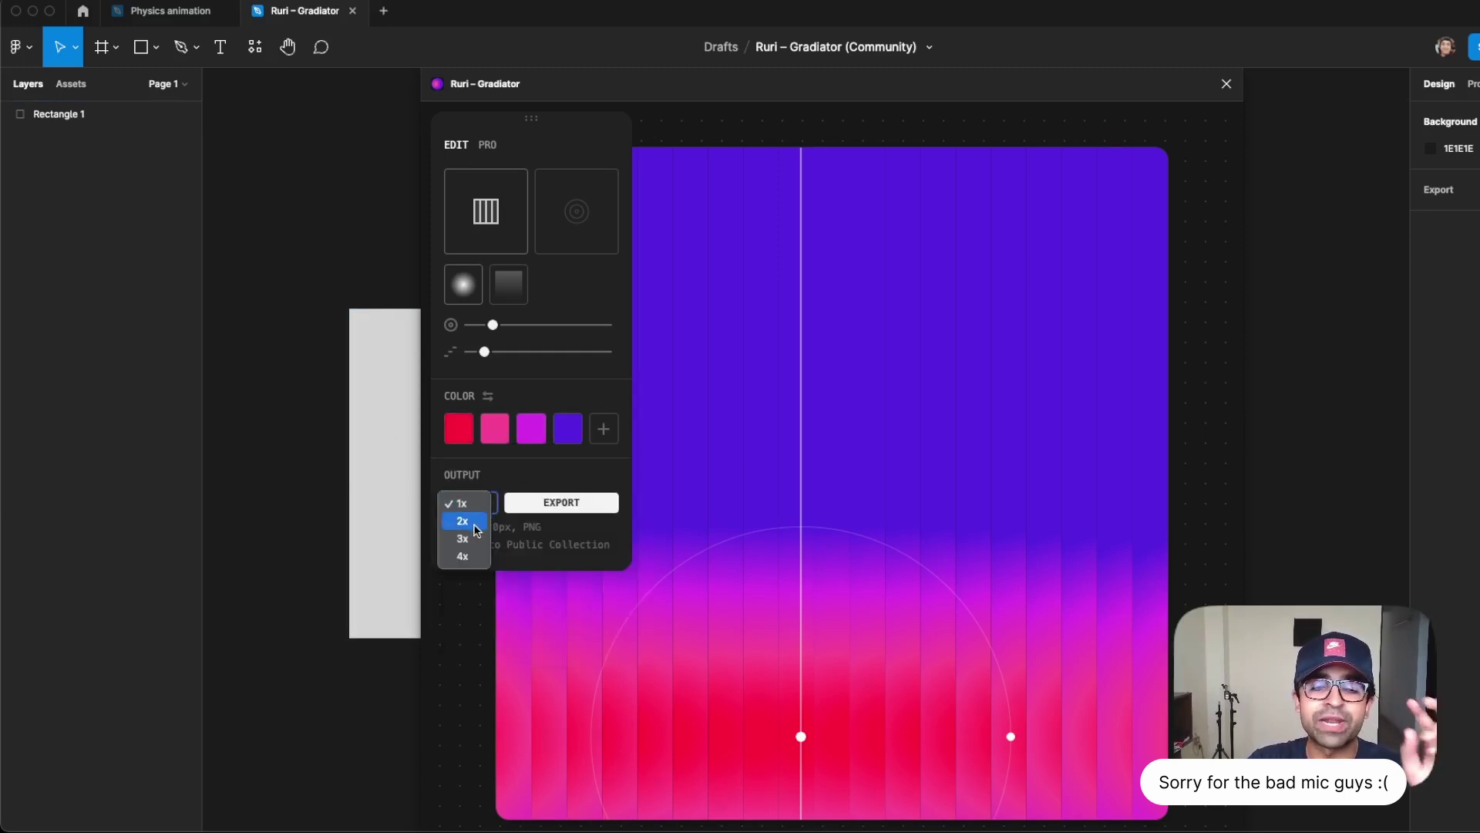
click(461, 503)
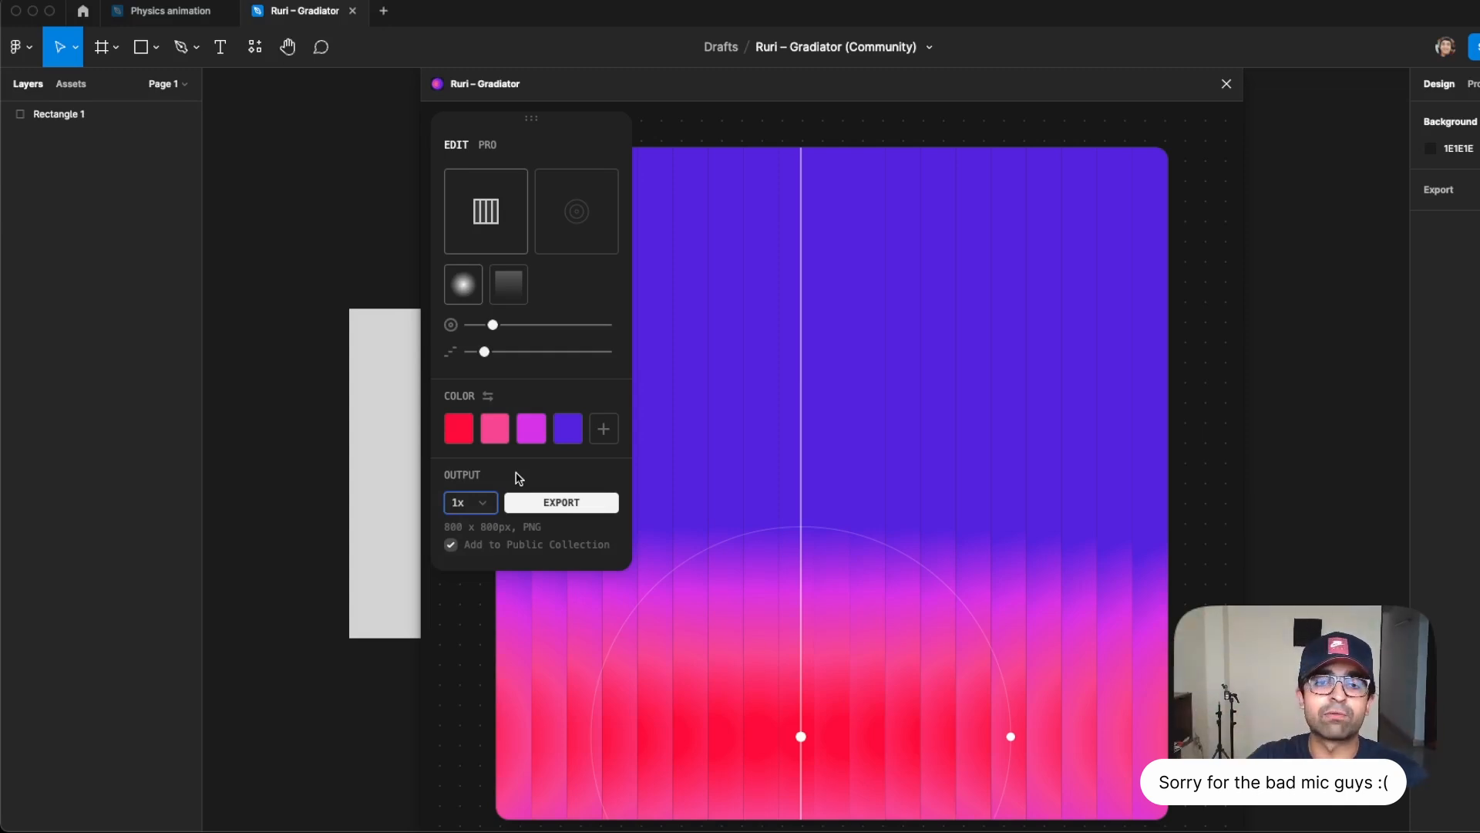
click(560, 501)
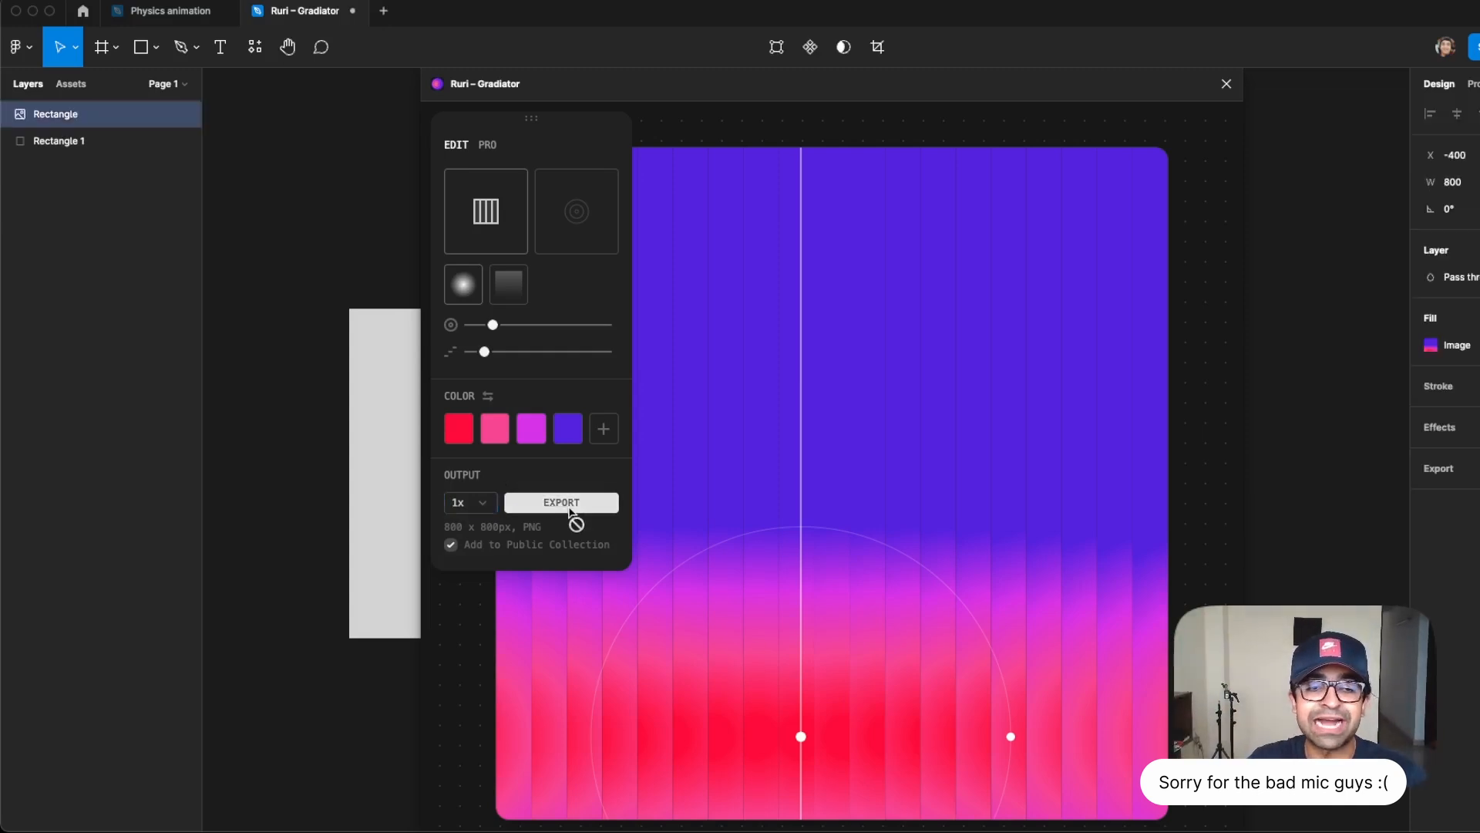
mouse_move(586, 357)
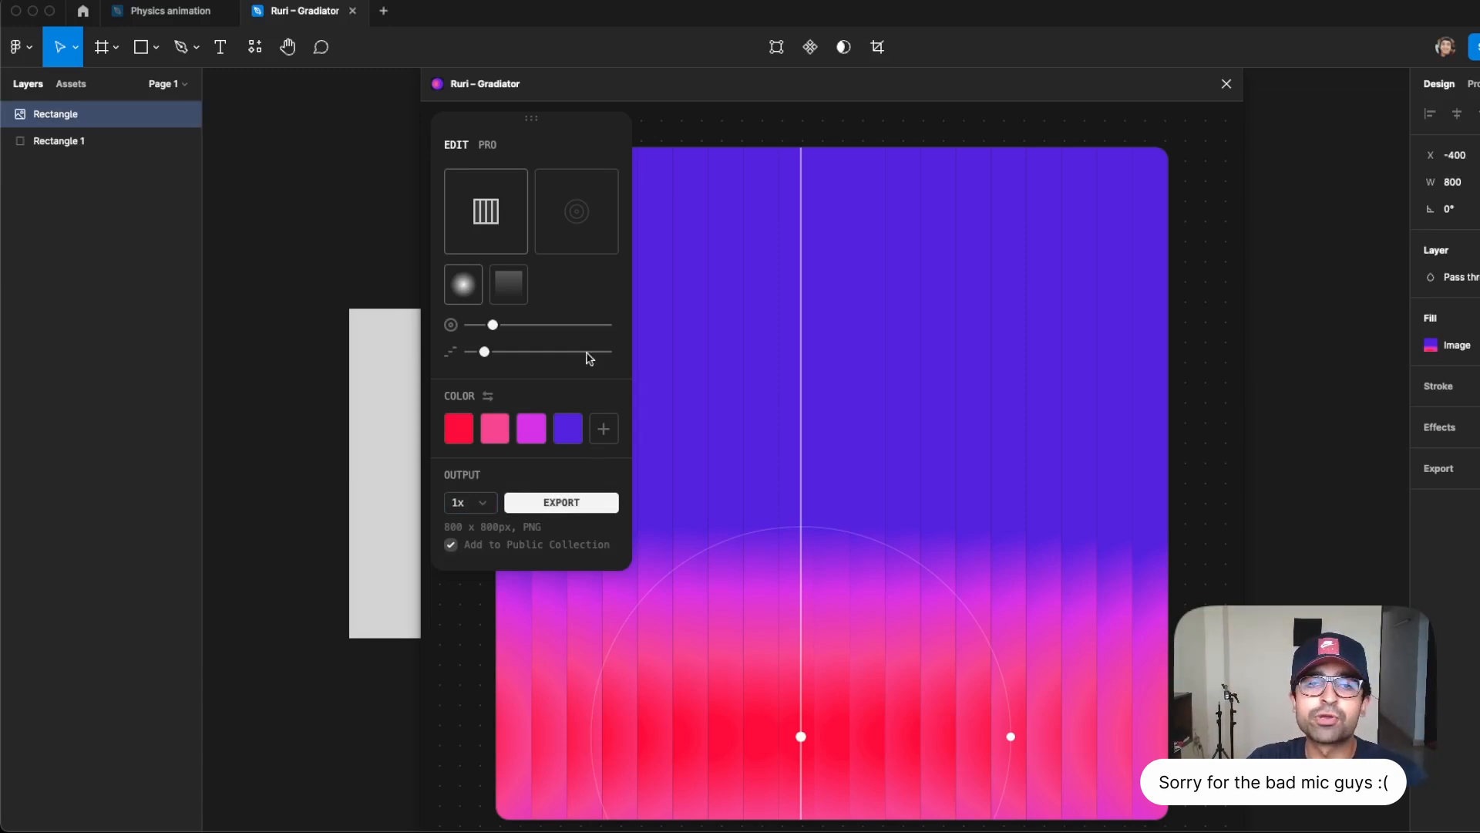
mouse_move(491, 151)
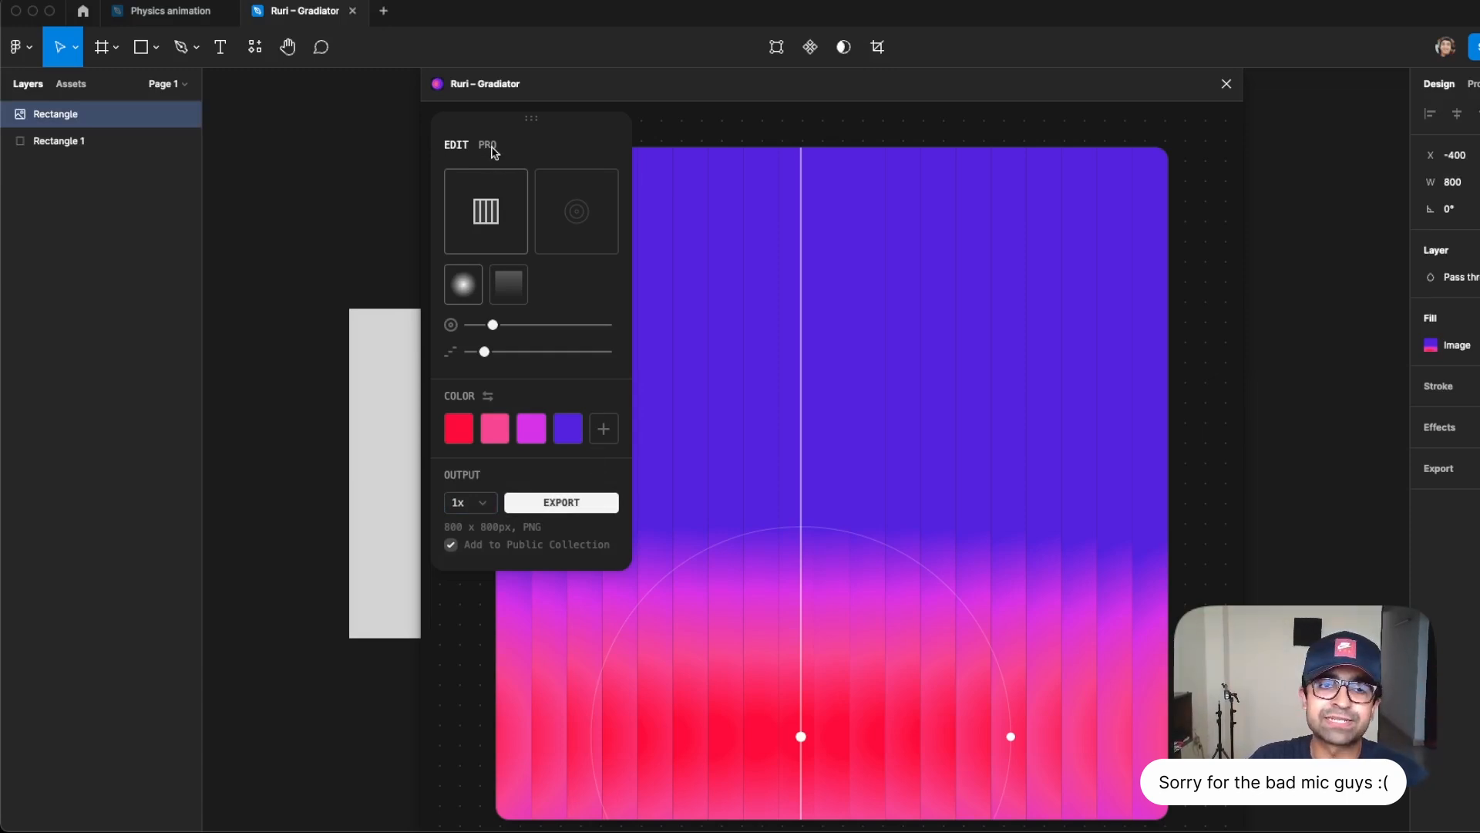
click(602, 211)
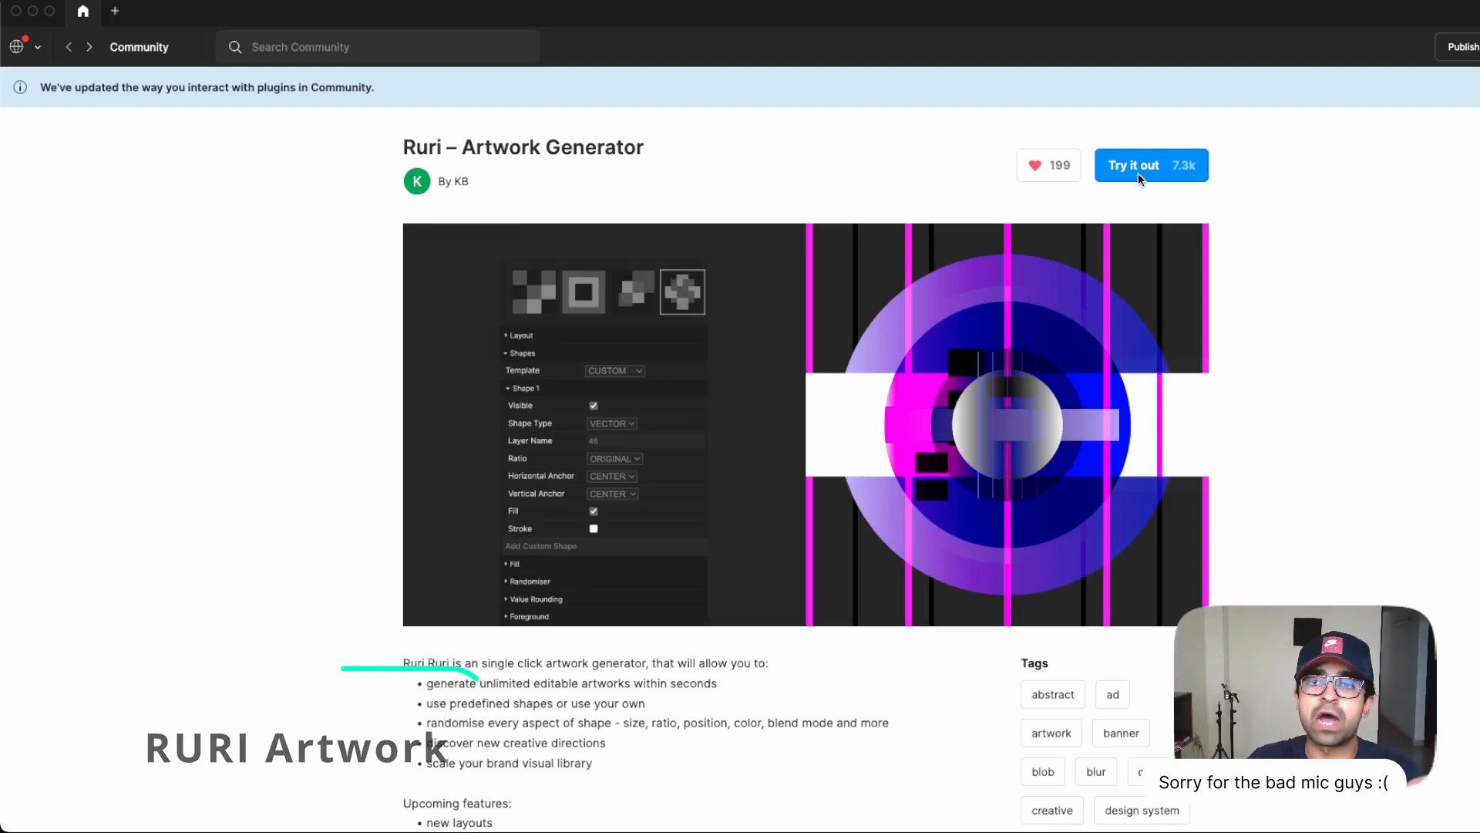
Run Artwork Generator with the RAINBOW template to generate a row of artwork frames.
click(1151, 165)
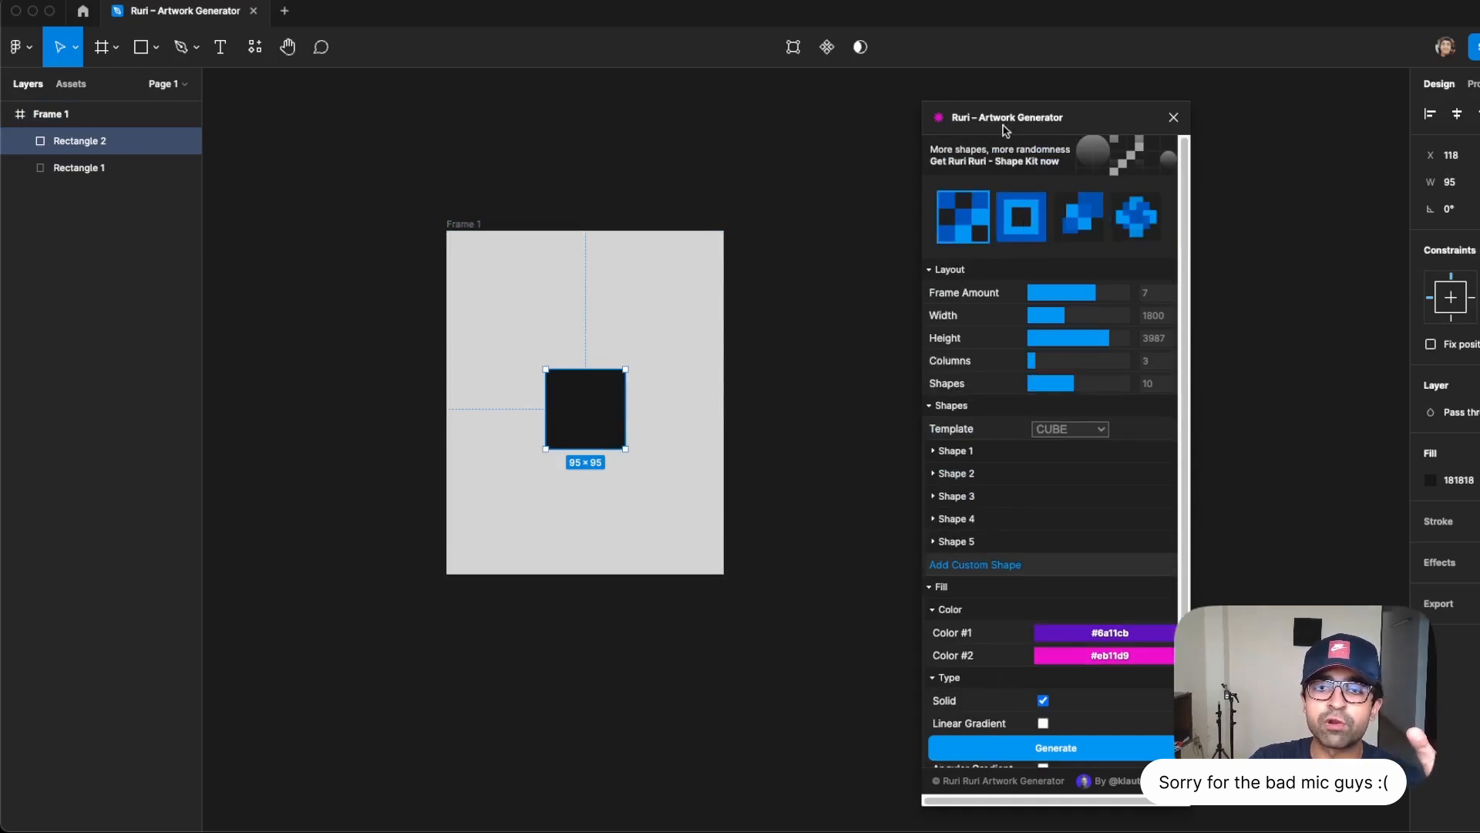
click(1102, 632)
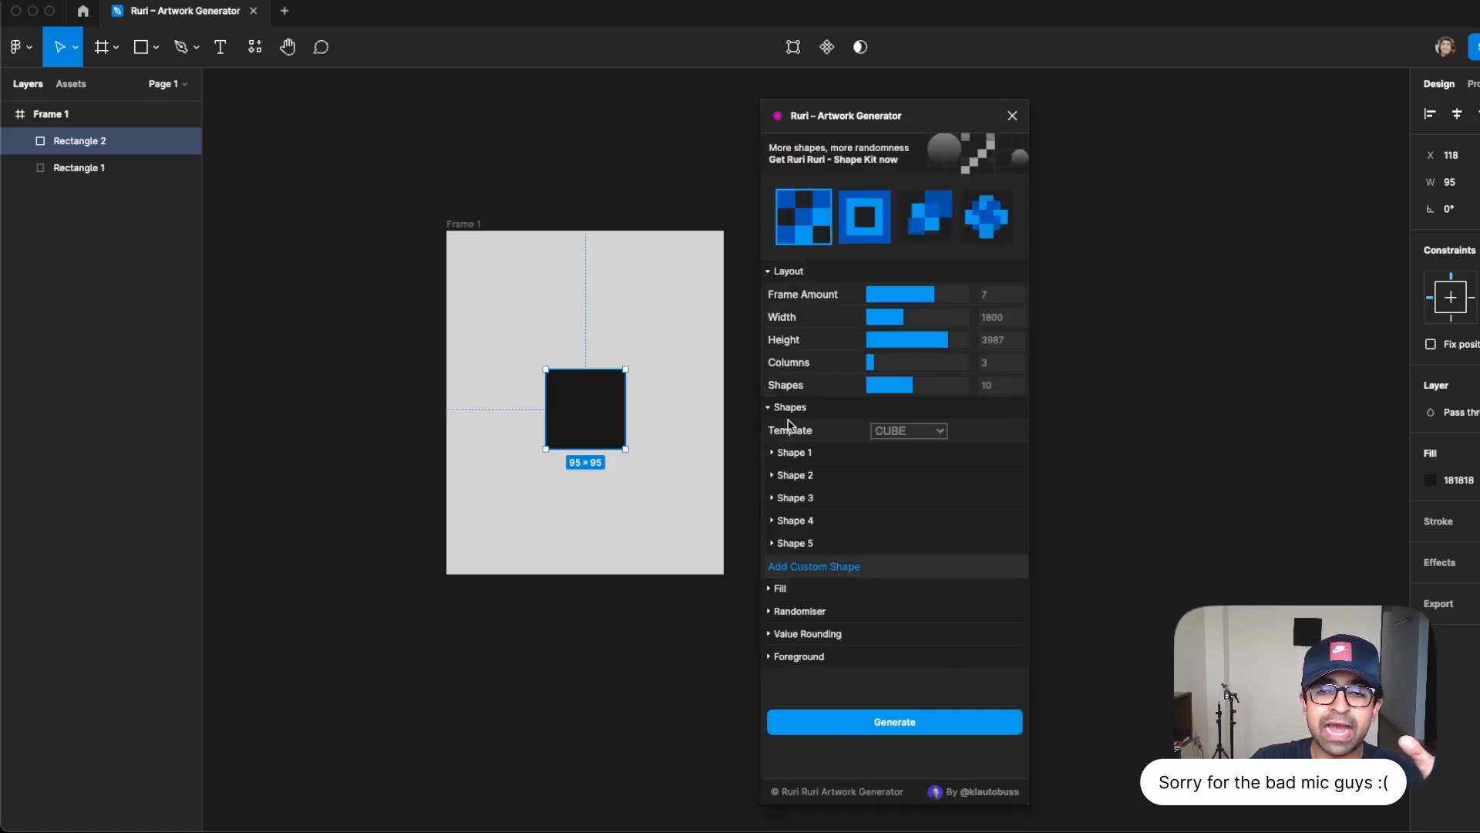
click(907, 429)
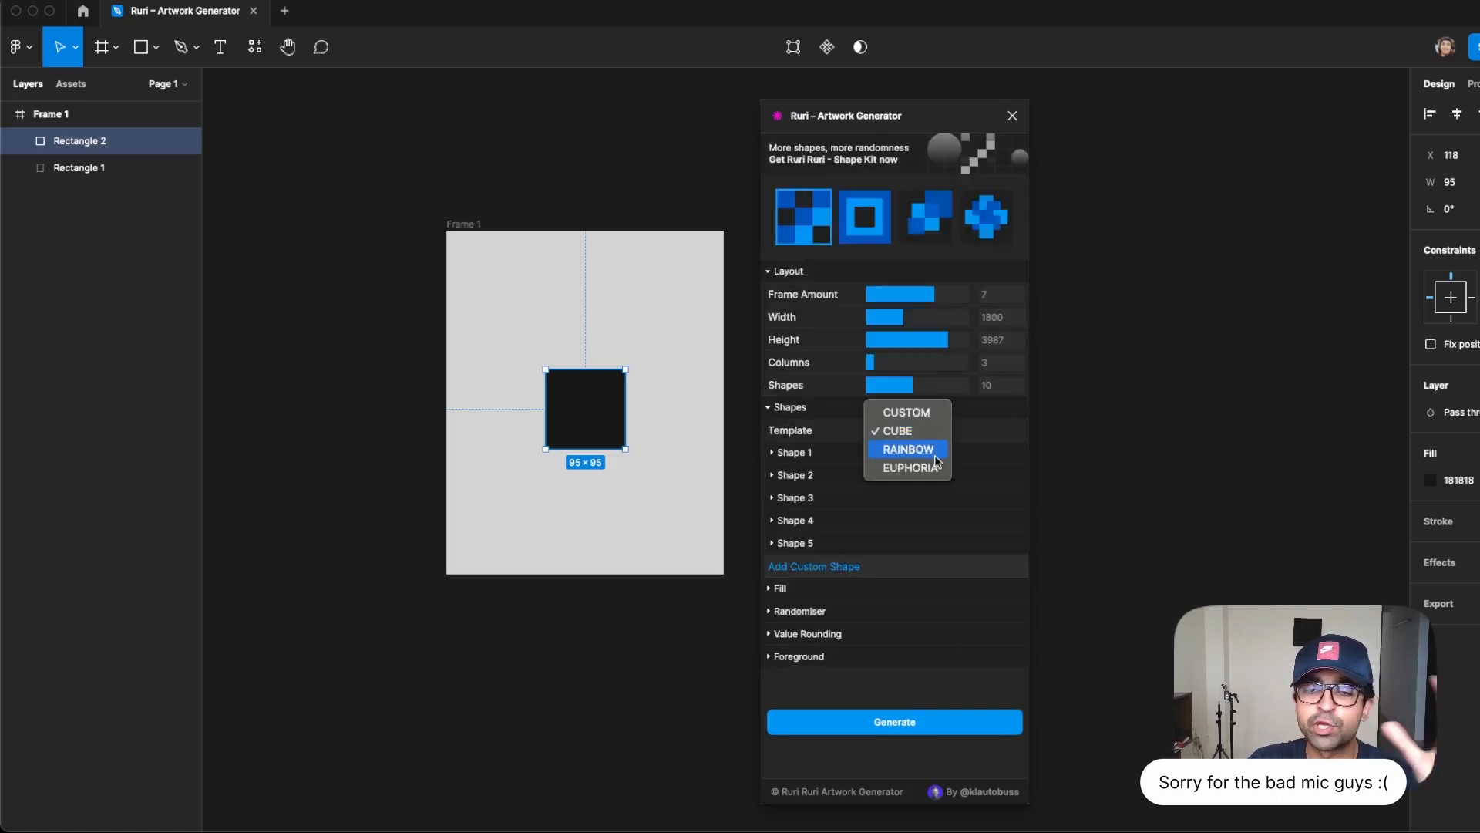
click(907, 449)
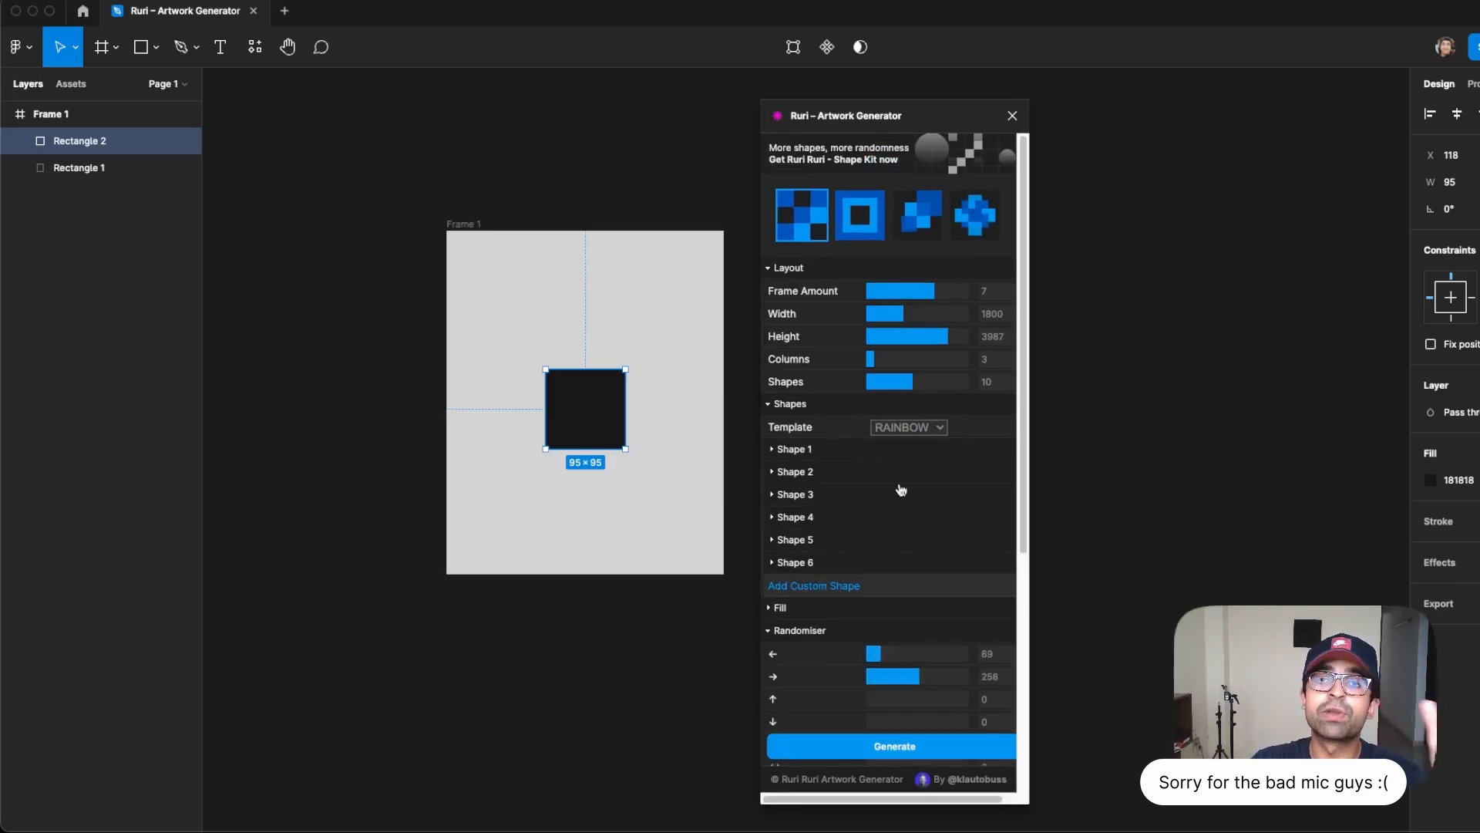
click(892, 745)
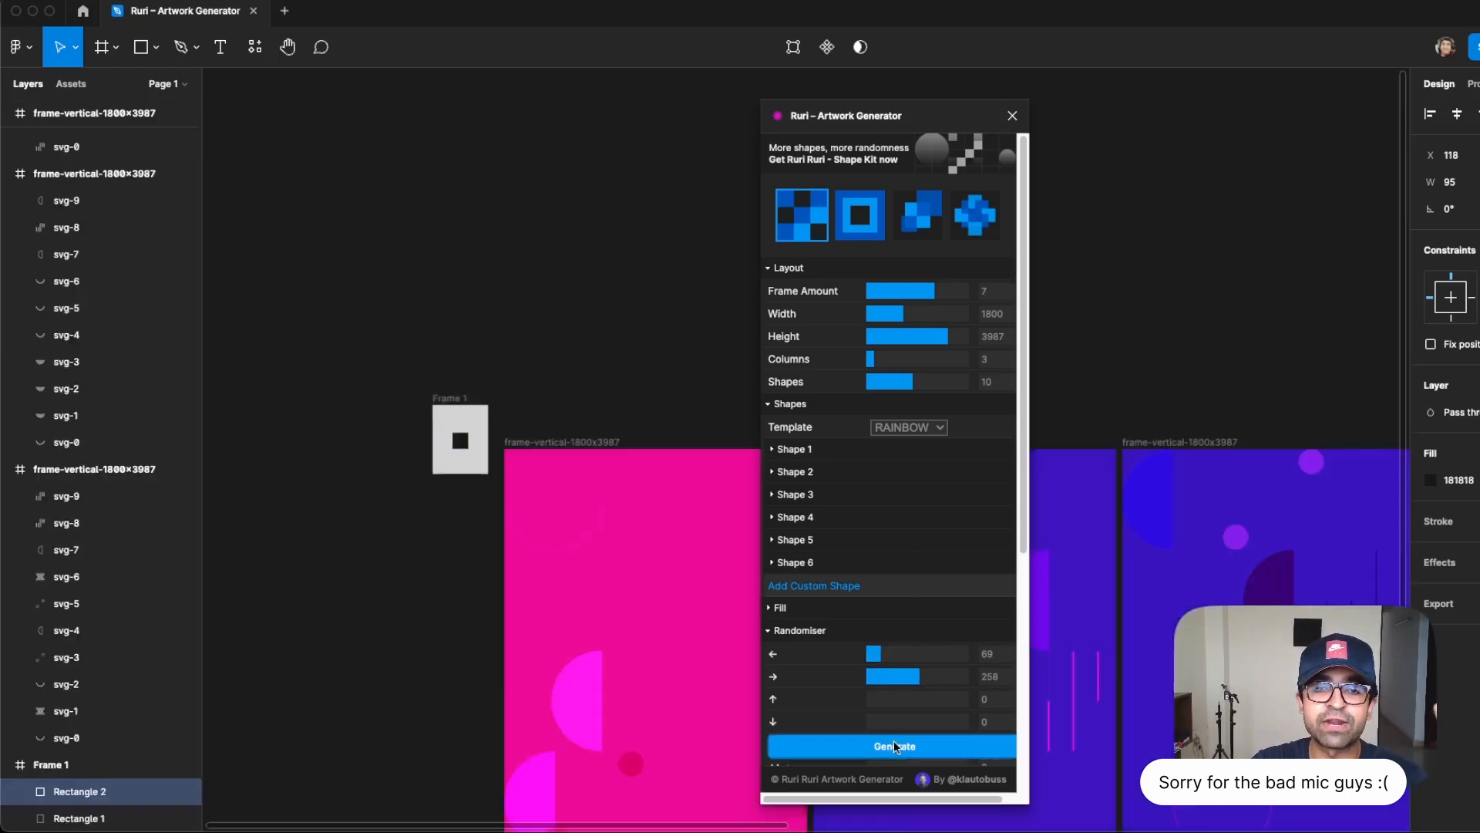
click(891, 746)
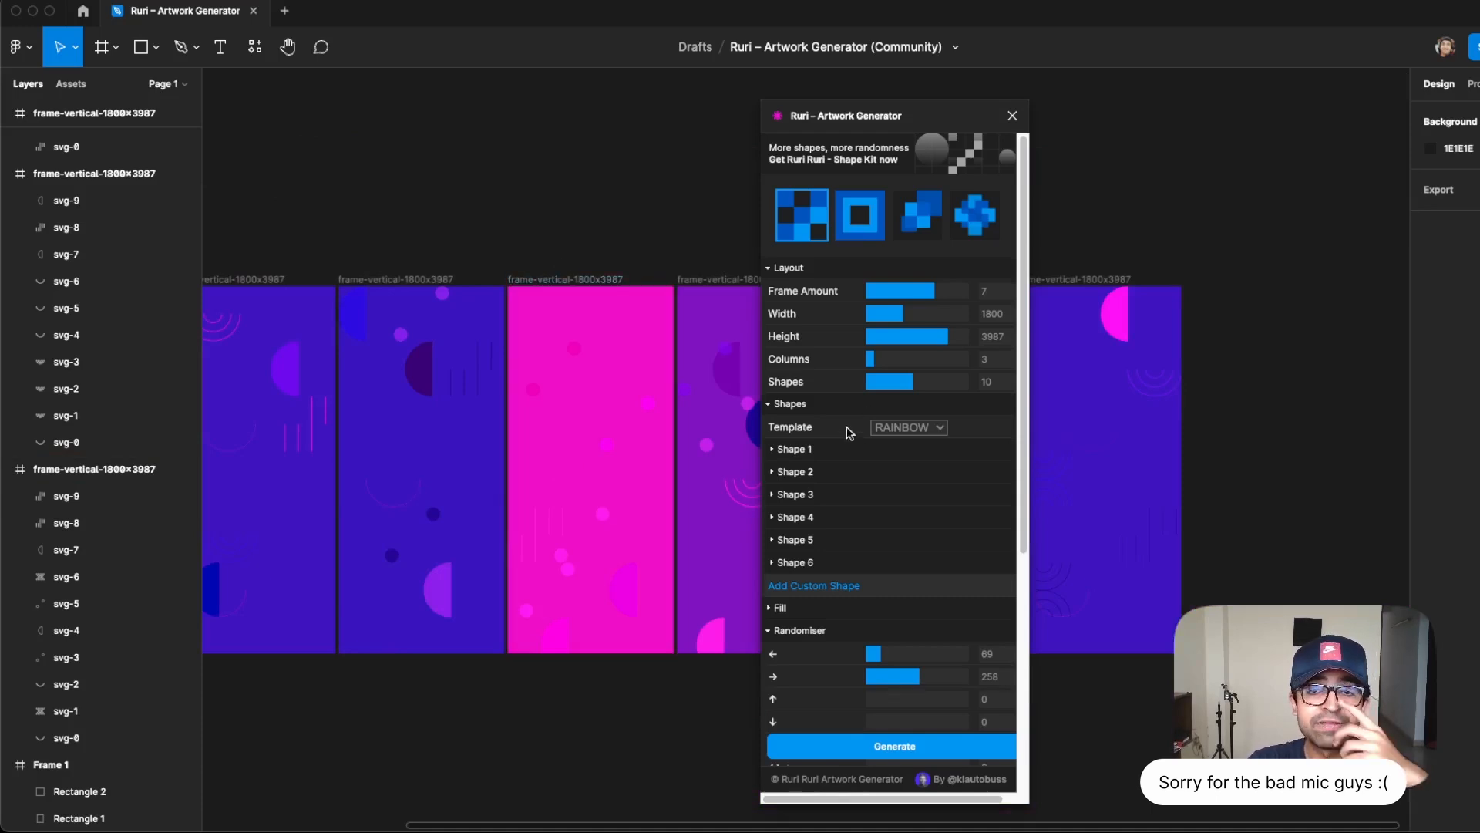
mouse_move(833, 435)
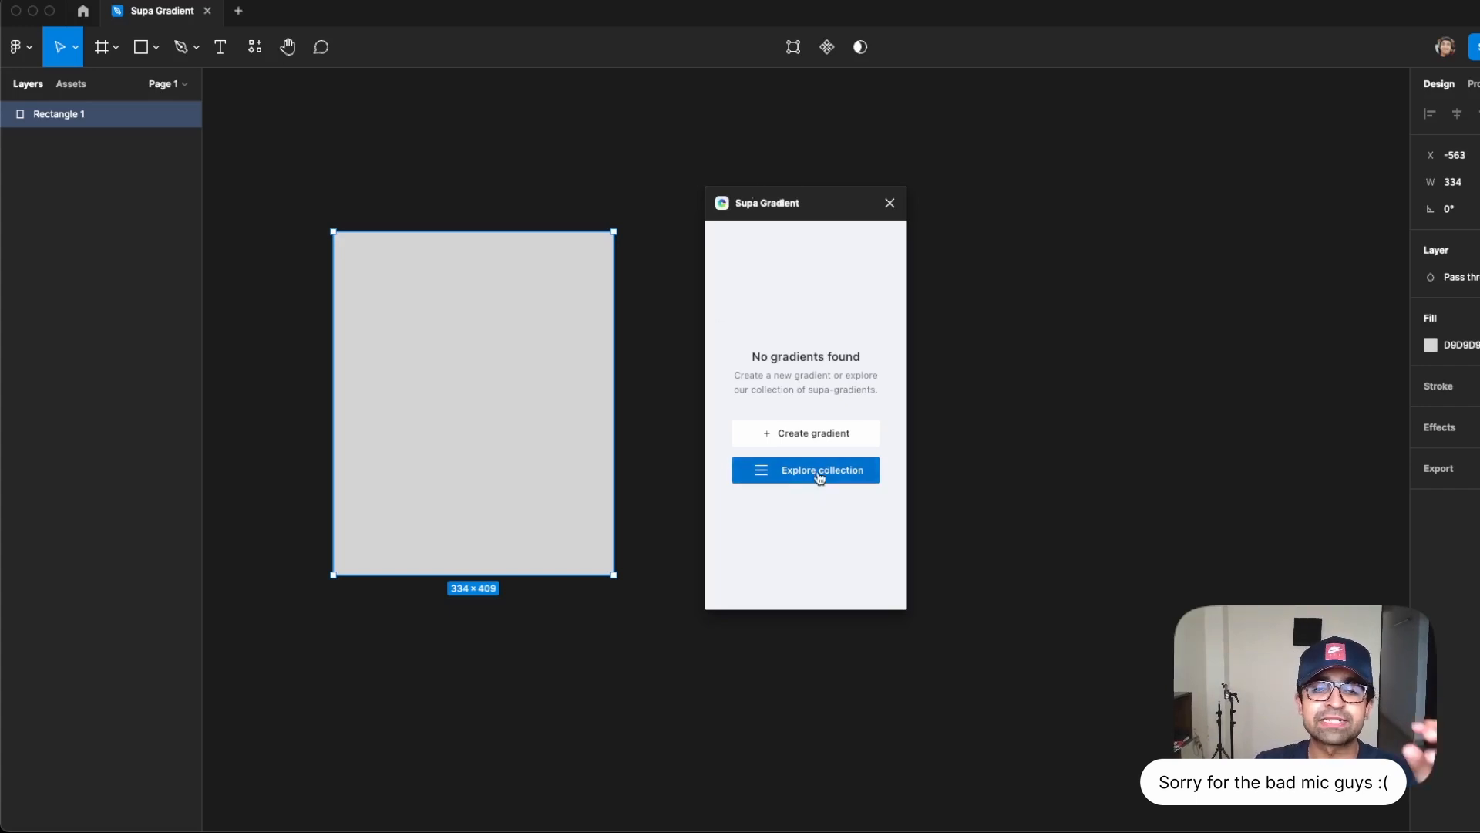
Apply a pink Supa Gradient collection preset to the rectangle and change its direction.
click(804, 469)
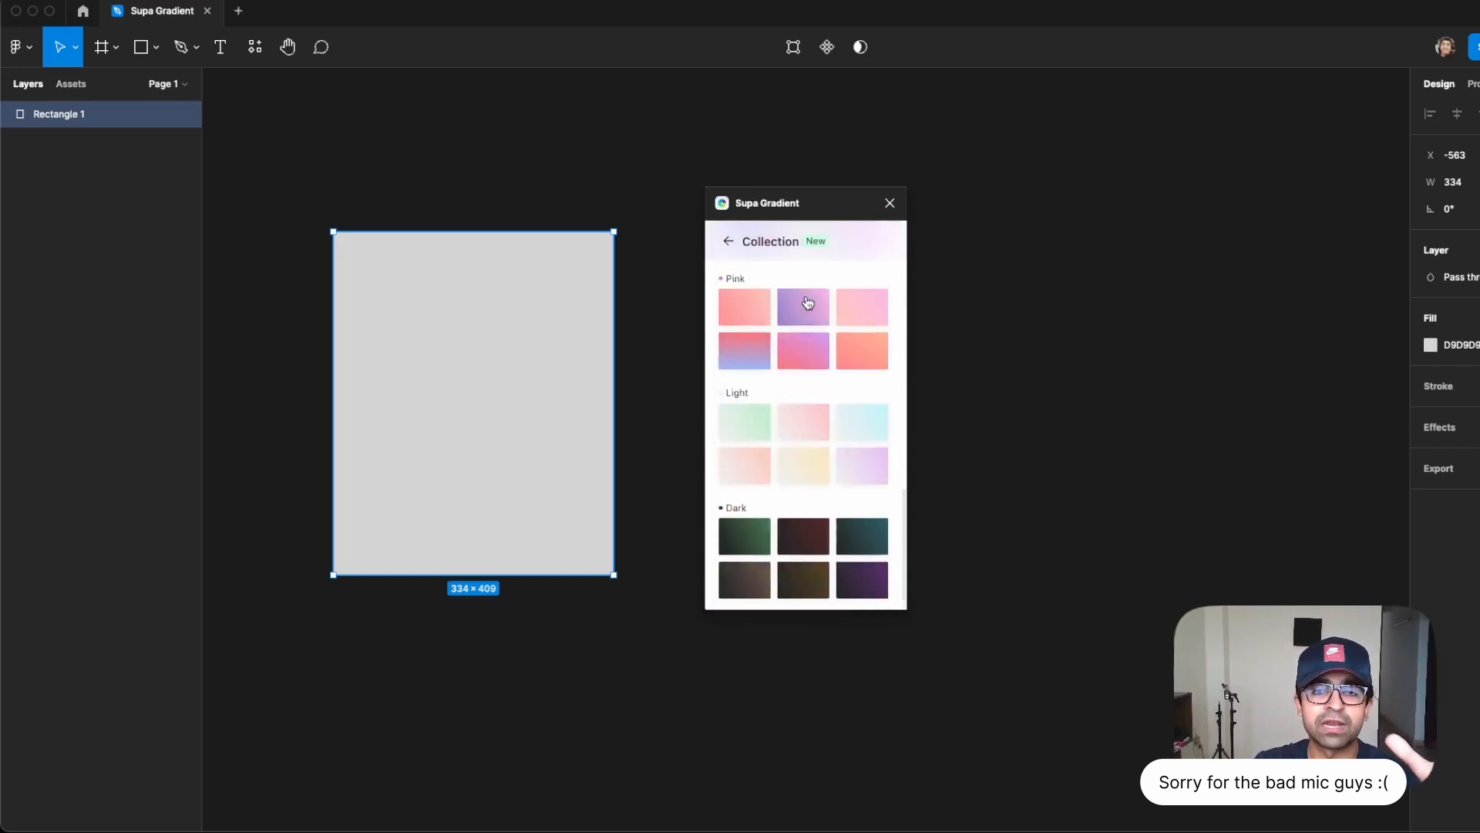
click(803, 304)
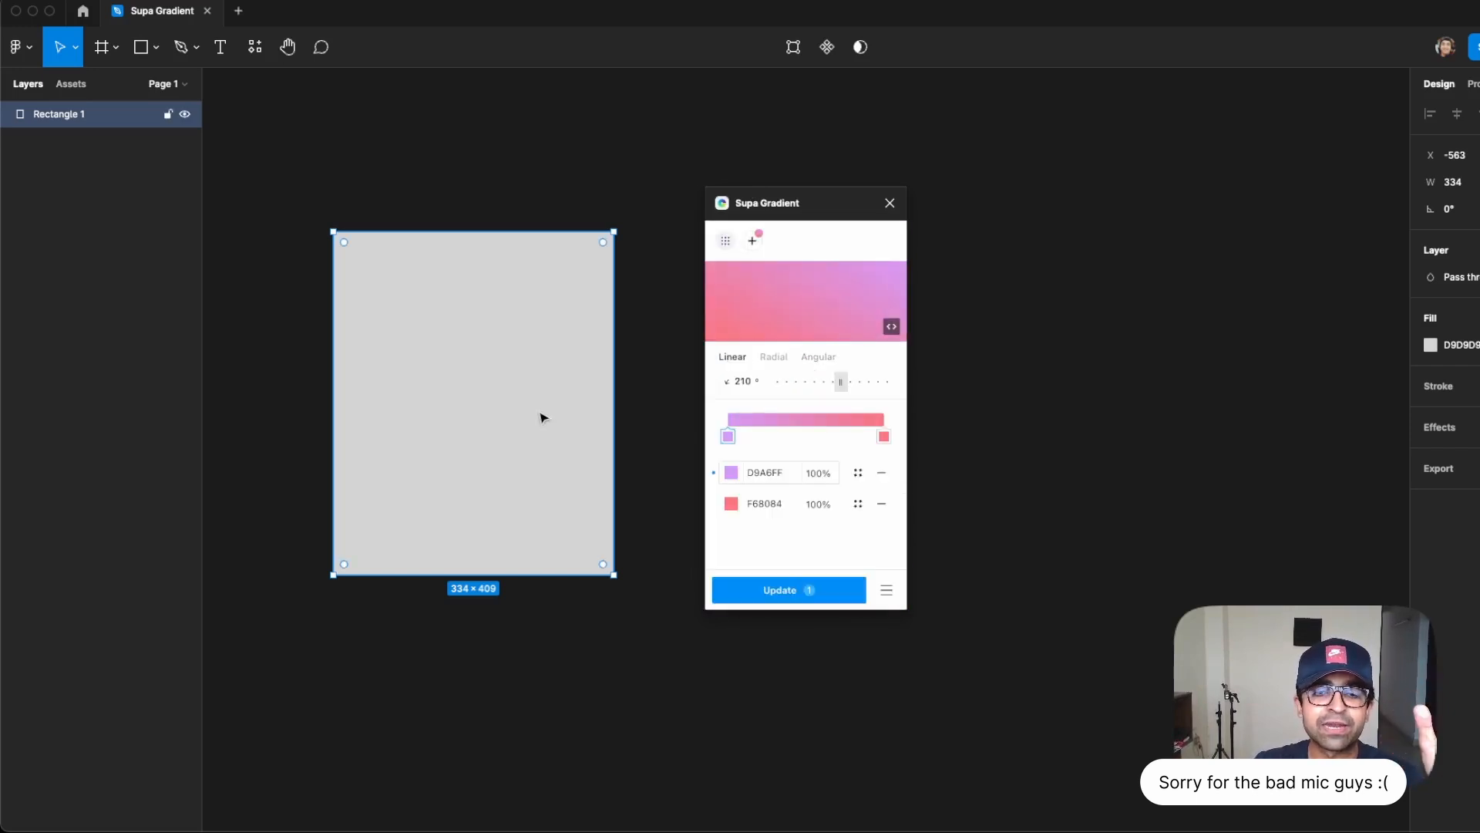
click(787, 589)
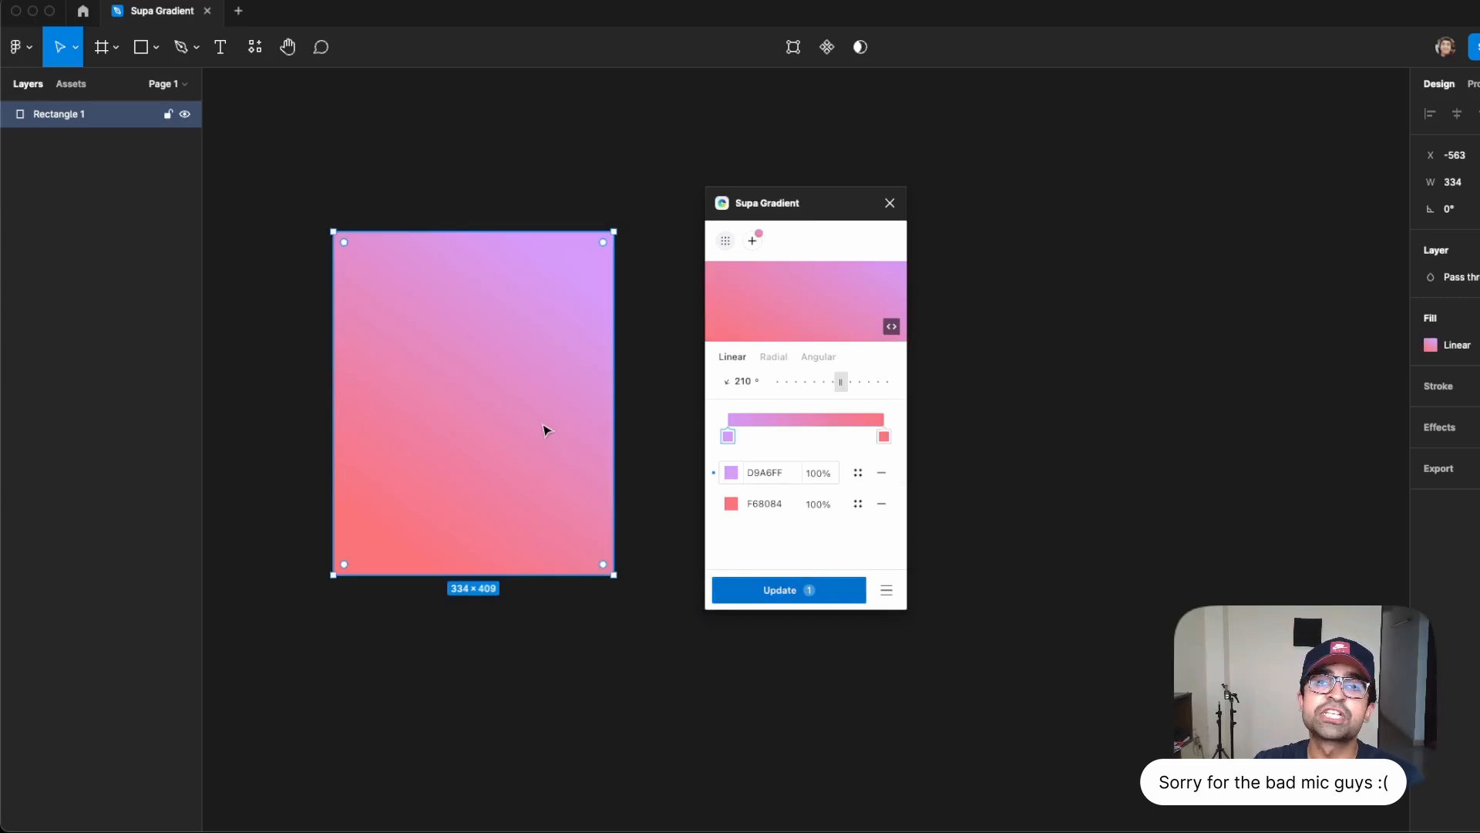
mouse_move(541, 426)
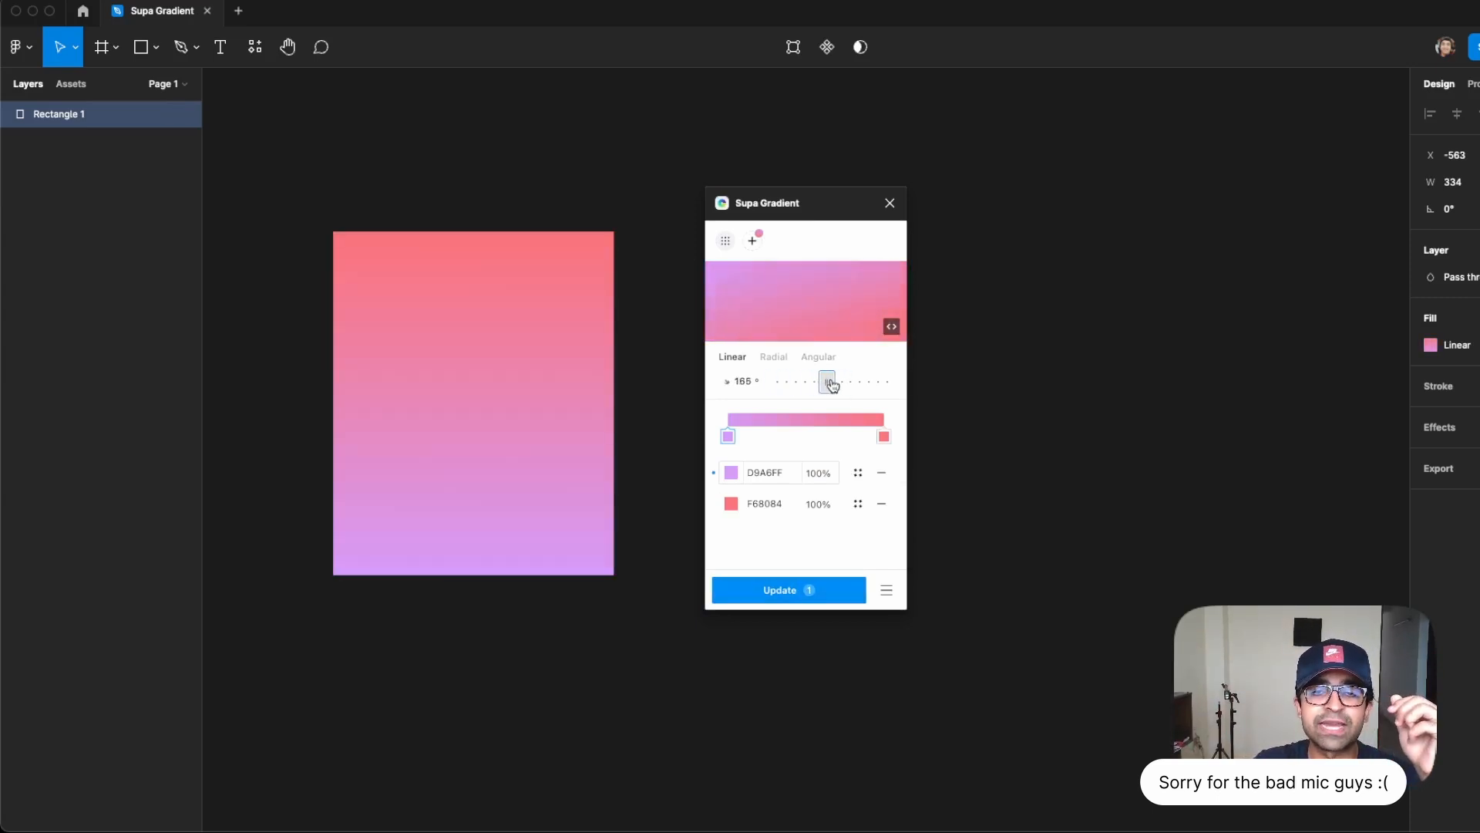
click(803, 381)
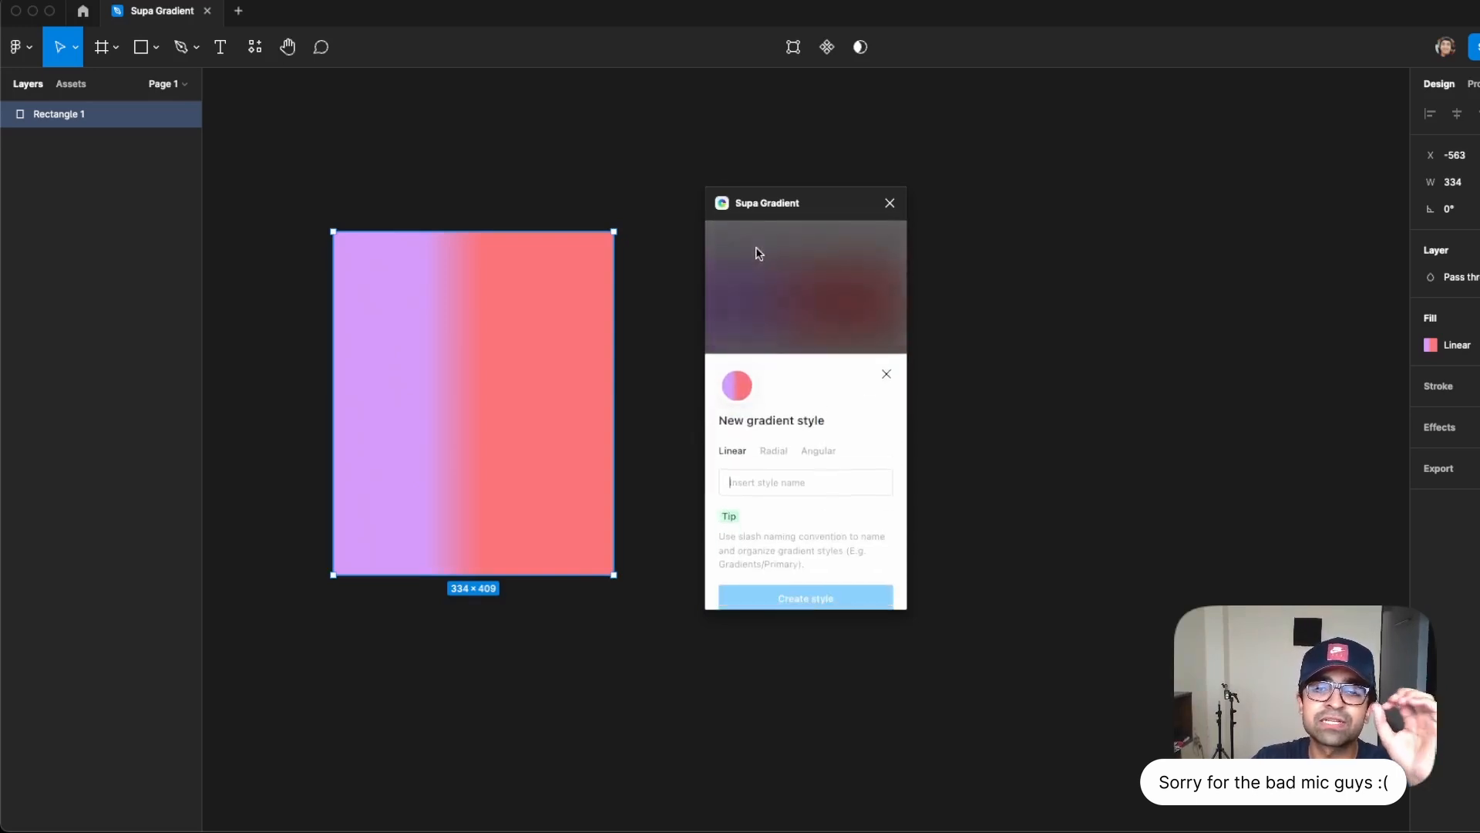
Create a radial gradient style named 'Pink Radial' from the rectangle's fill.
click(773, 434)
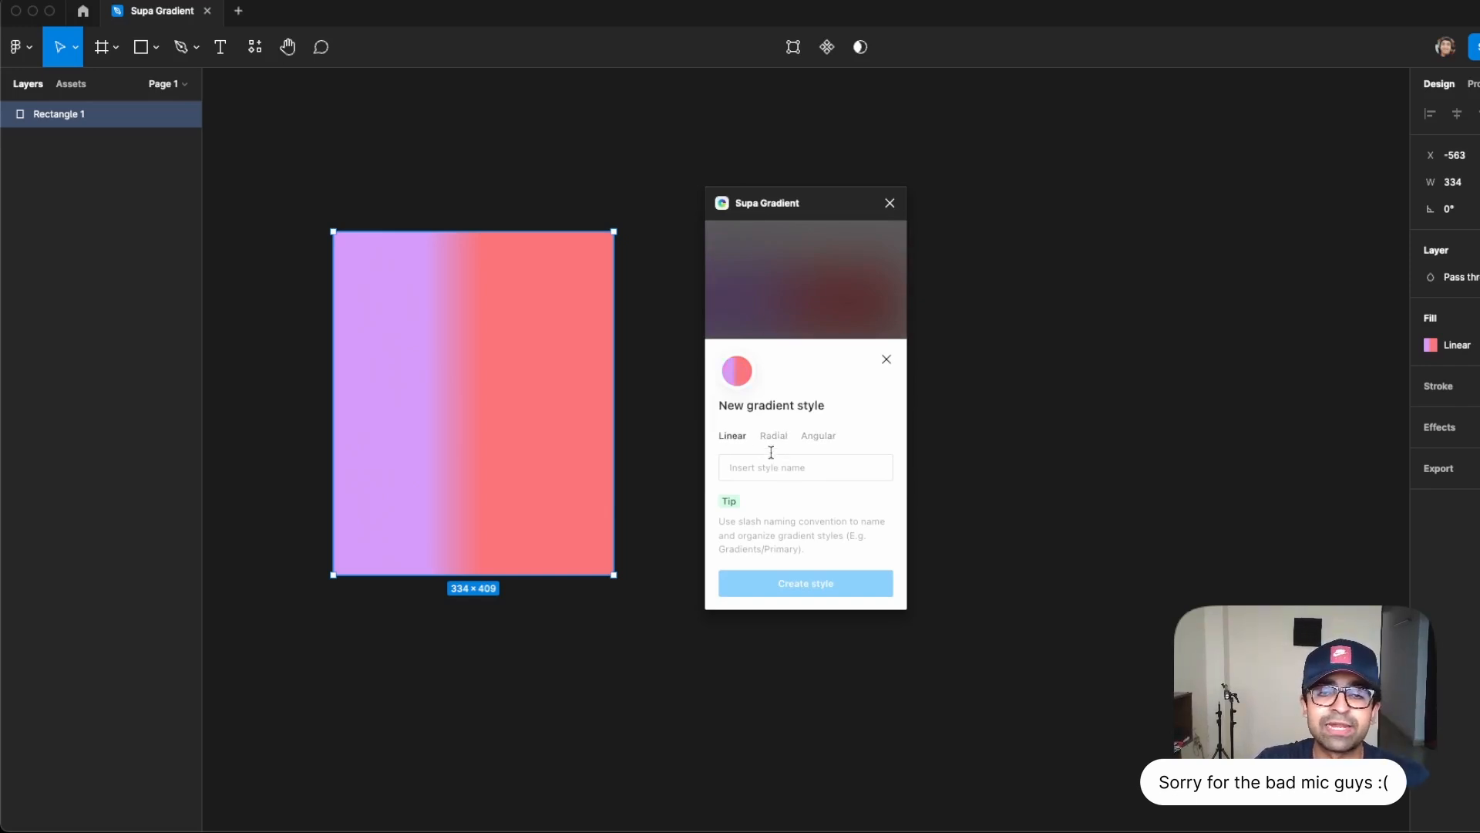
click(773, 435)
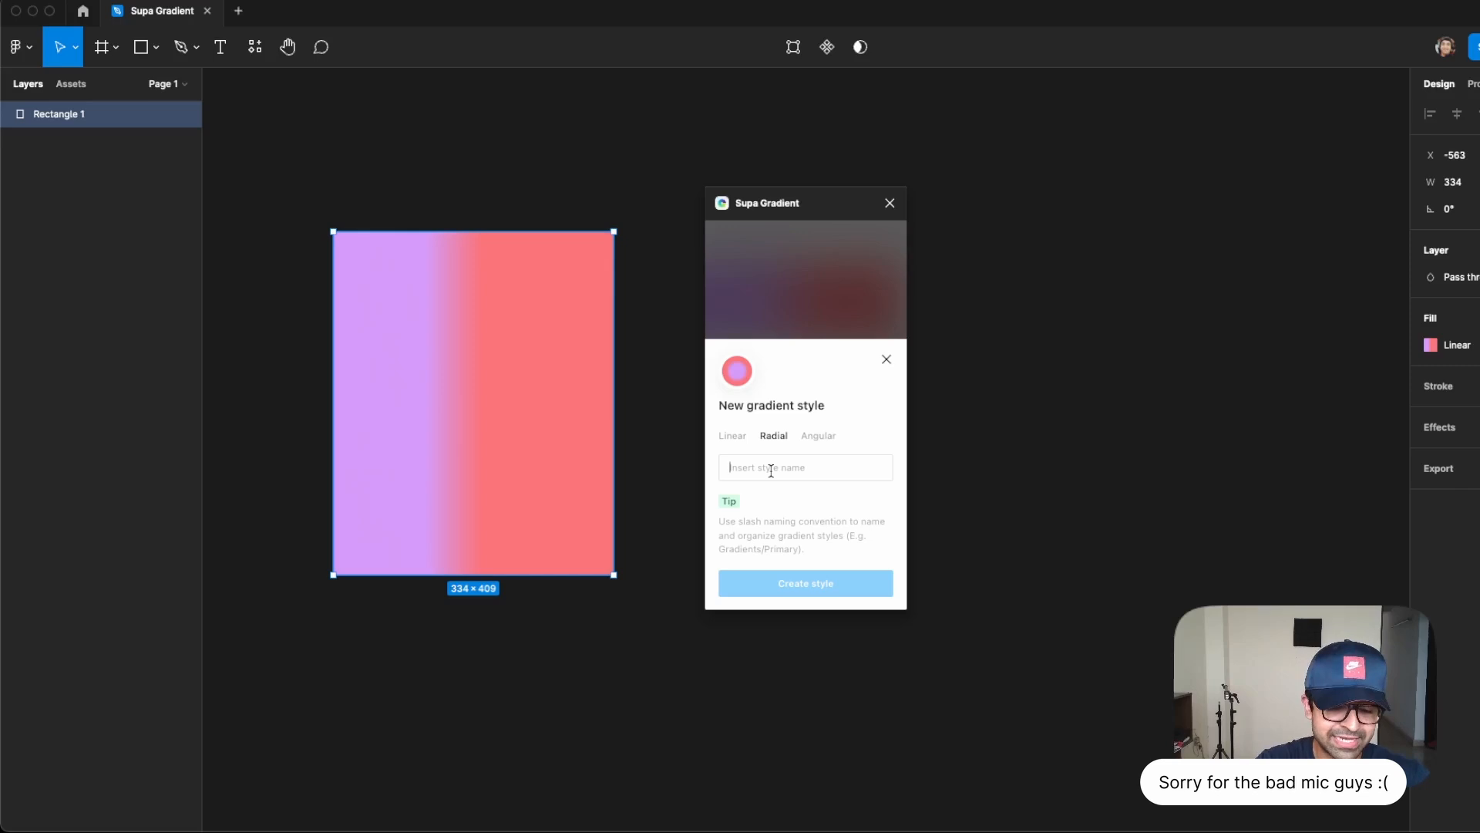
text(Pink R)
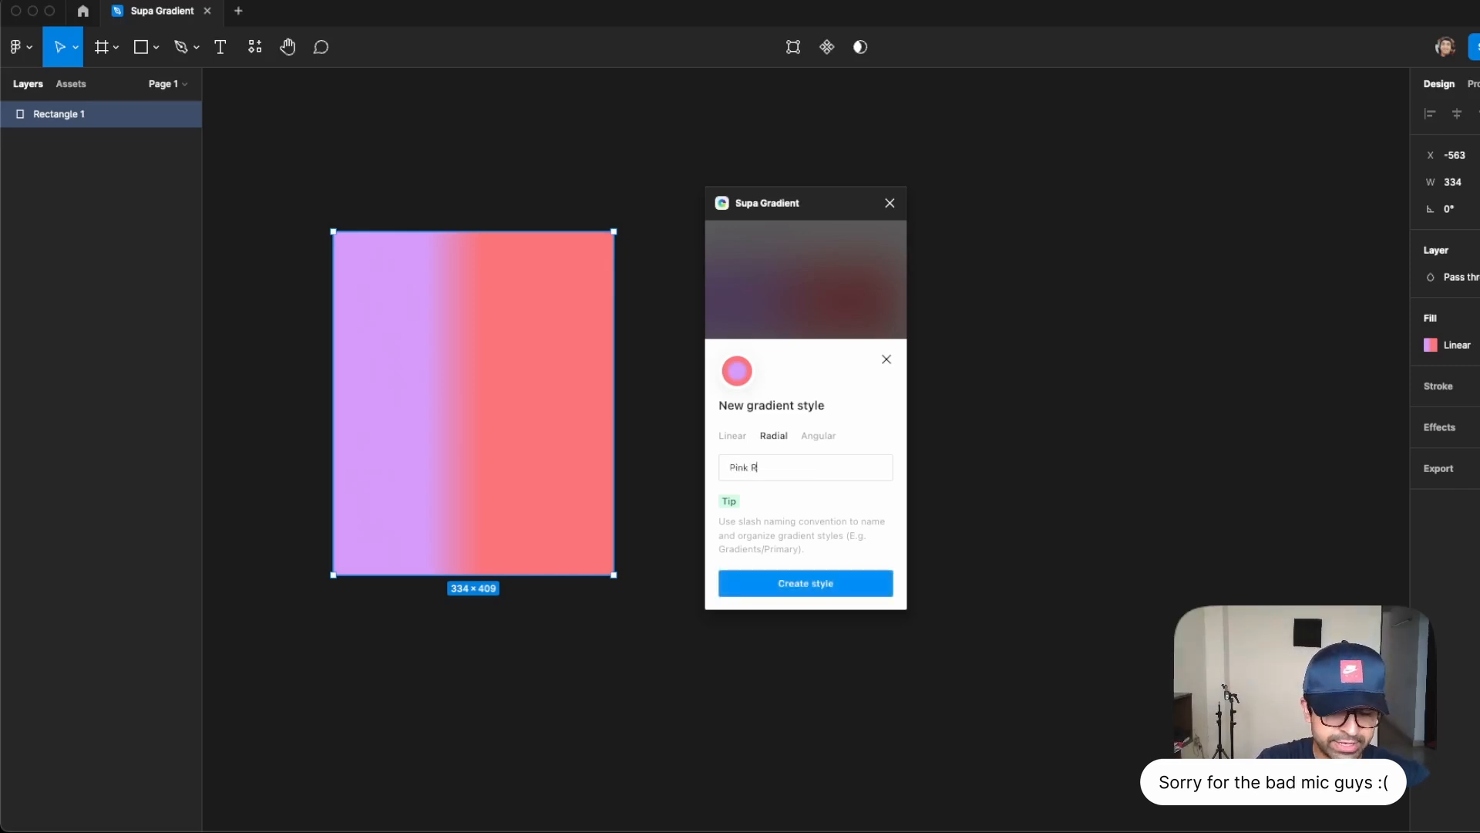
text(adial)
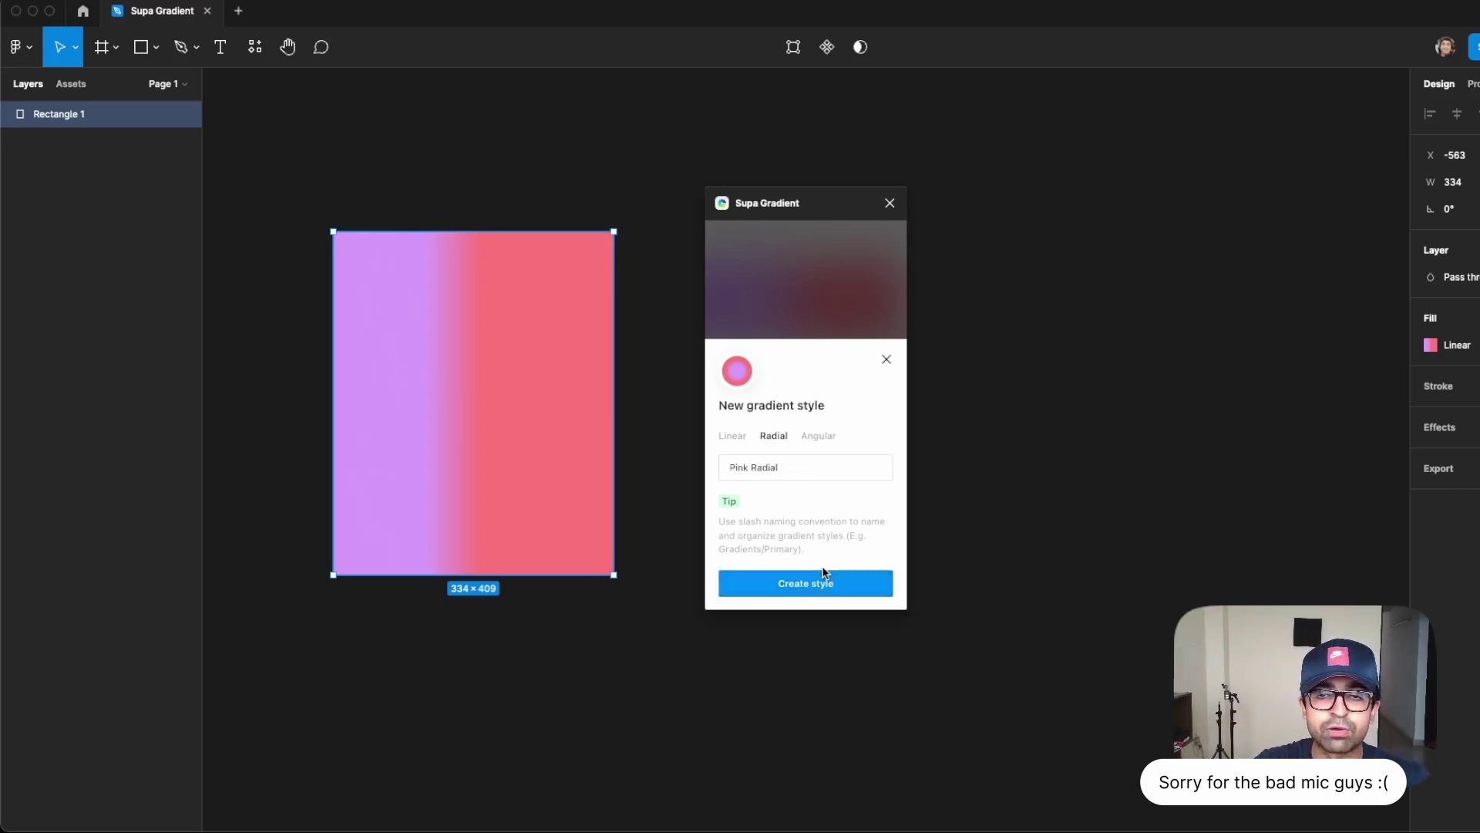
click(804, 583)
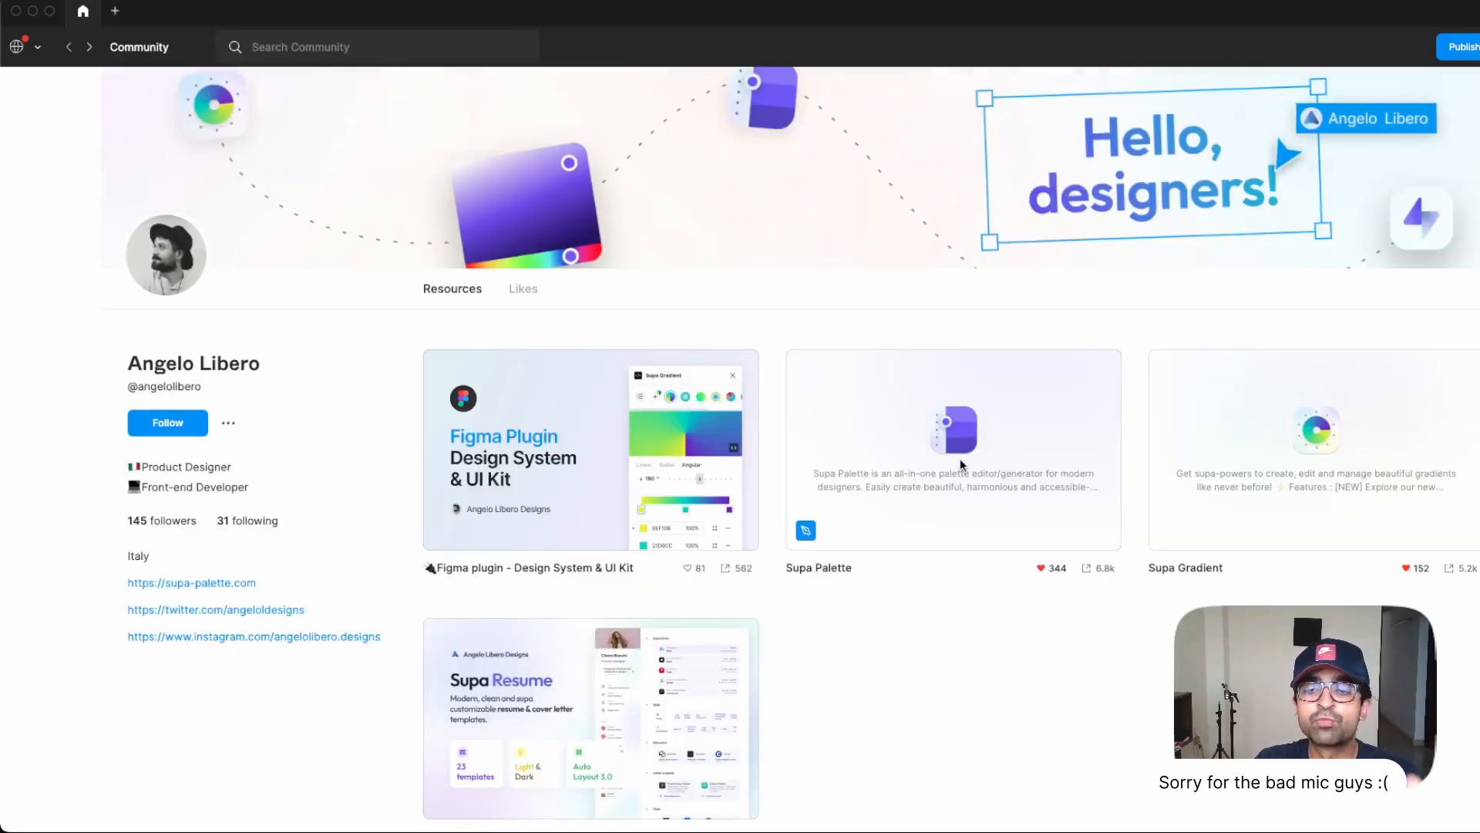
Launch Supa Palette from its Community page into a draft file.
click(953, 449)
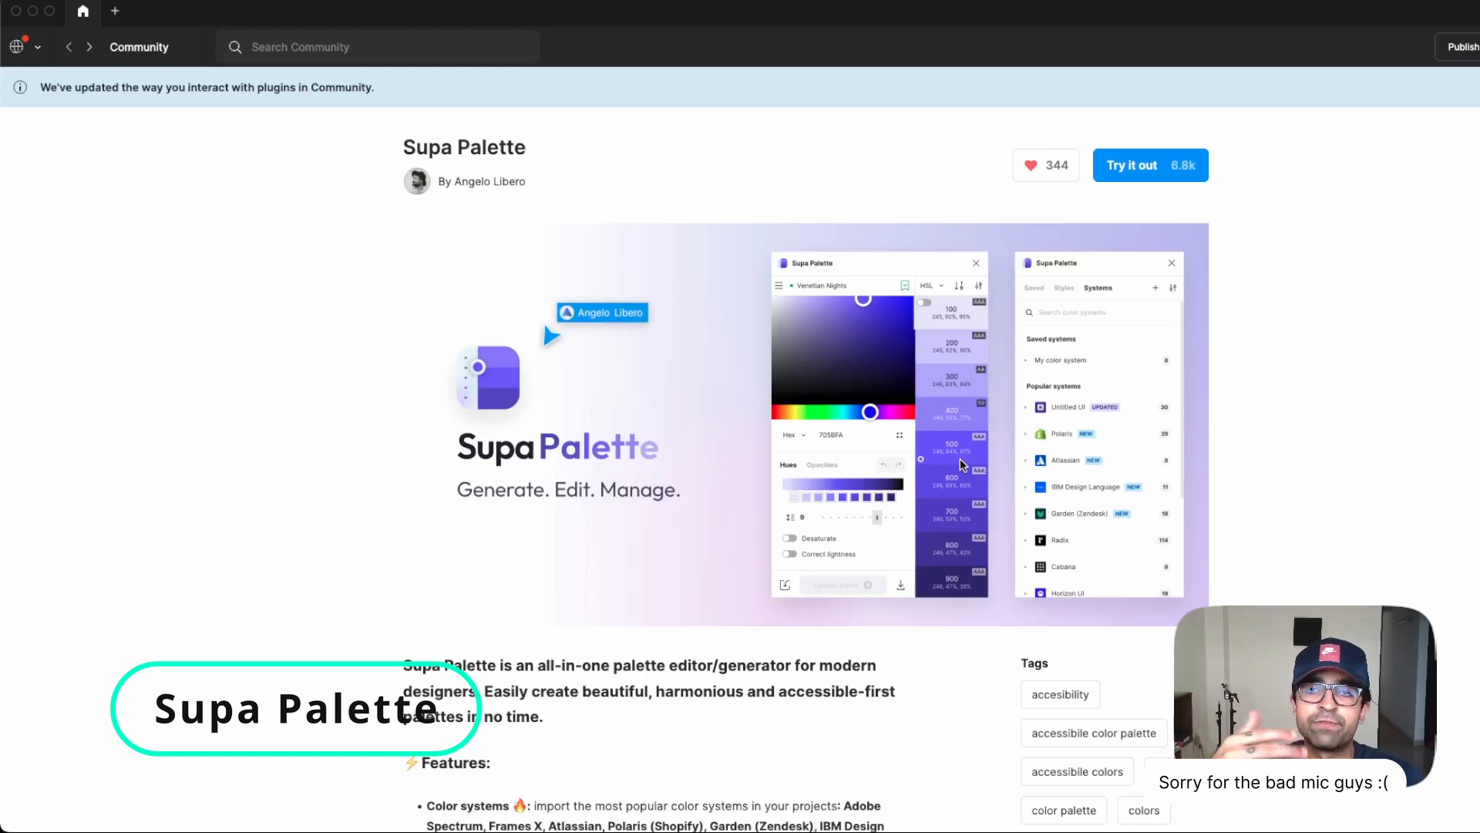
mouse_move(1067, 426)
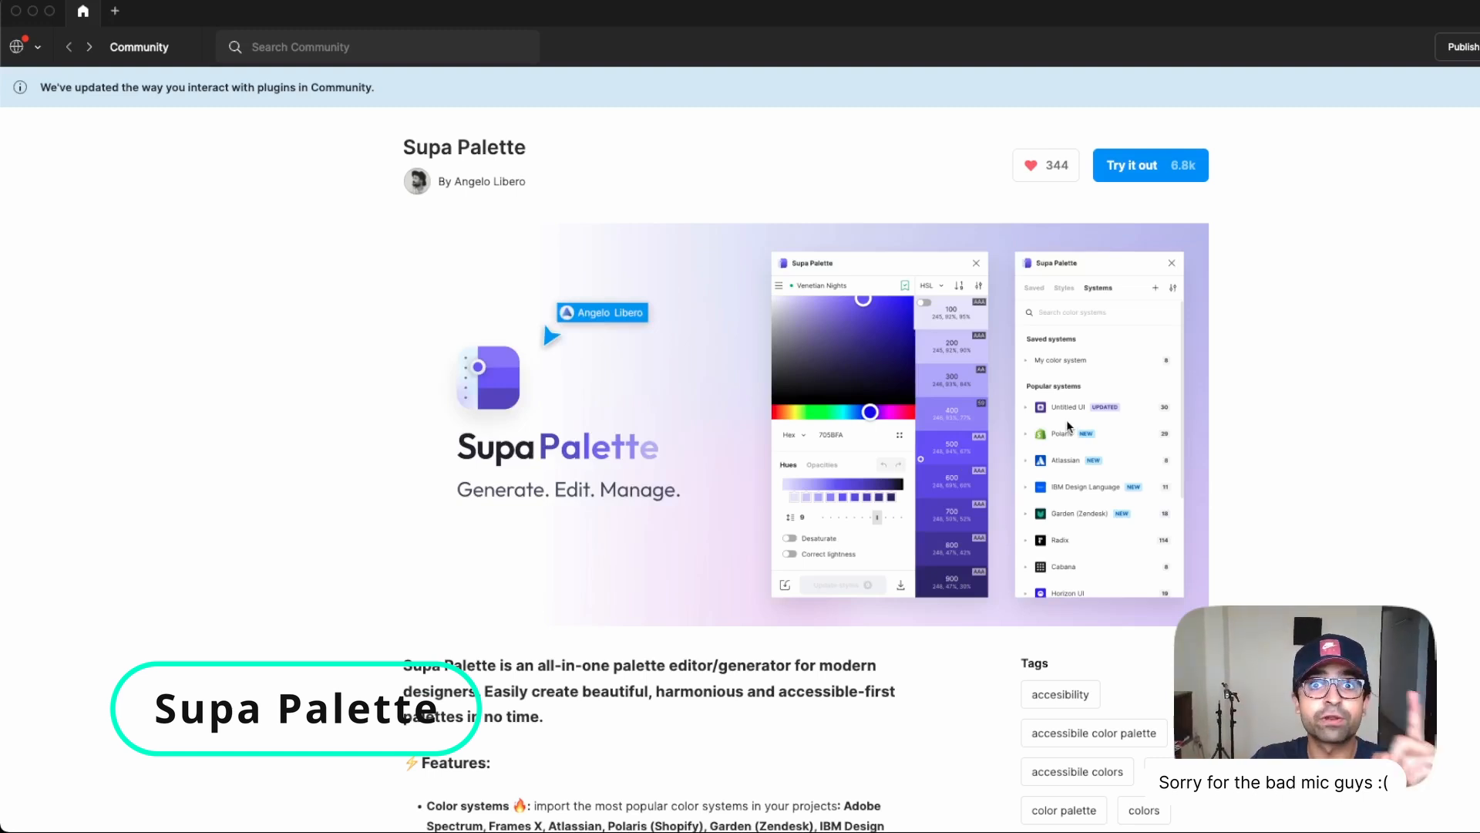
click(1132, 165)
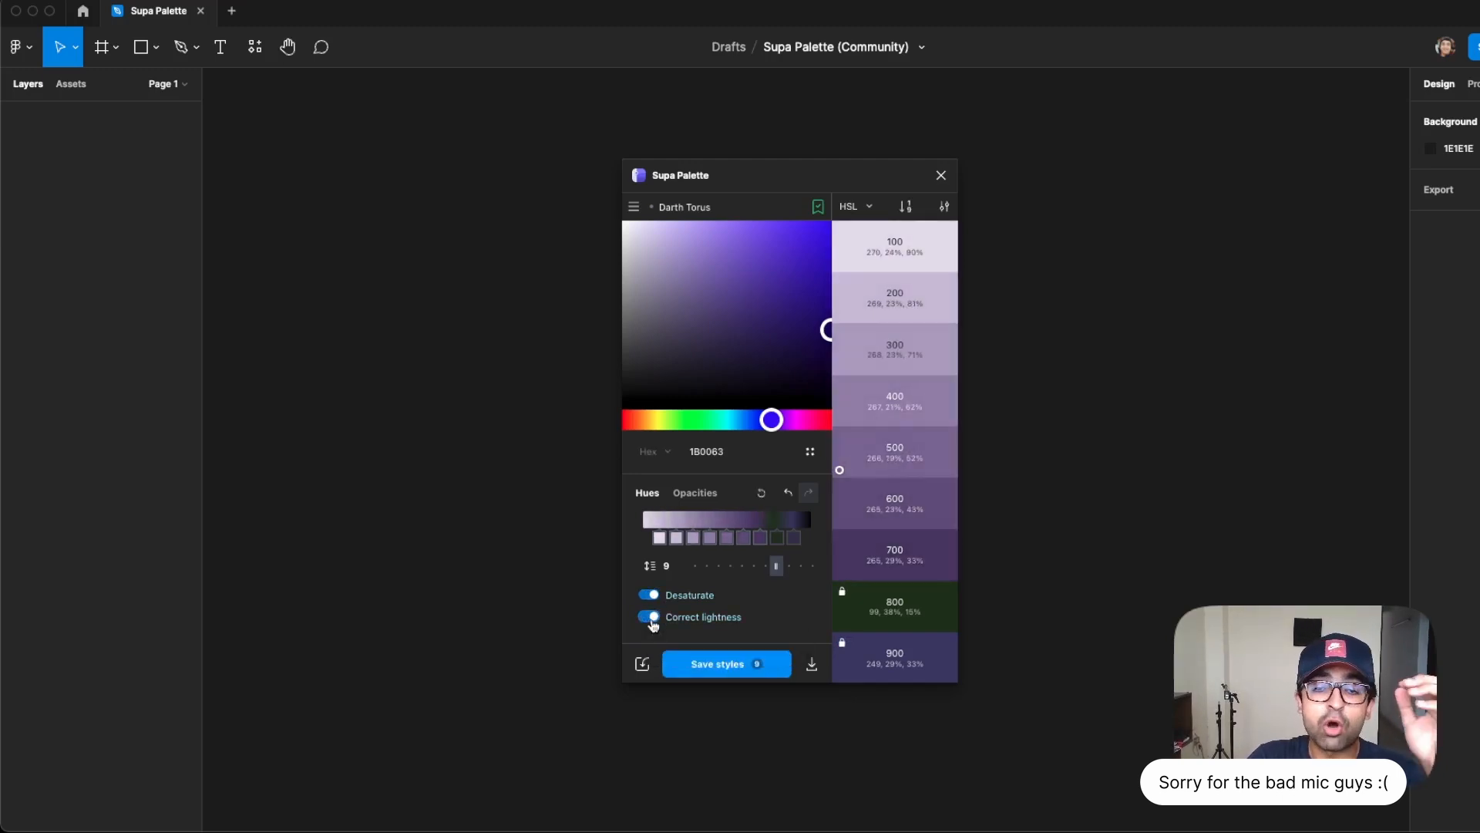
Bookmark the Darth Torus palette into the saved palettes list.
click(694, 492)
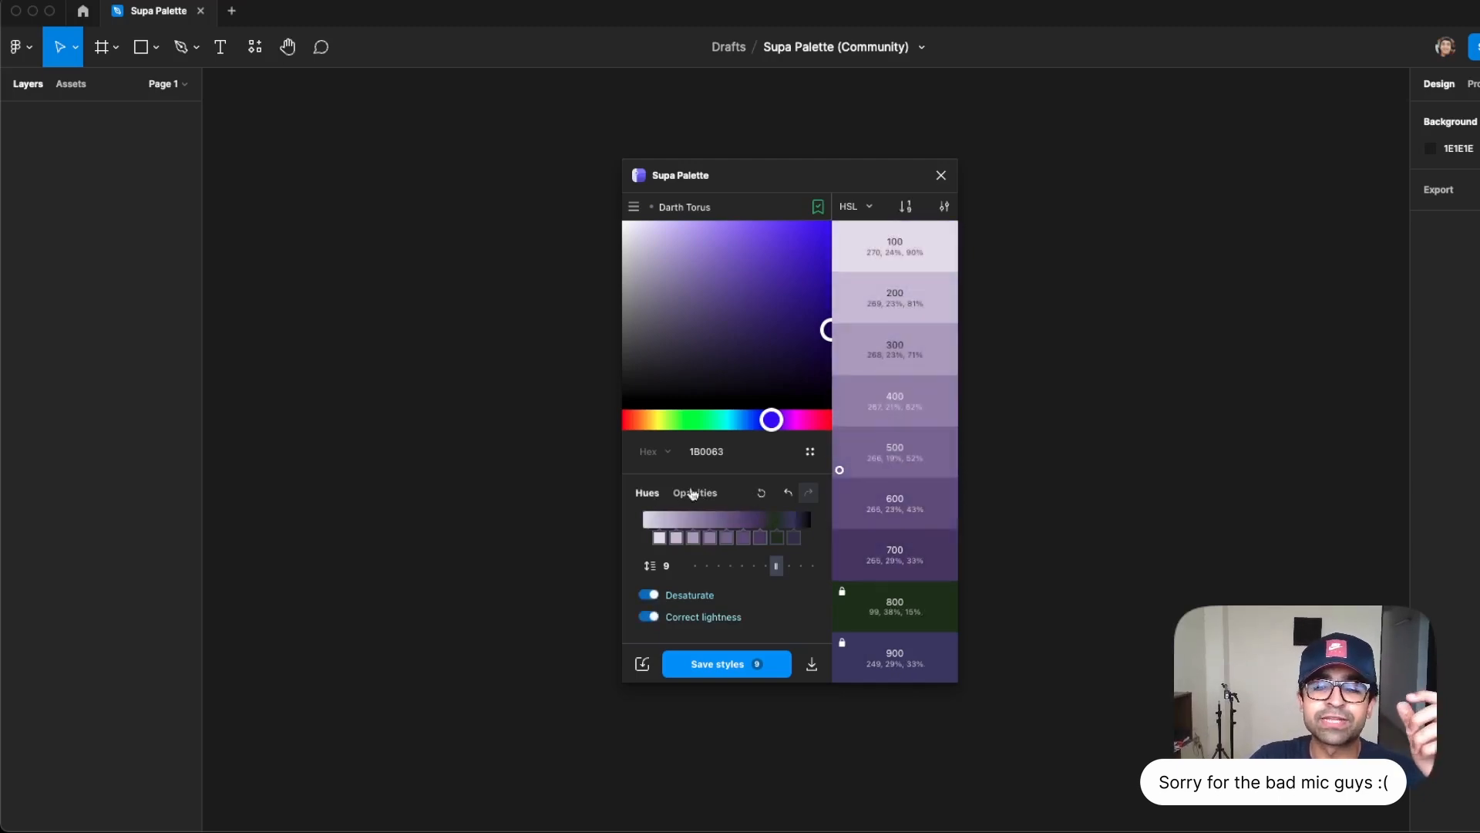
mouse_move(673, 476)
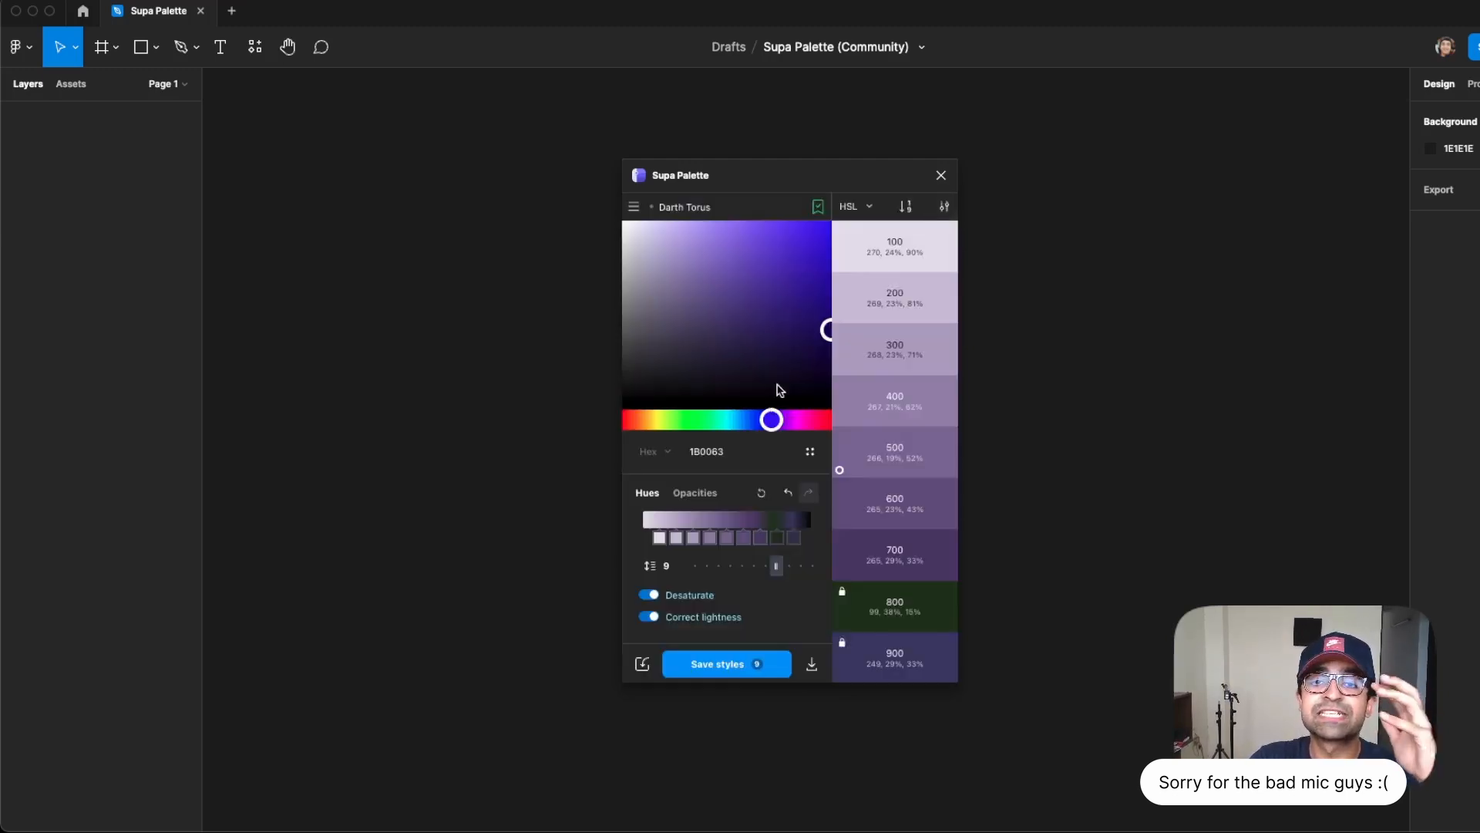
mouse_move(677, 230)
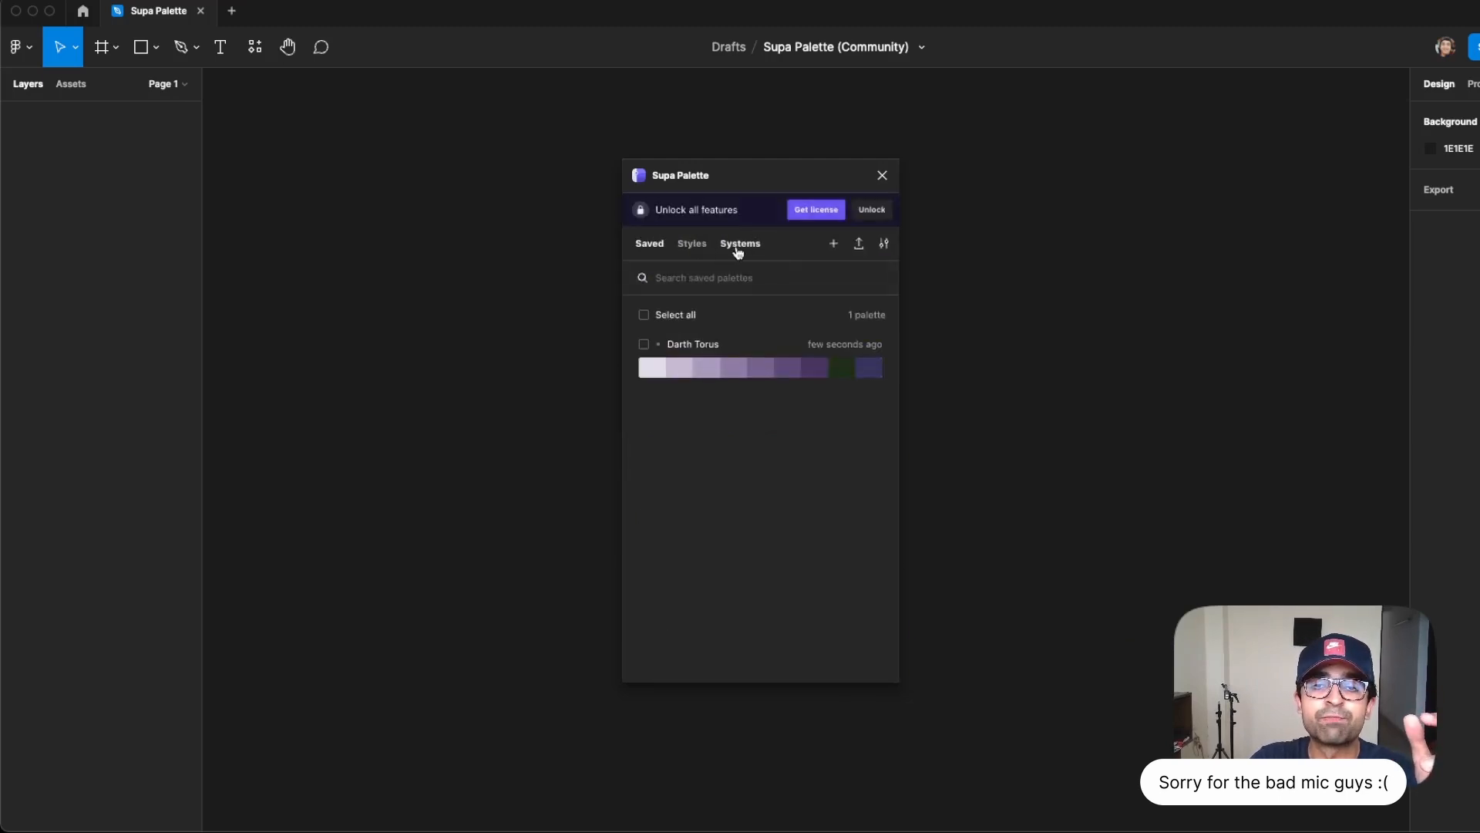
Insert the IBM design system colour guide from popular systems onto the canvas.
click(740, 243)
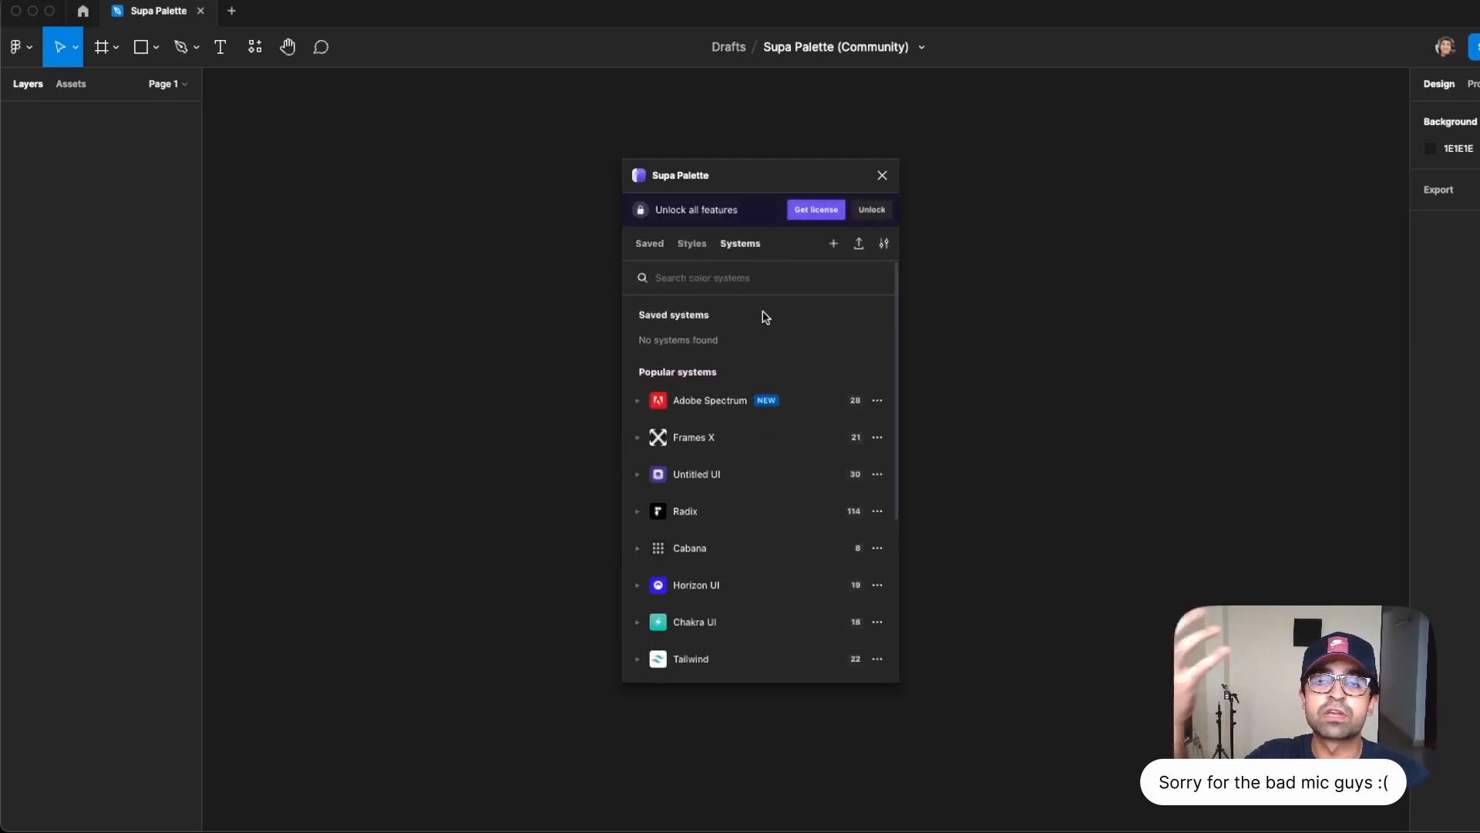
mouse_move(735, 417)
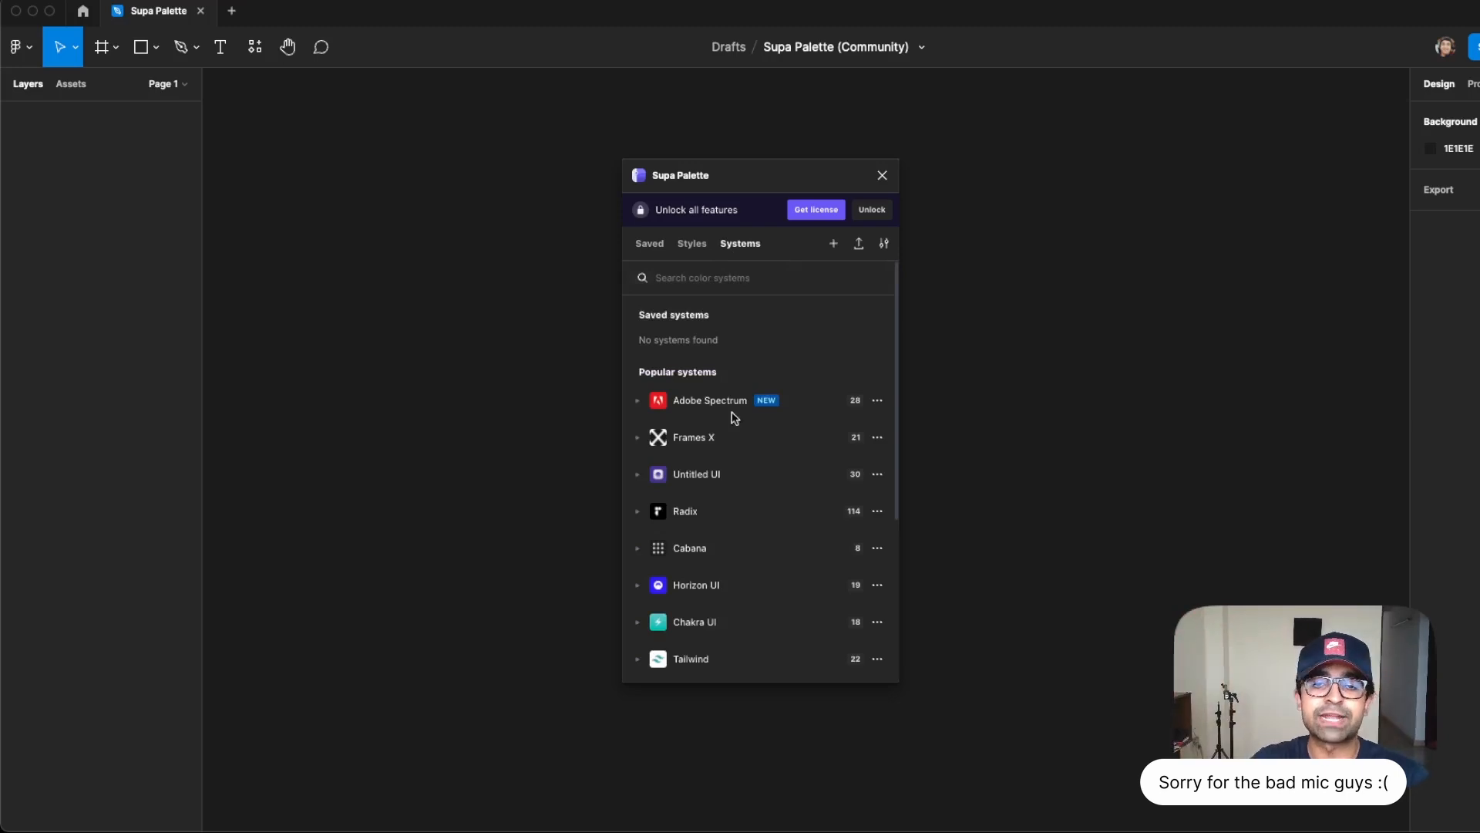
mouse_move(752, 622)
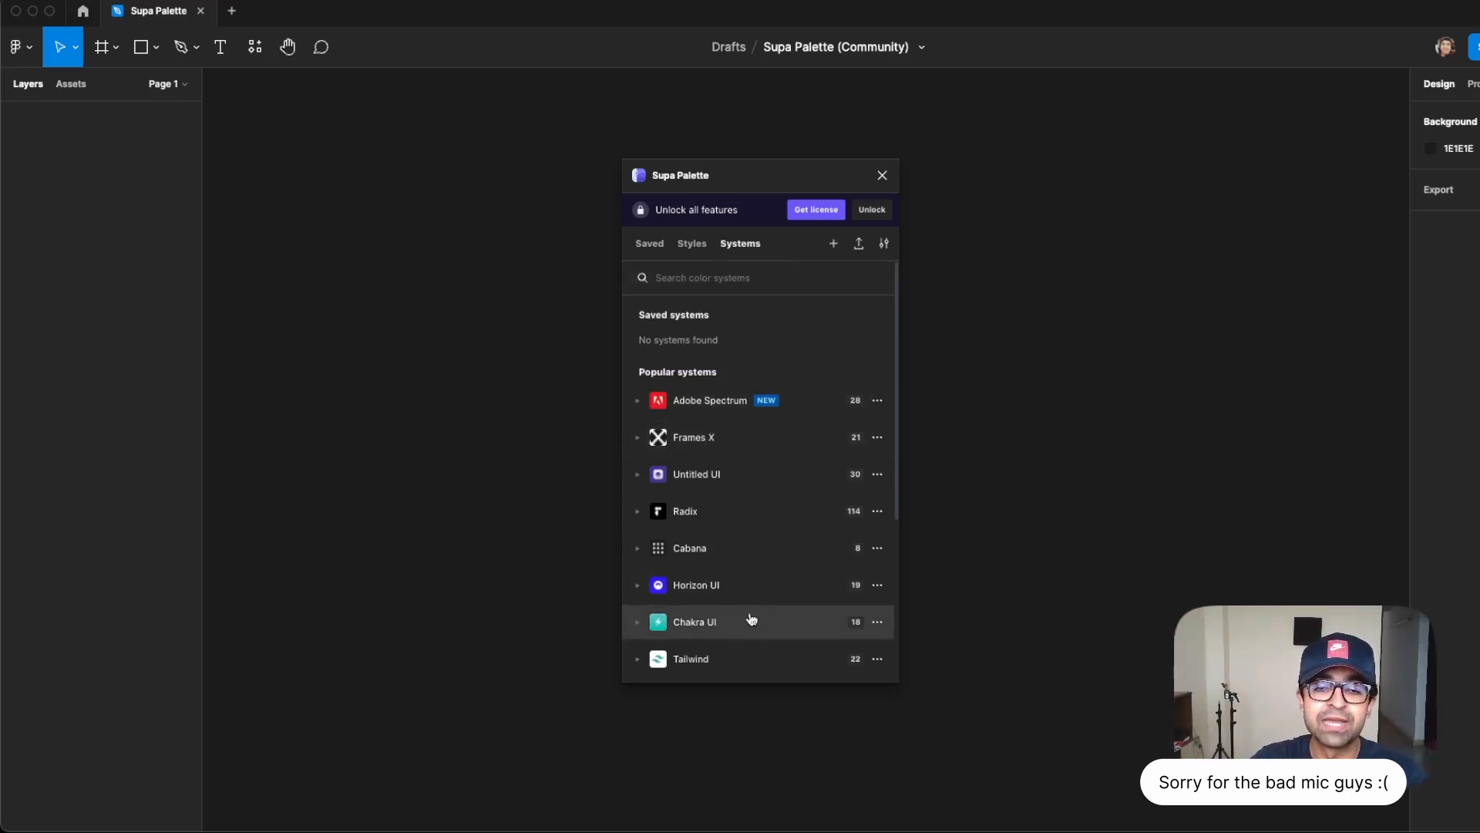
scroll(down, 3)
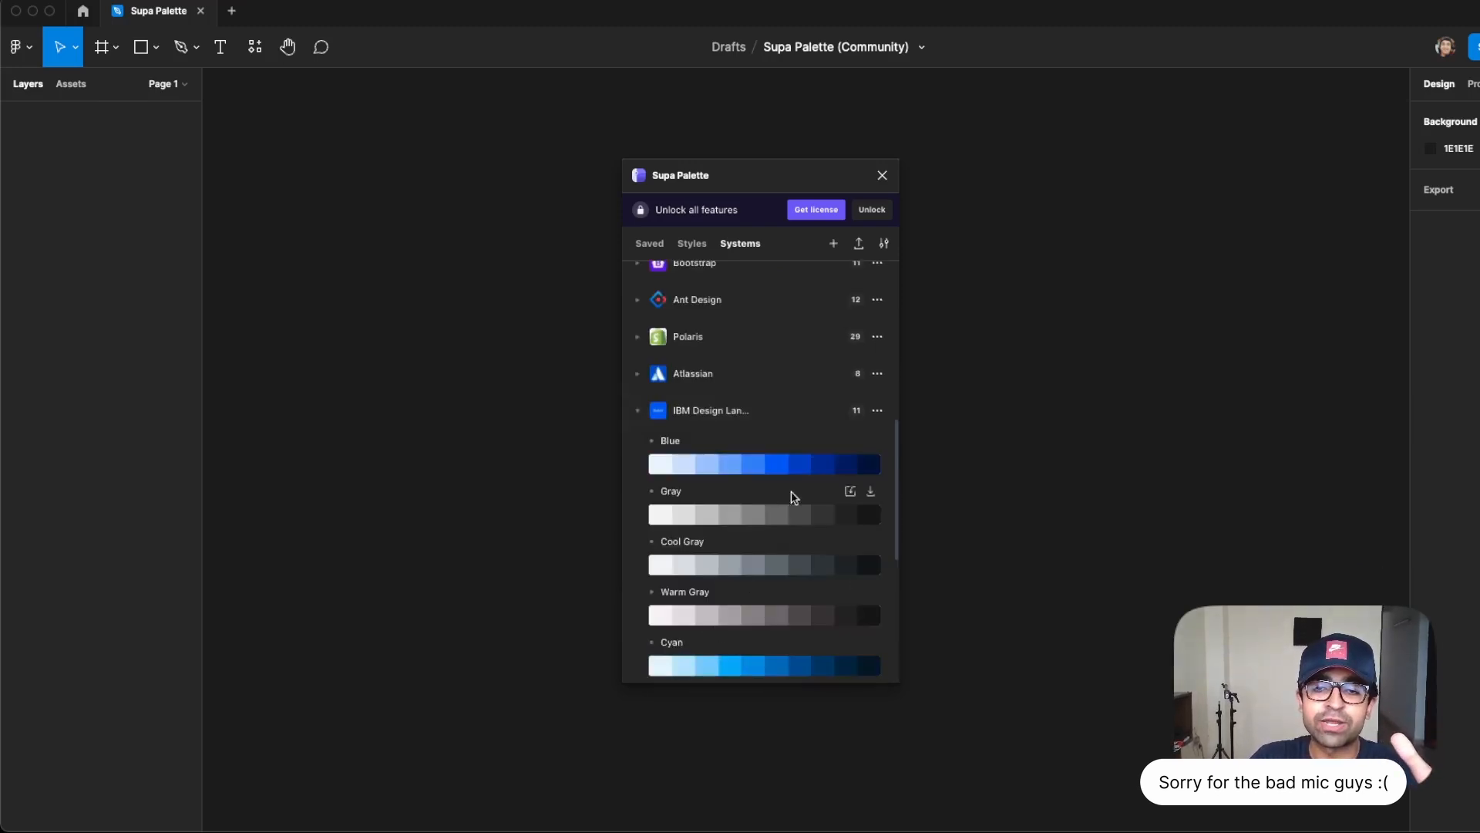
click(876, 409)
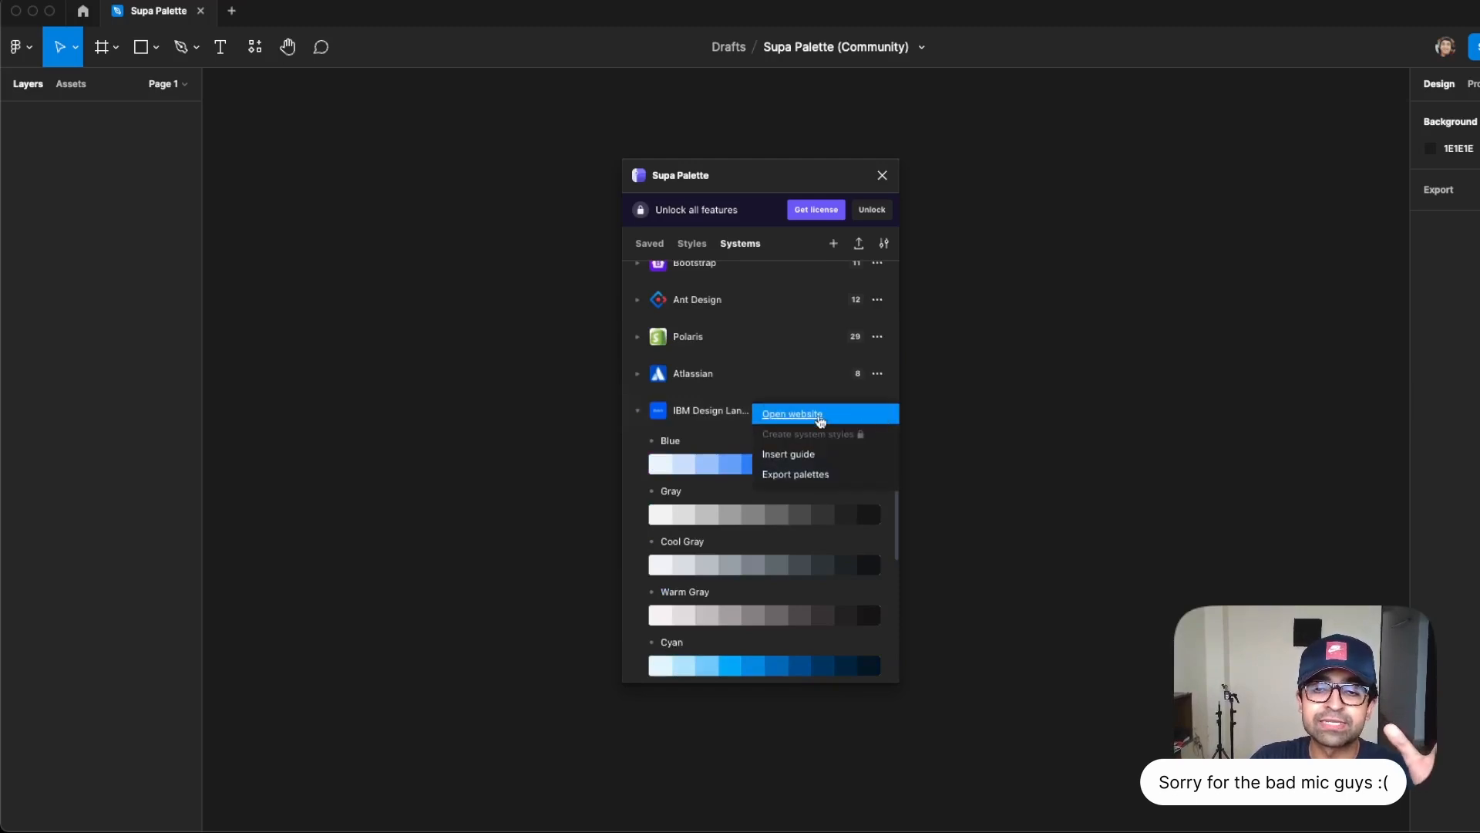
click(787, 454)
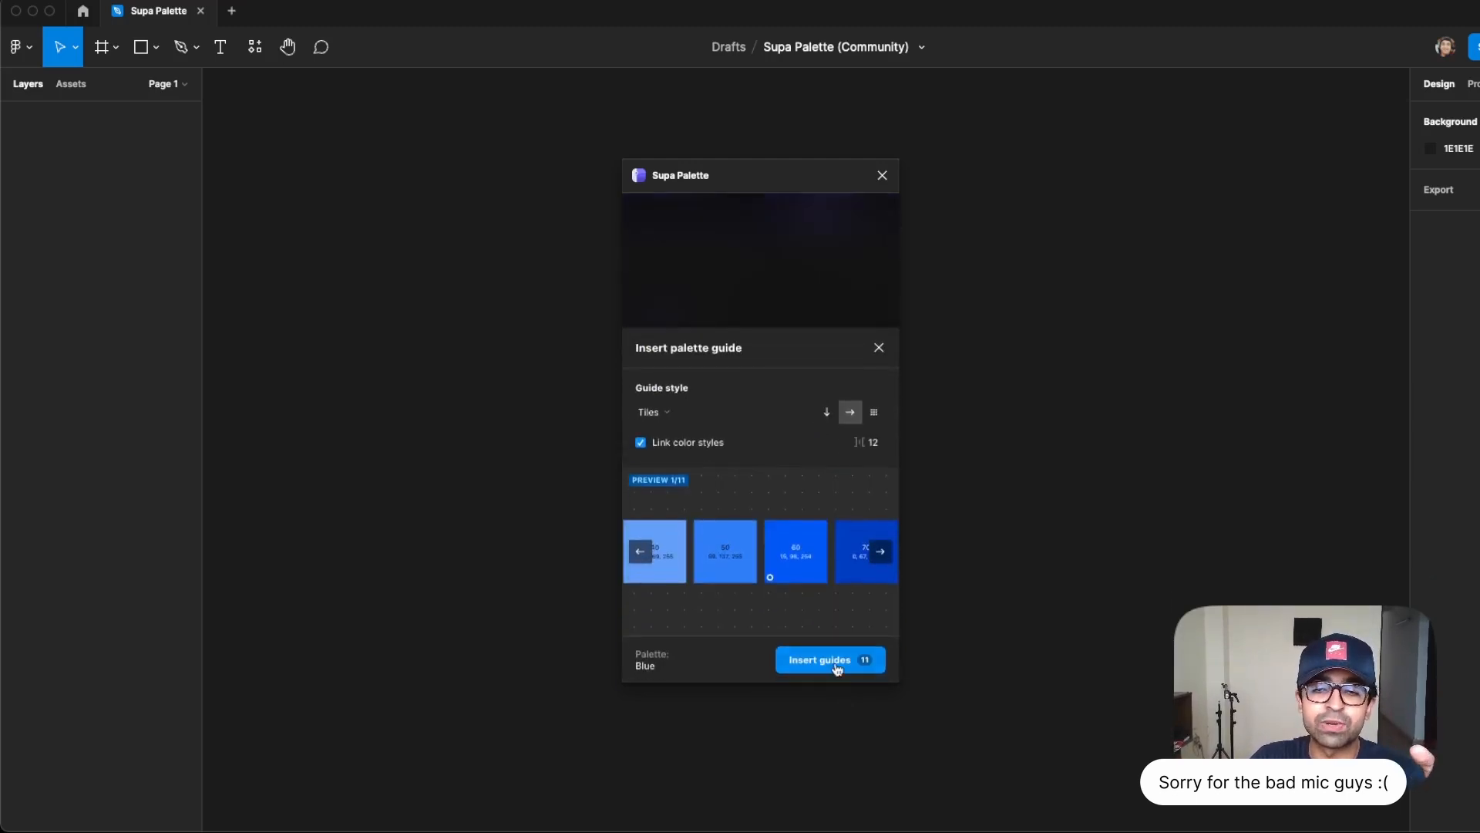
click(820, 659)
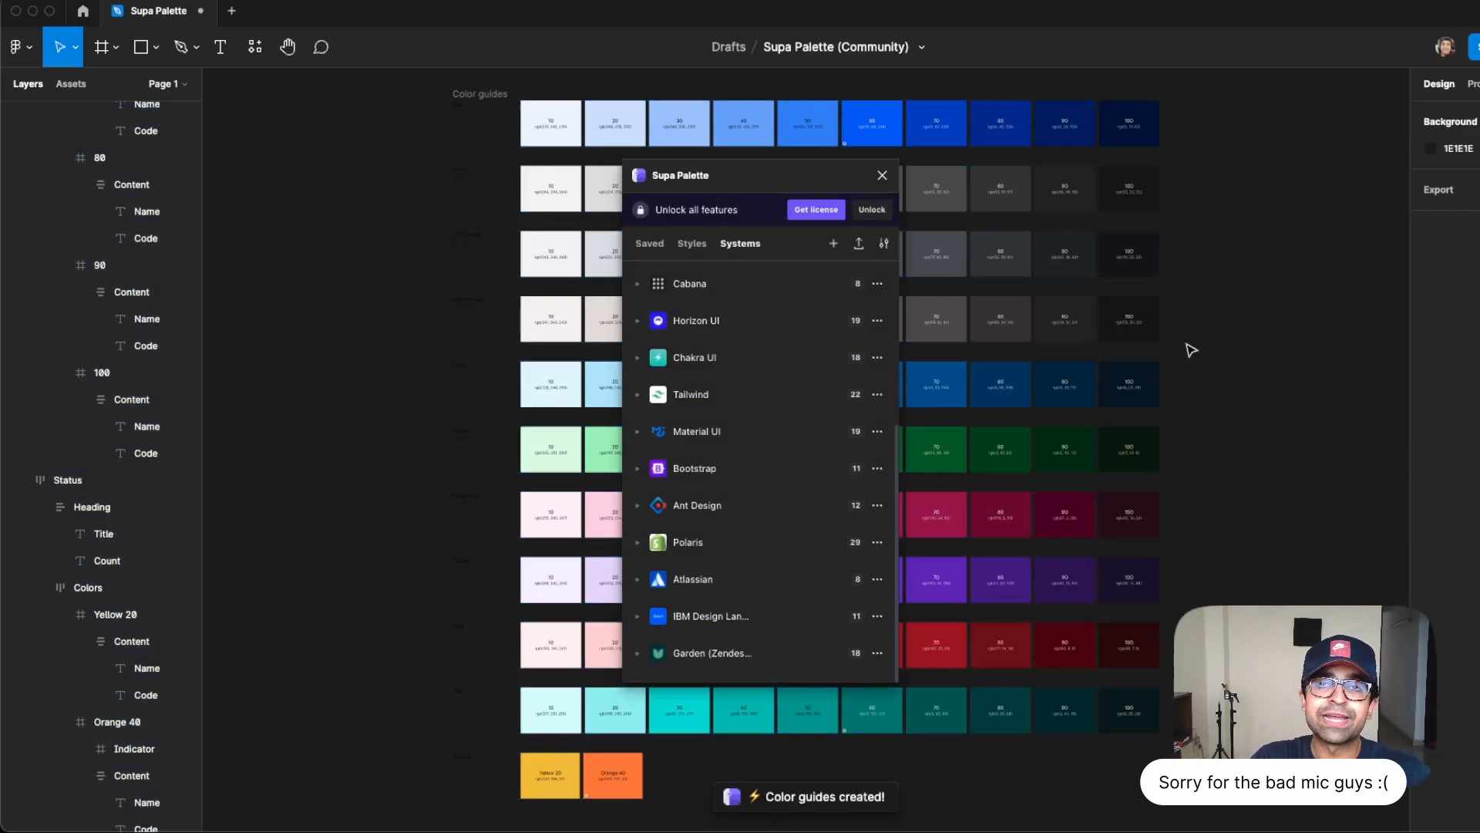
View the export options for the saved Darth Torus palette under Styles > Saved.
click(480, 94)
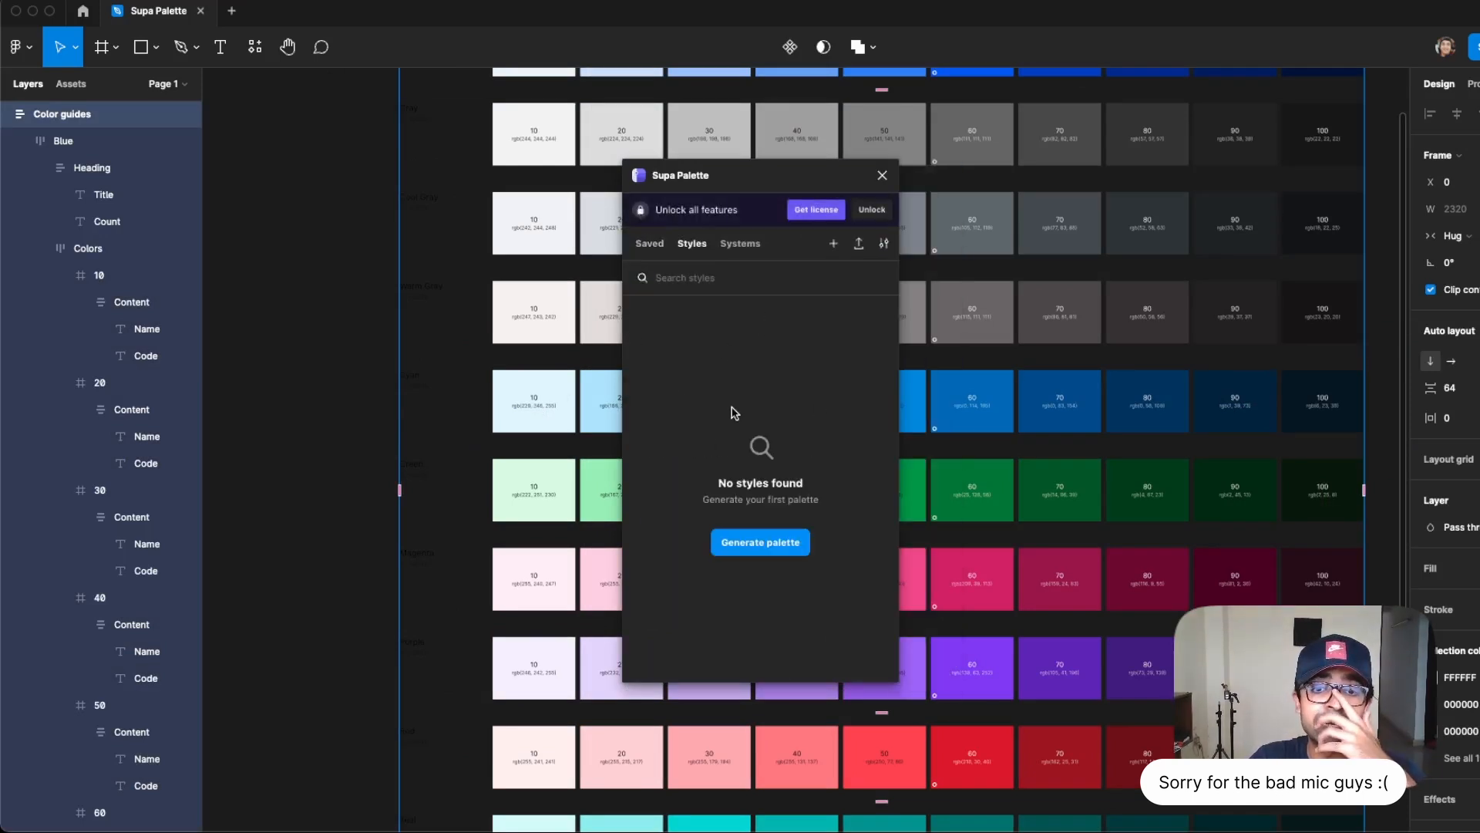
mouse_move(769, 387)
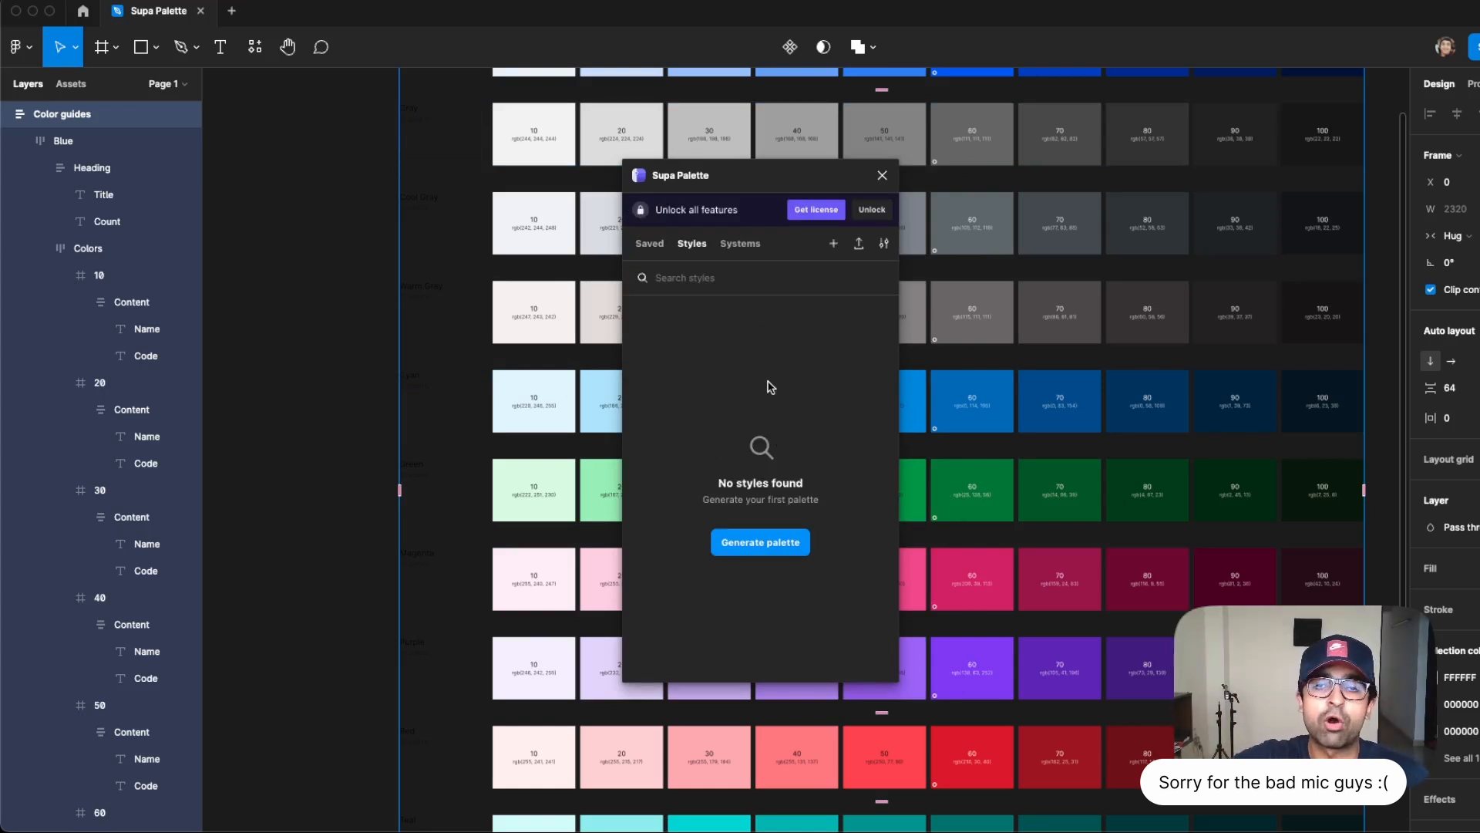
mouse_move(859, 243)
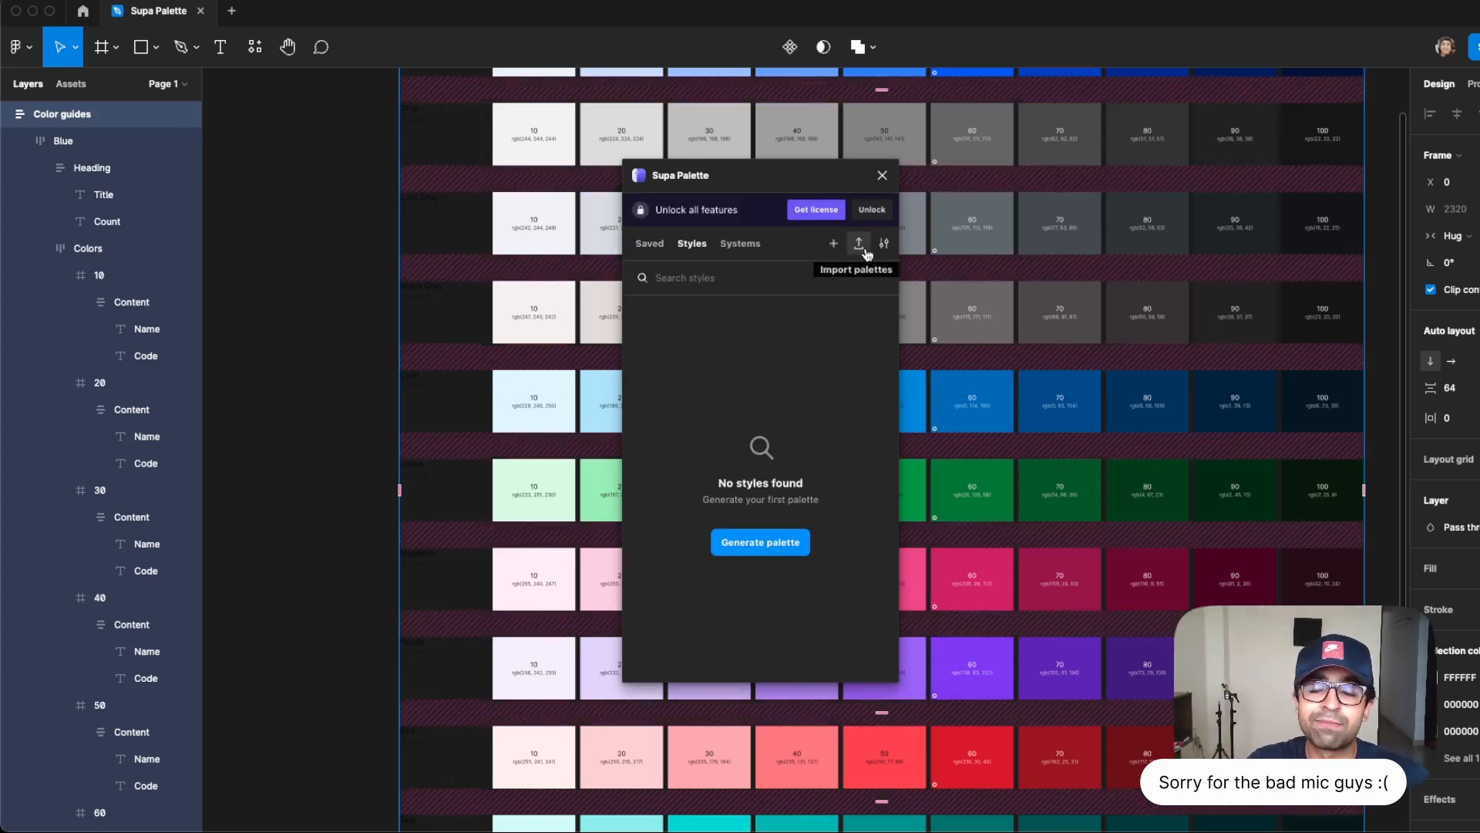
click(648, 243)
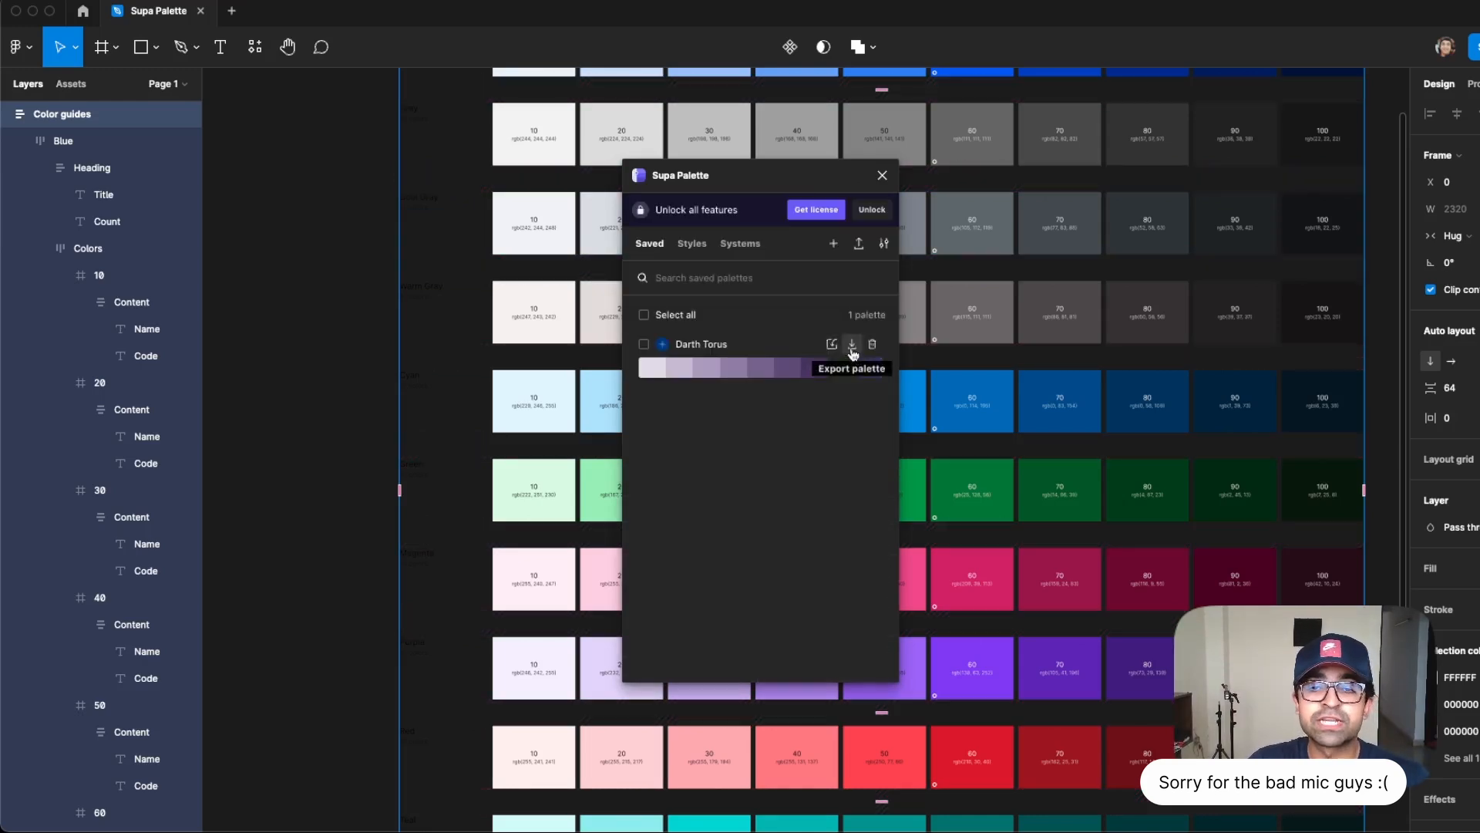
click(850, 344)
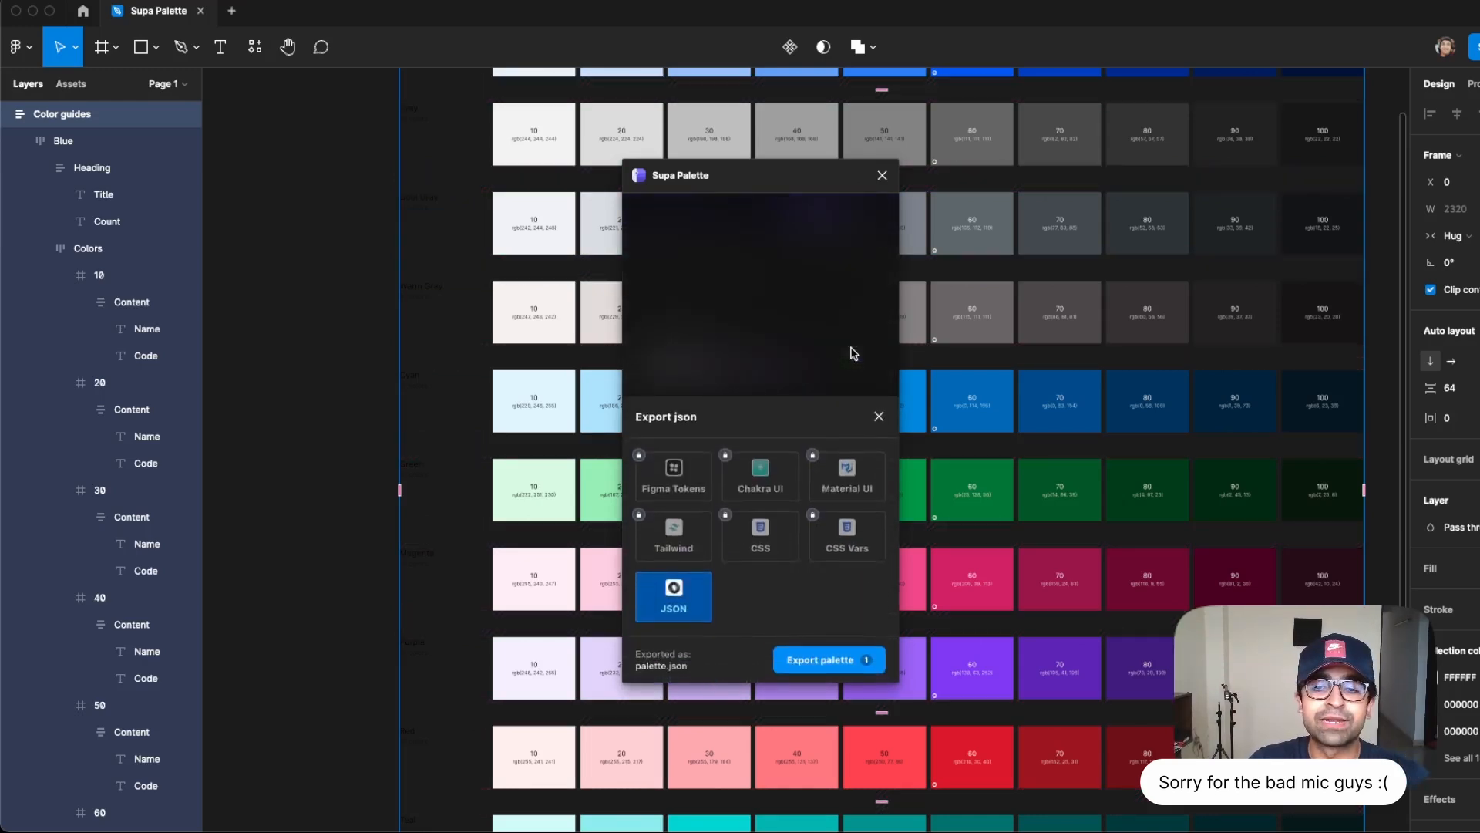
mouse_move(807, 601)
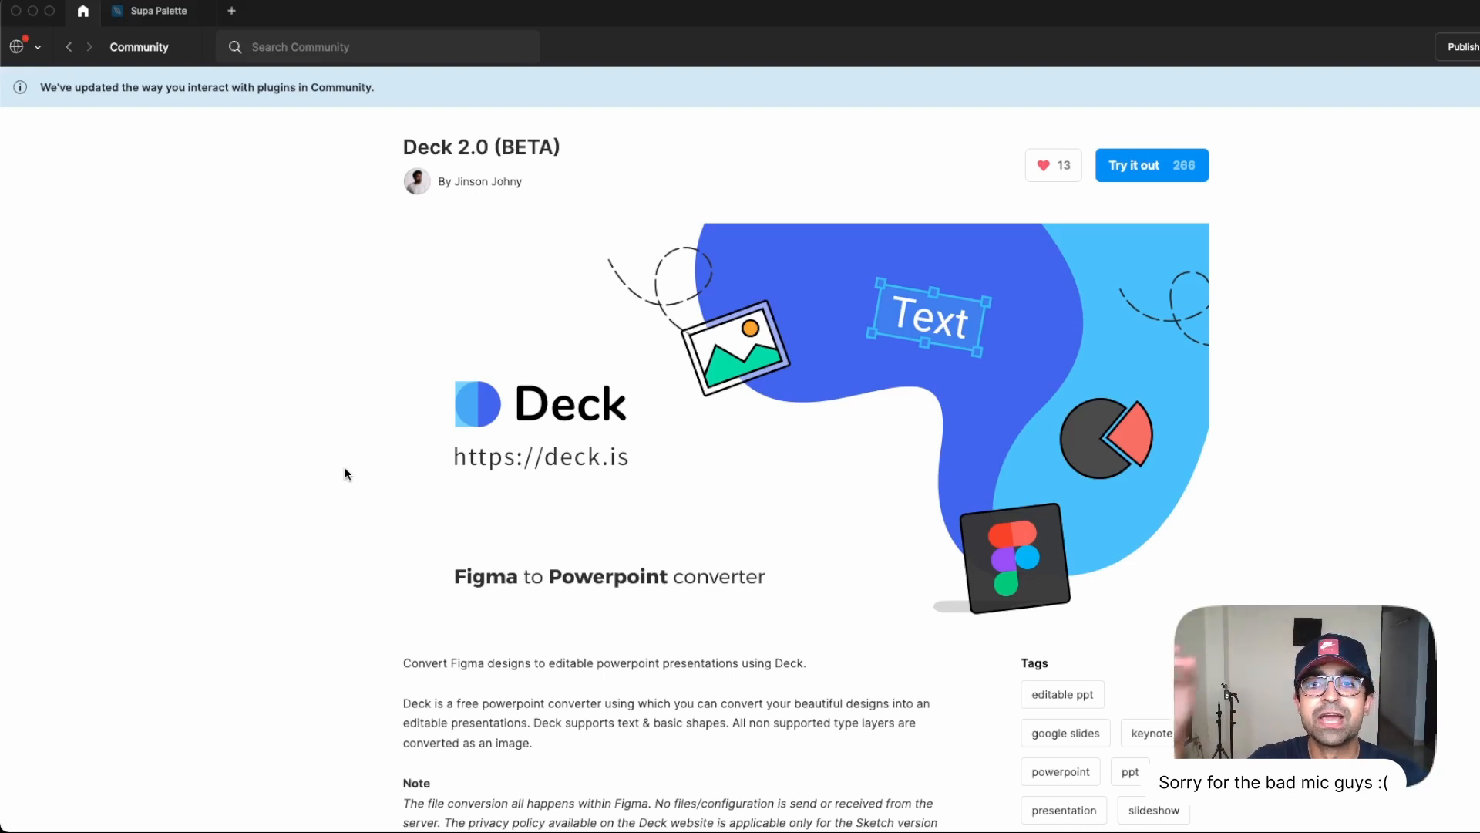
Launch Deck 2.0 (BETA) via Try it out into a new file with a blank frame.
click(1151, 165)
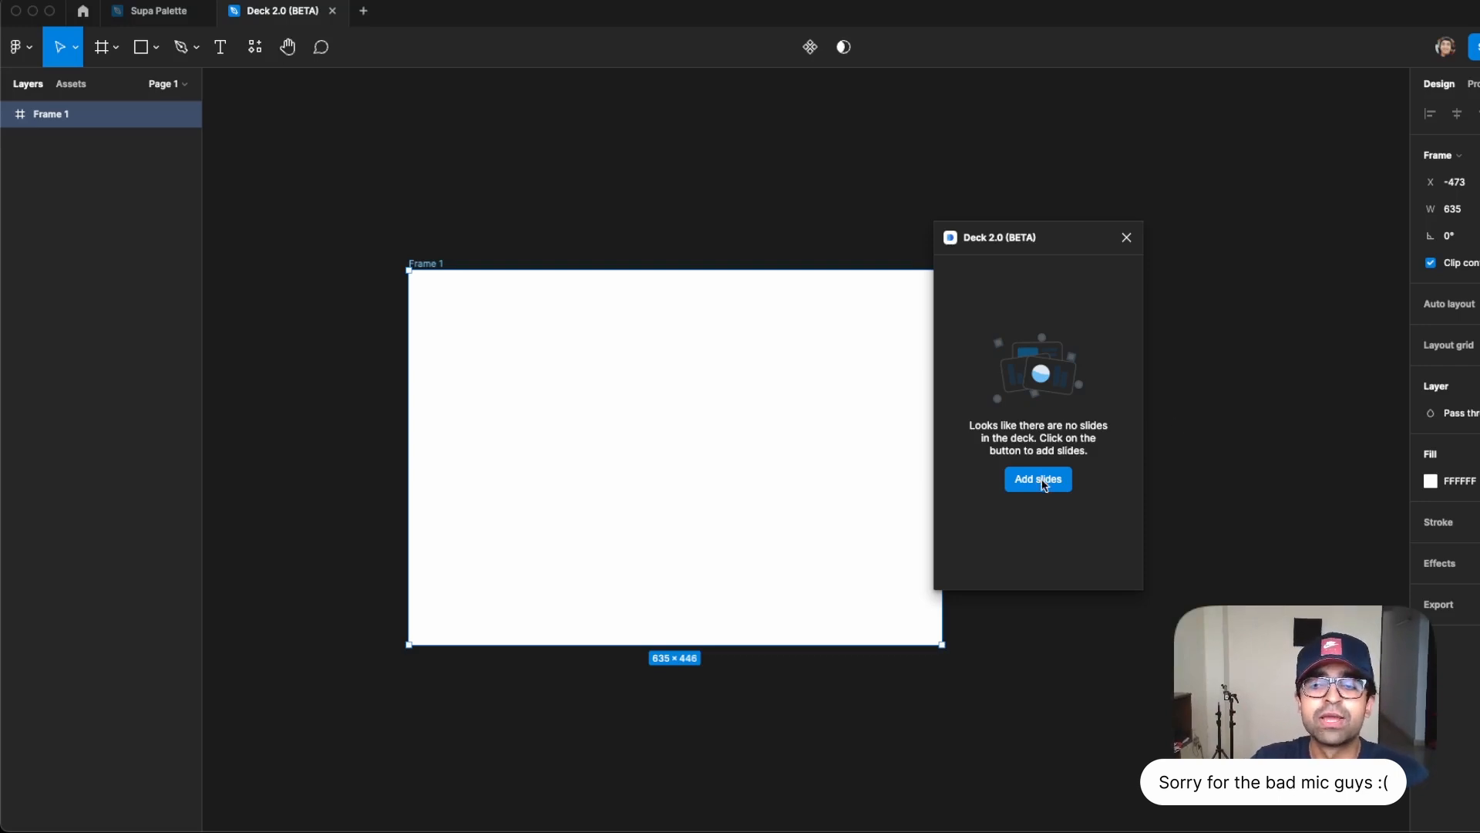
Add Frame 1 as a slide, generate the .pptx and save it to Downloads.
click(1037, 479)
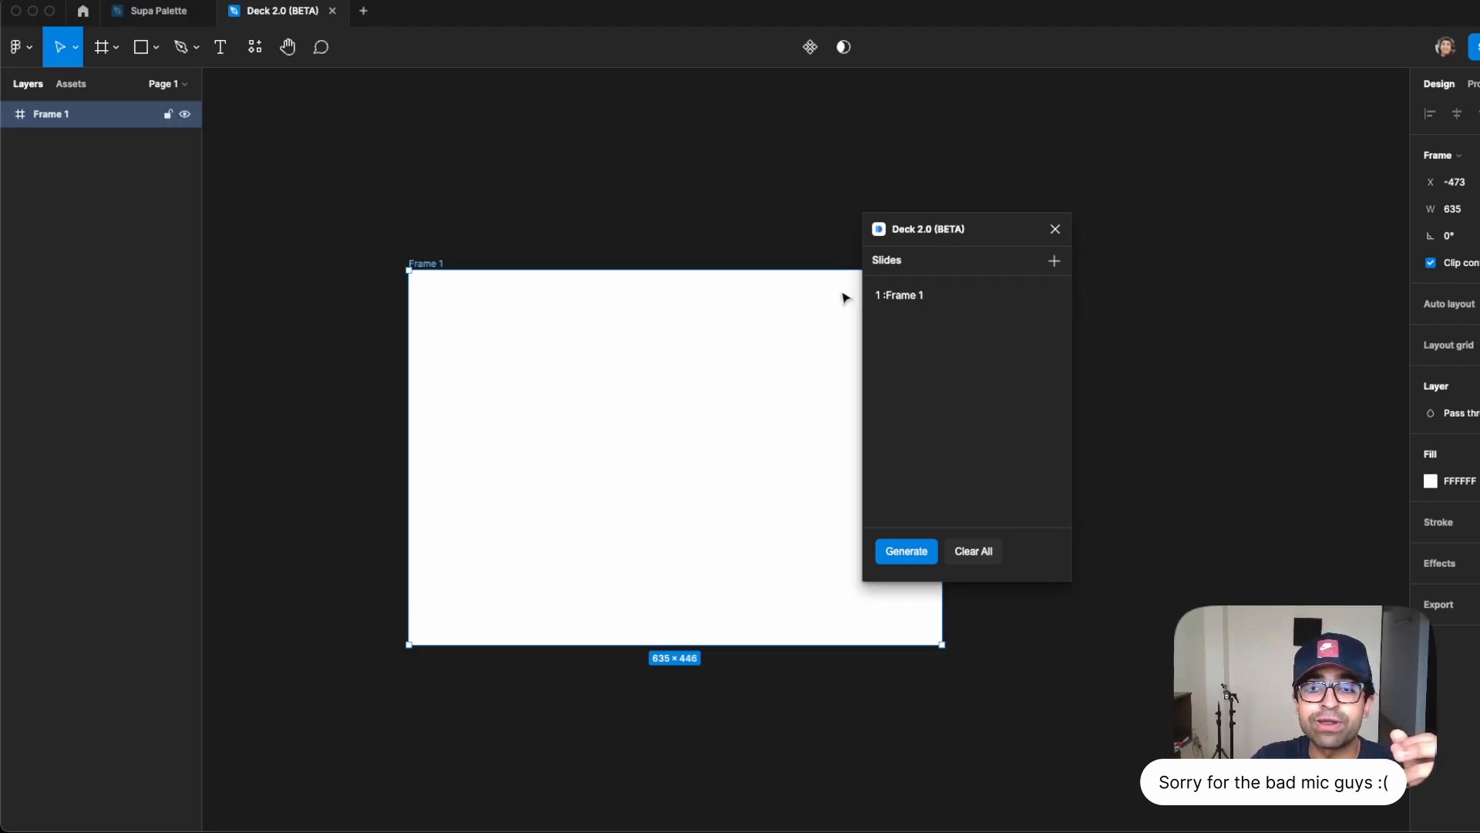
mouse_move(878, 359)
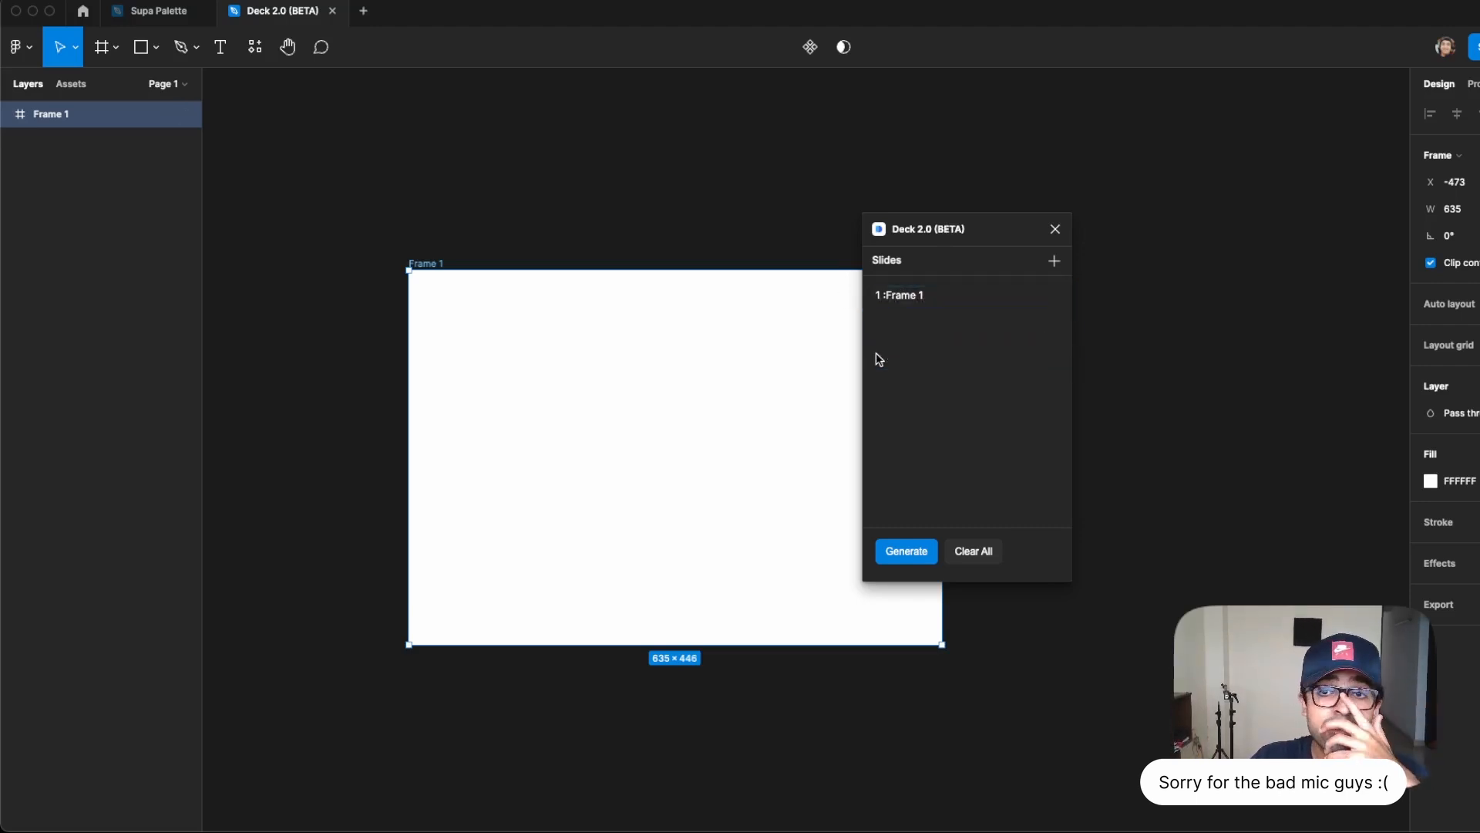
mouse_move(905, 550)
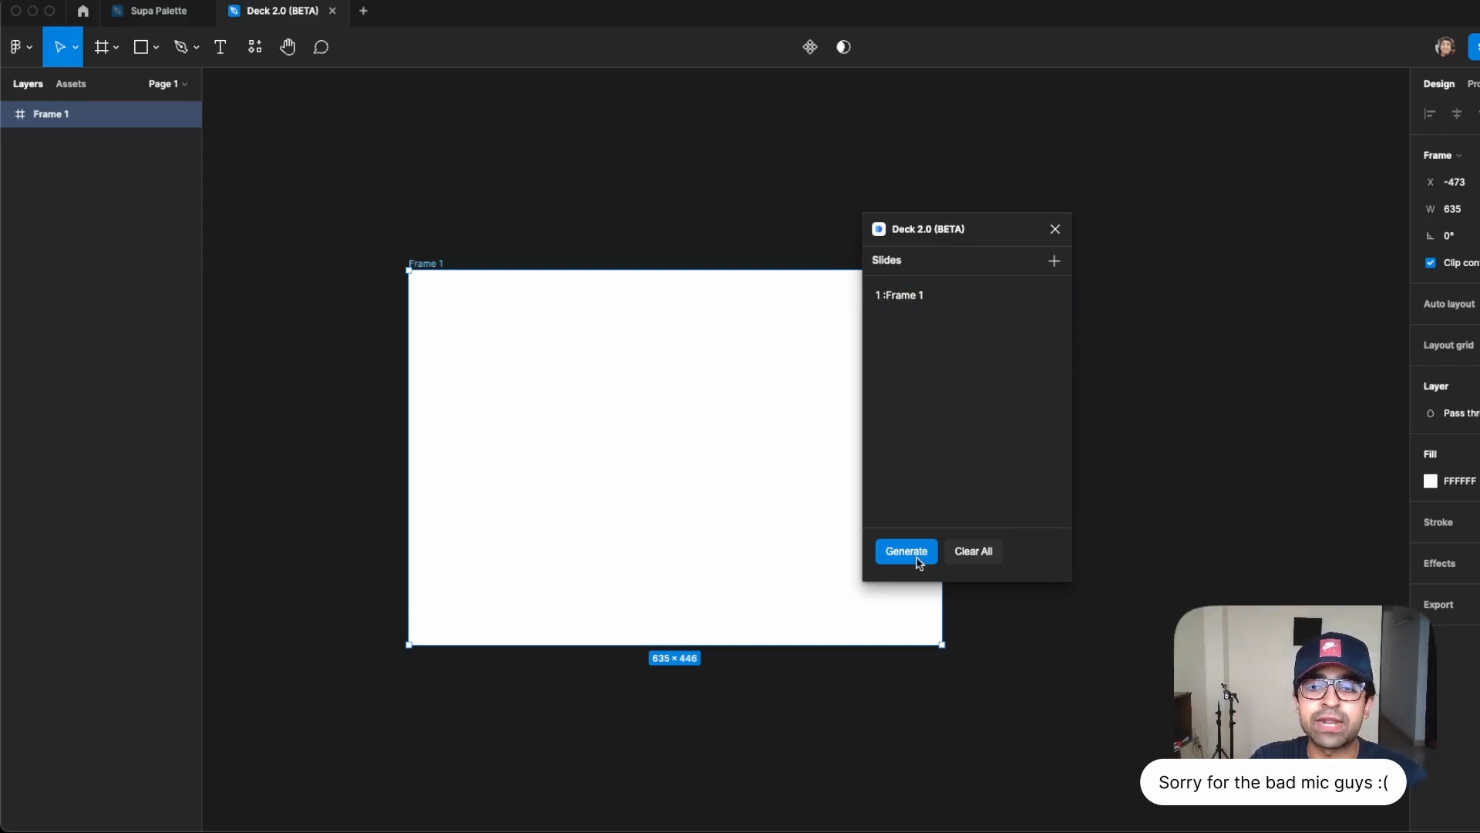
click(905, 552)
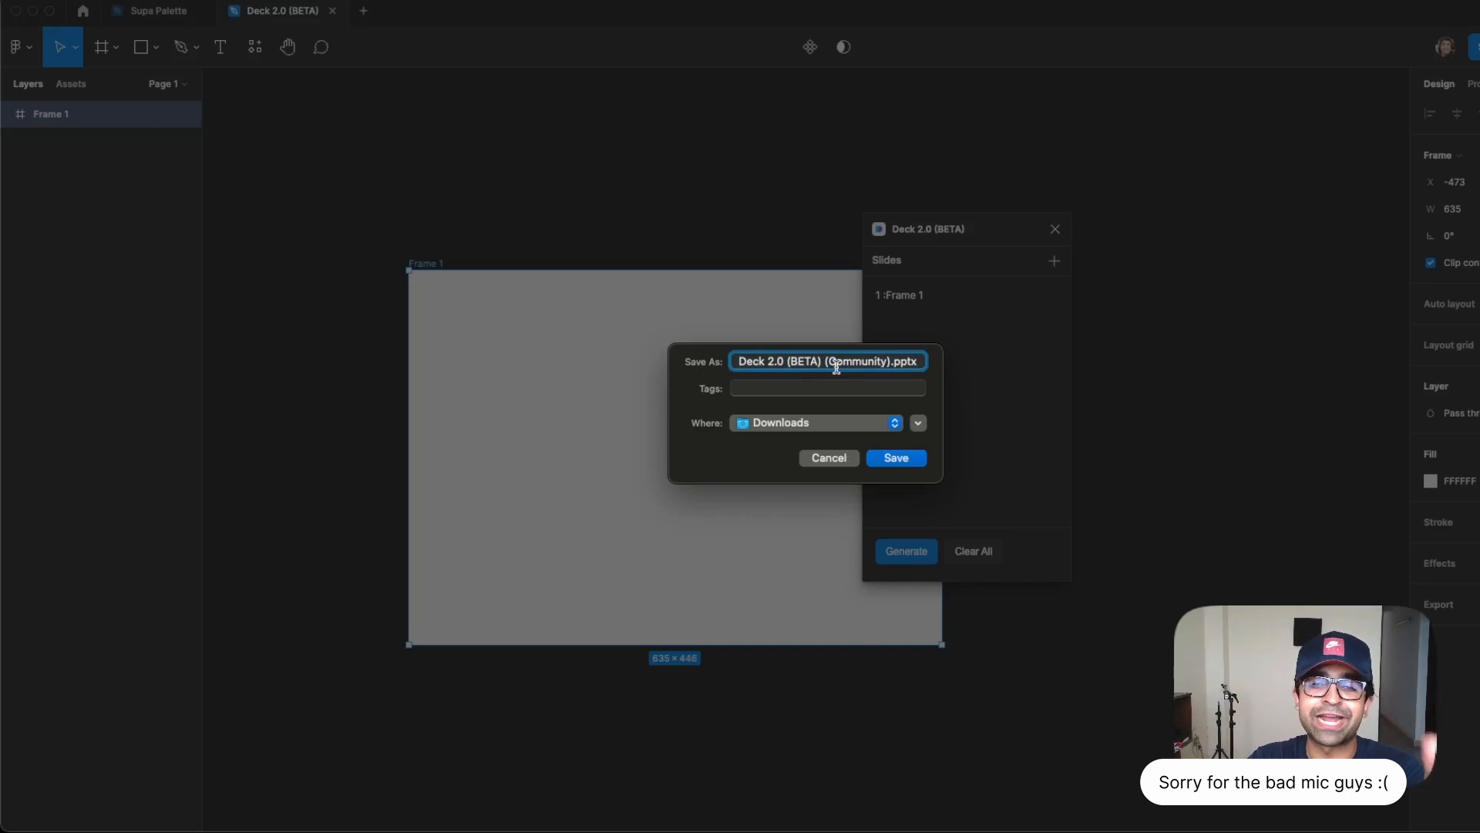
click(827, 387)
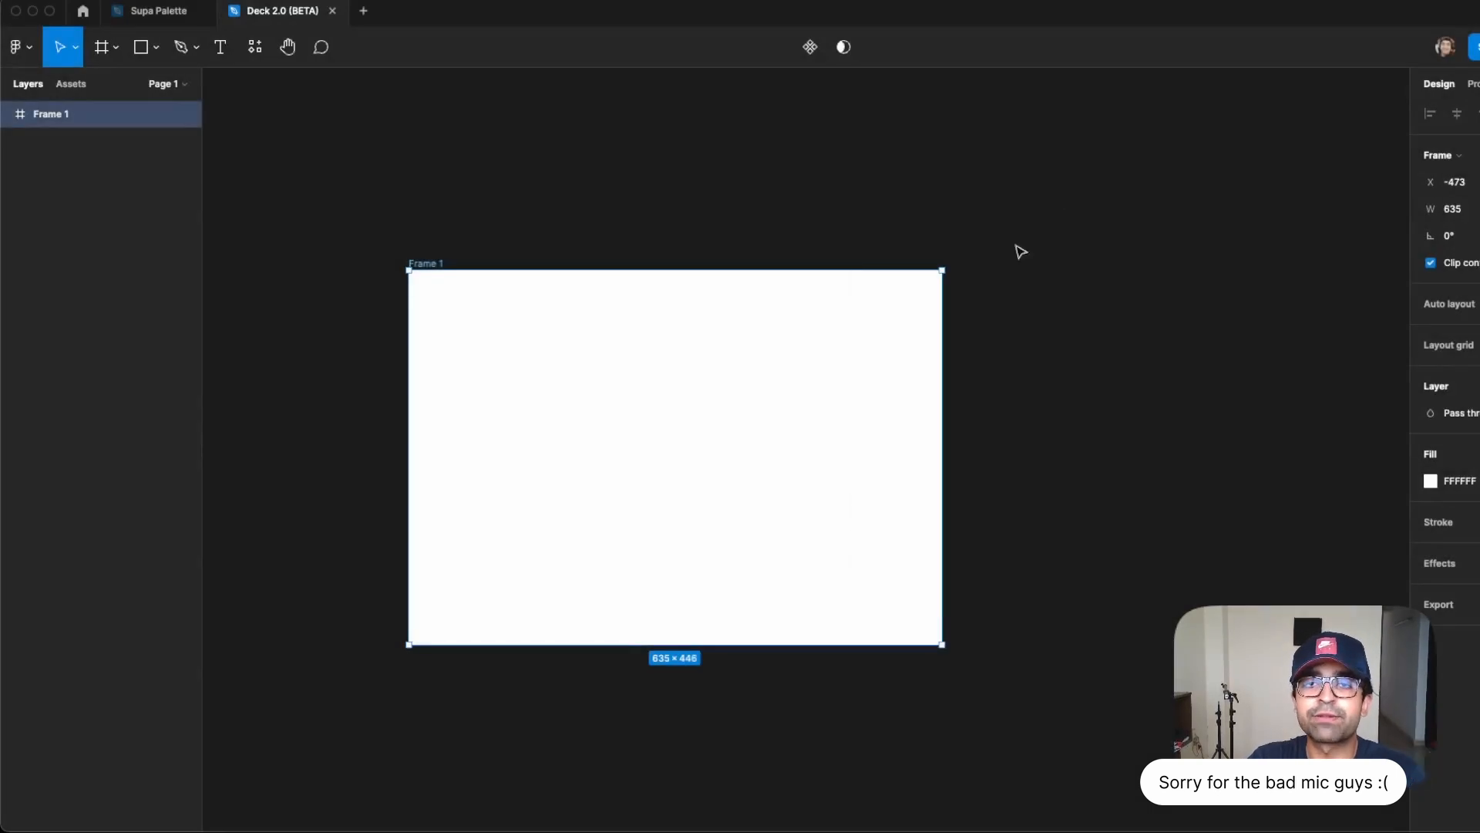
mouse_move(884, 190)
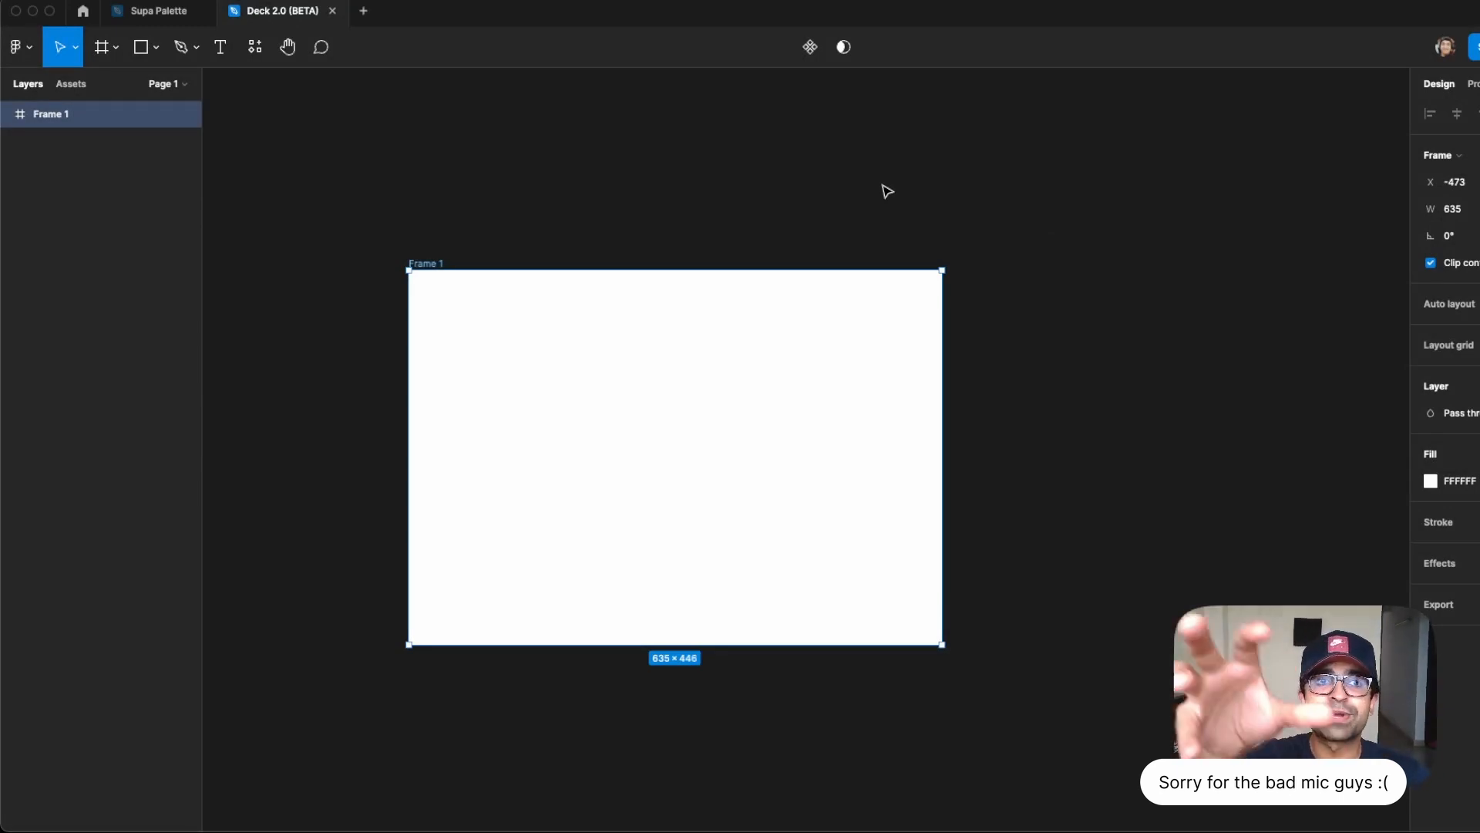
mouse_move(331, 37)
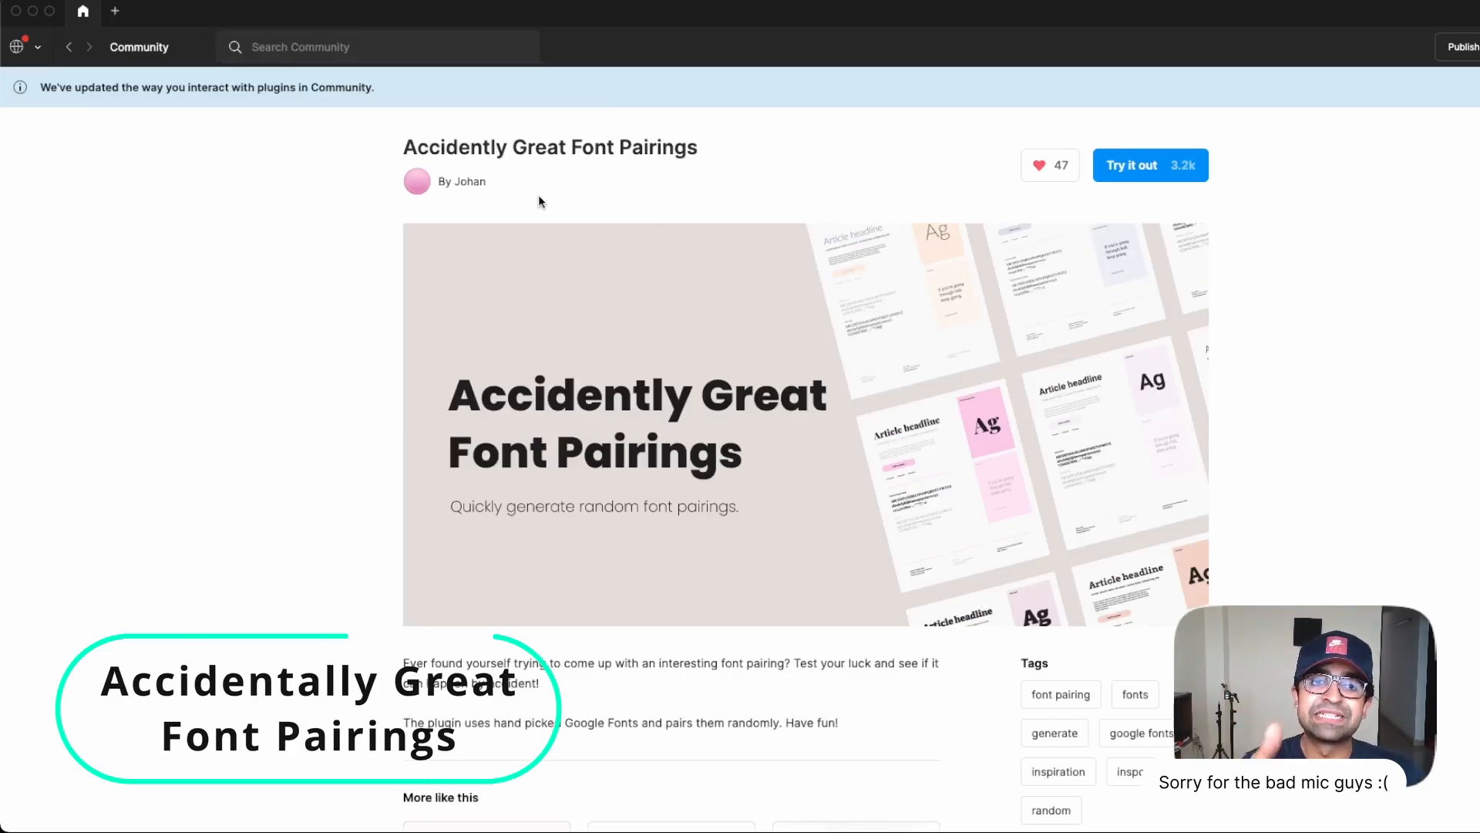
mouse_move(640, 195)
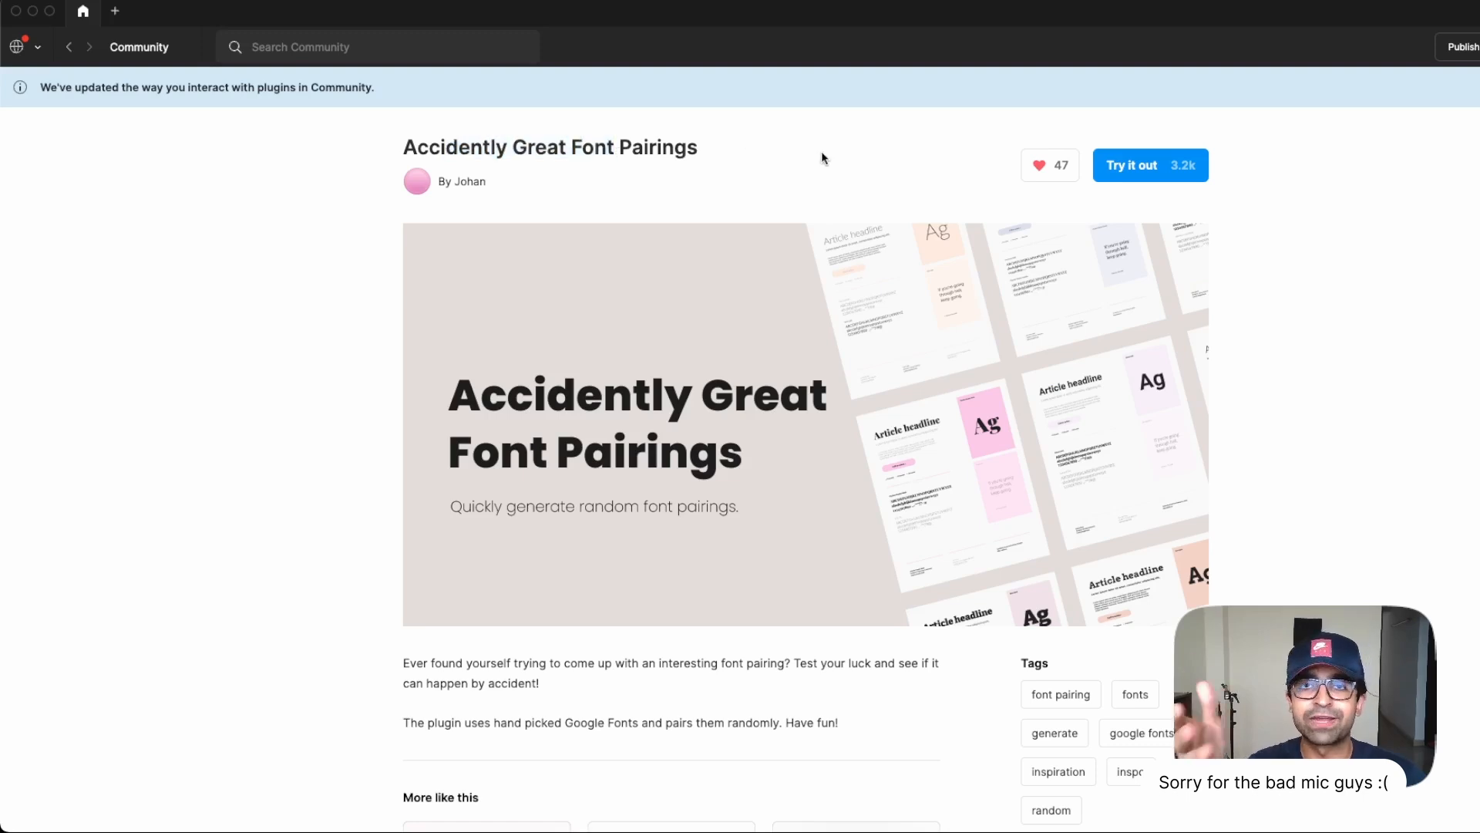
Launch Accidently Great Font Pairings and create a dark-mode random font pairing layout.
click(1149, 165)
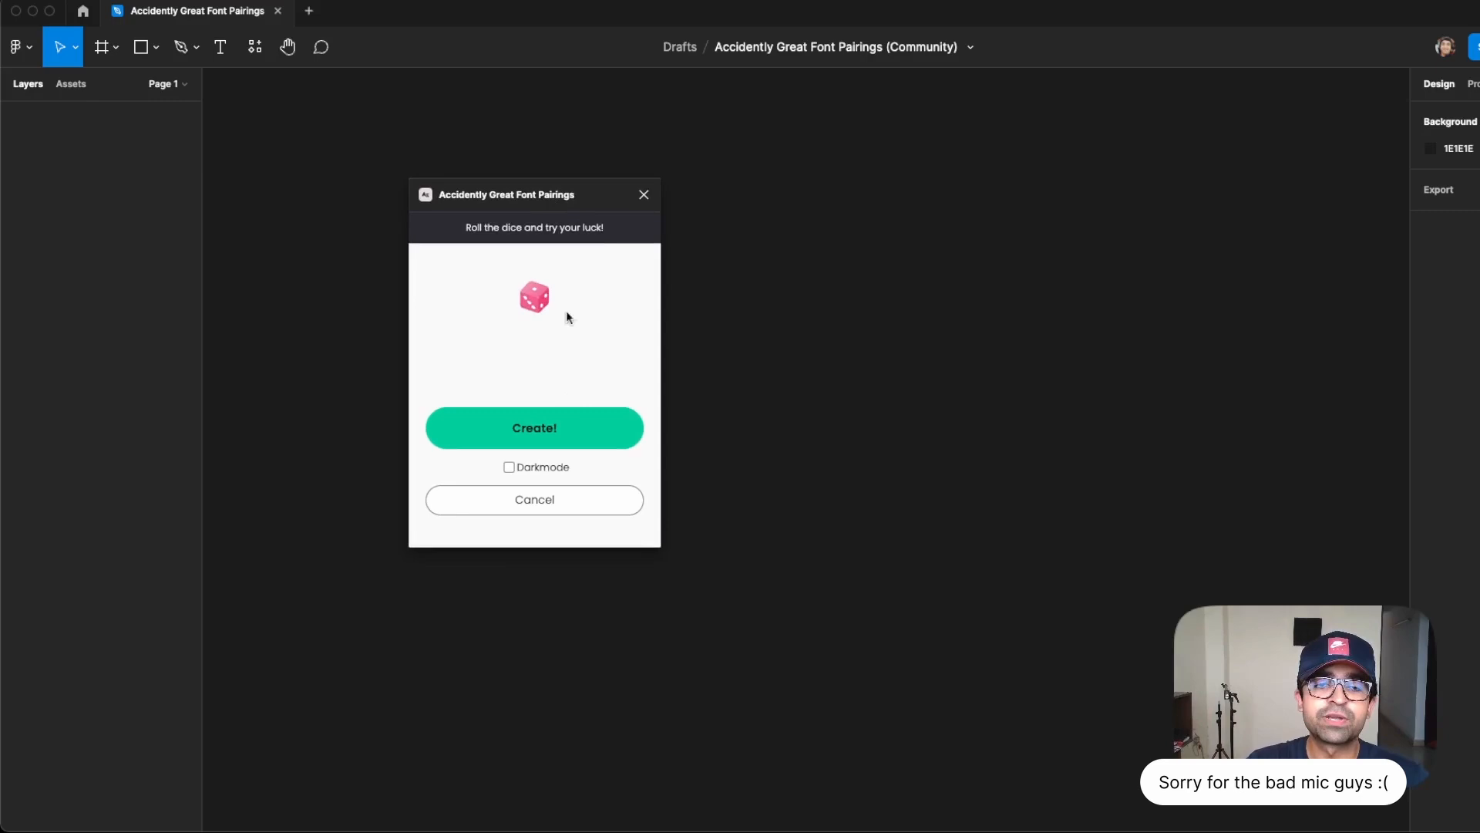
click(509, 468)
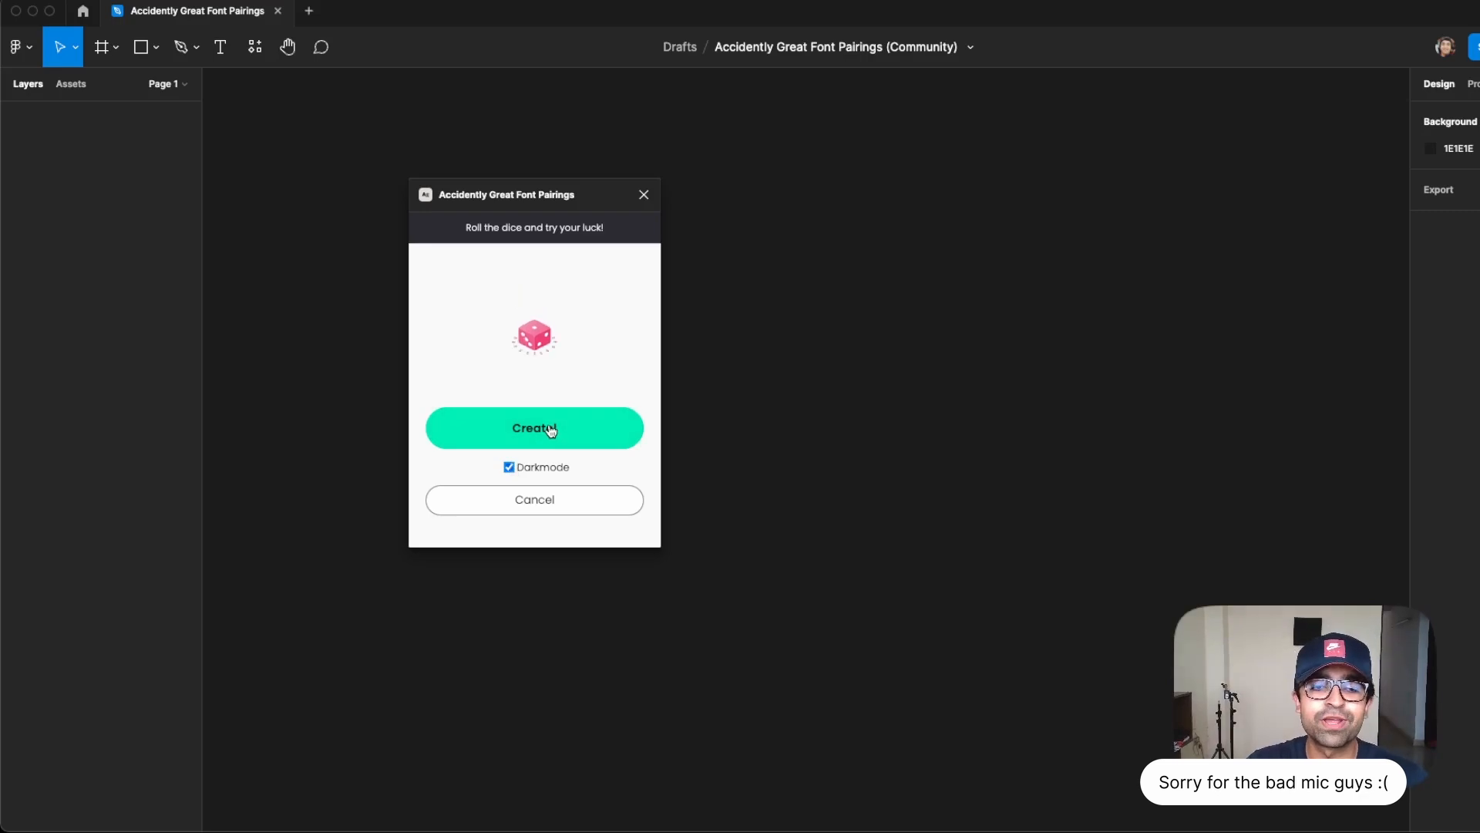
click(534, 428)
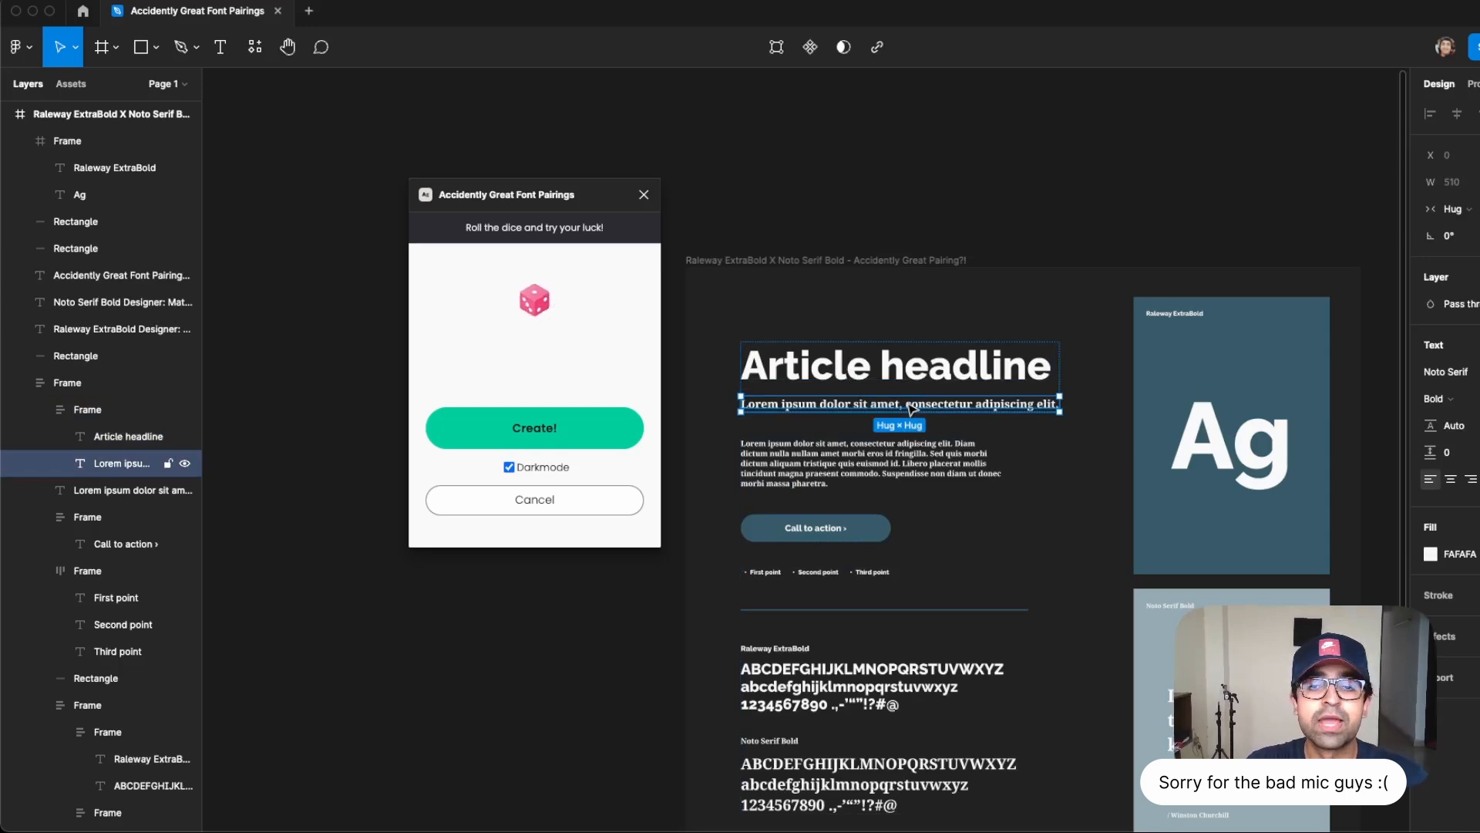
click(846, 188)
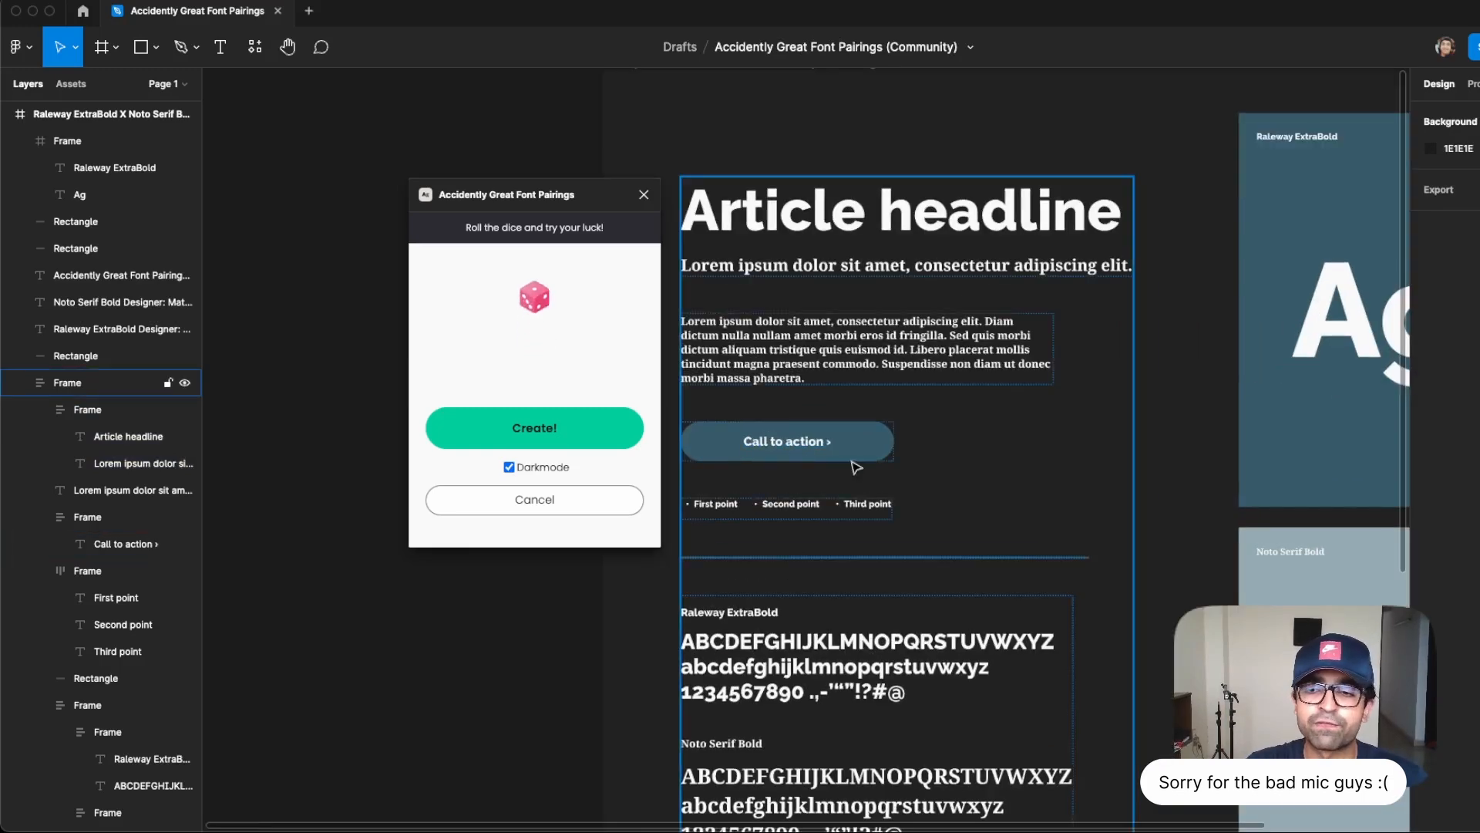
mouse_move(788, 508)
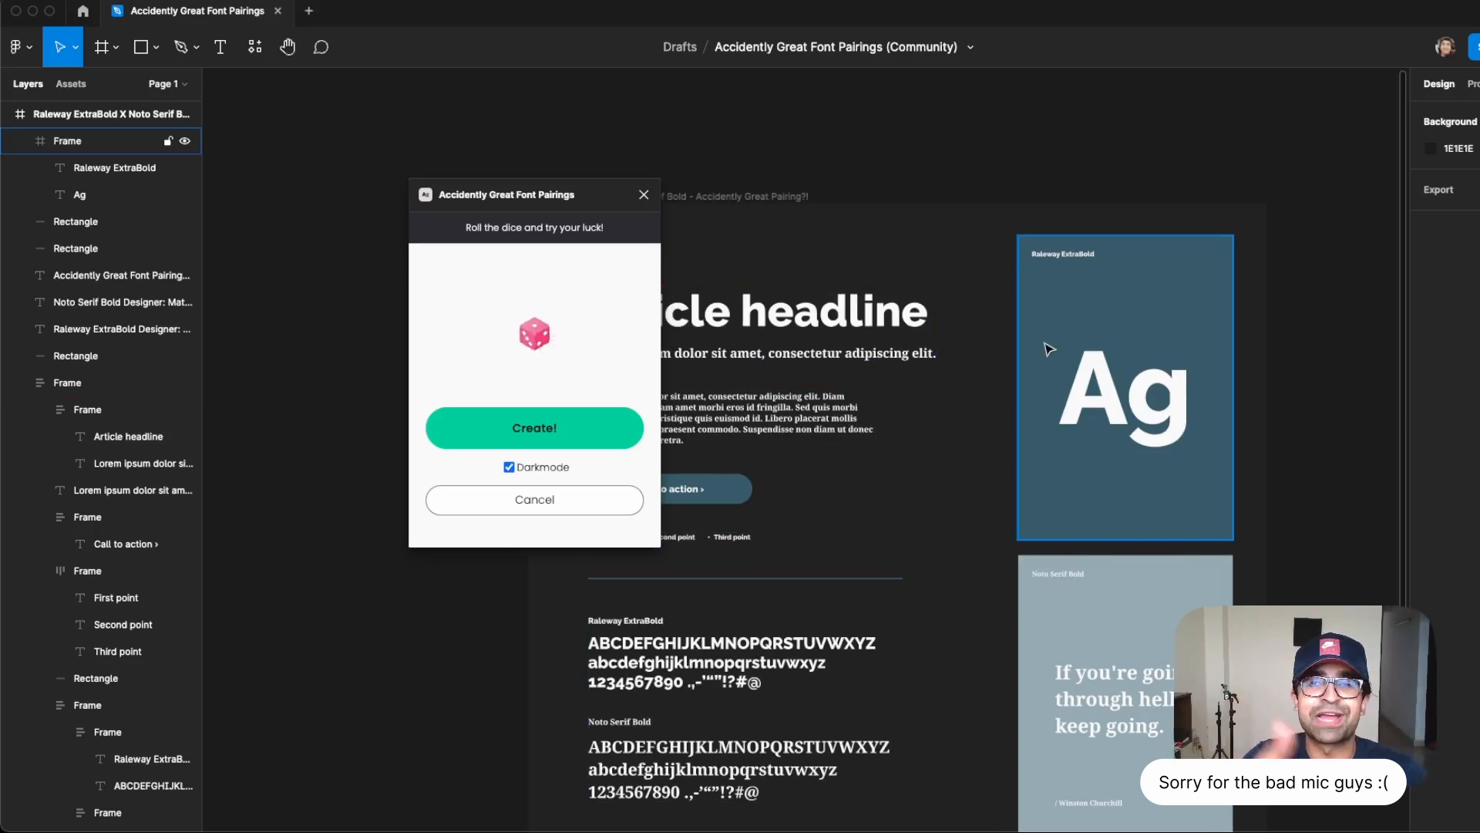
Untick Darkmode and create a second, light font pairing layout.
click(509, 467)
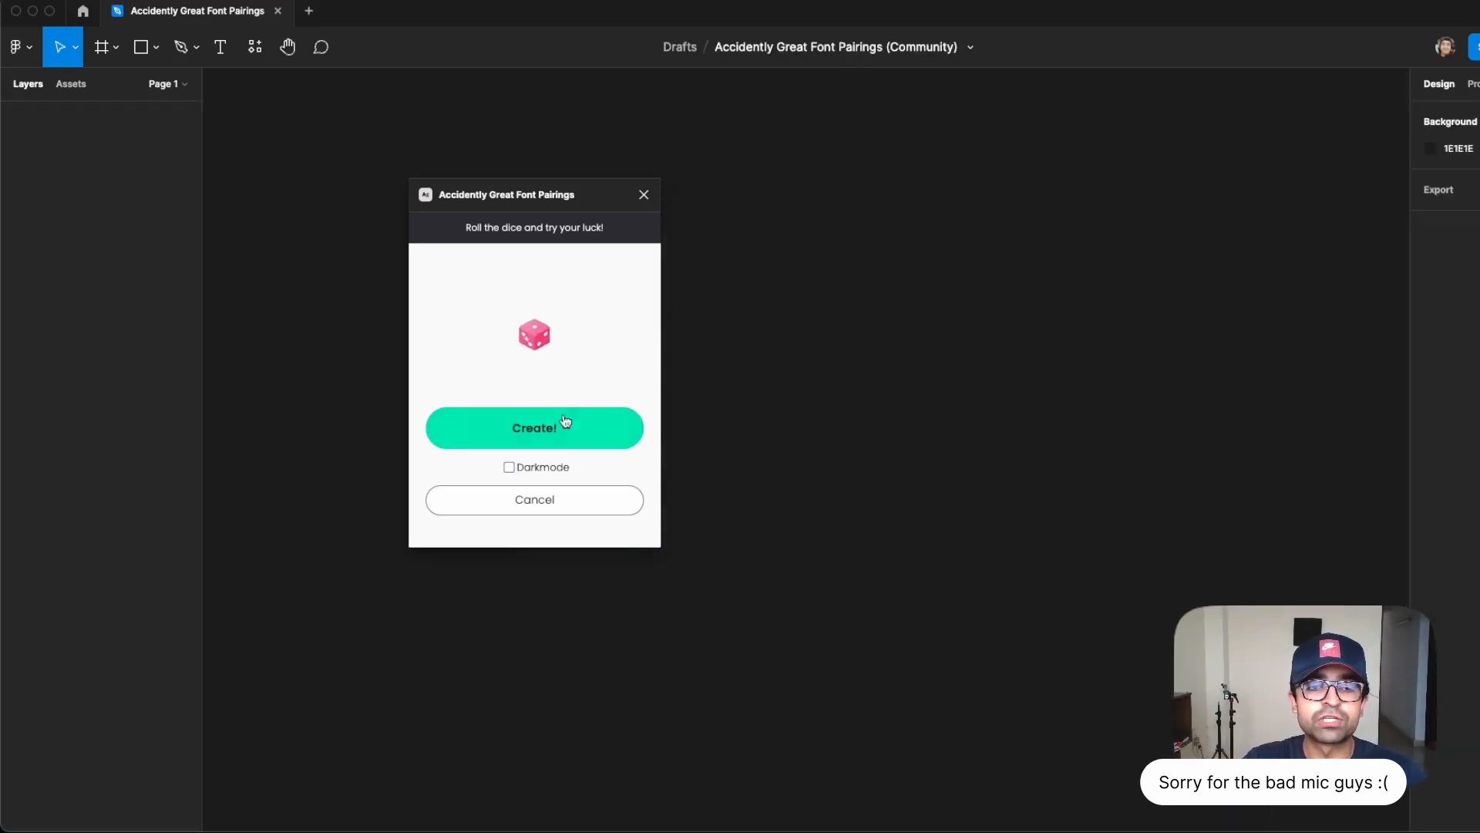
click(534, 428)
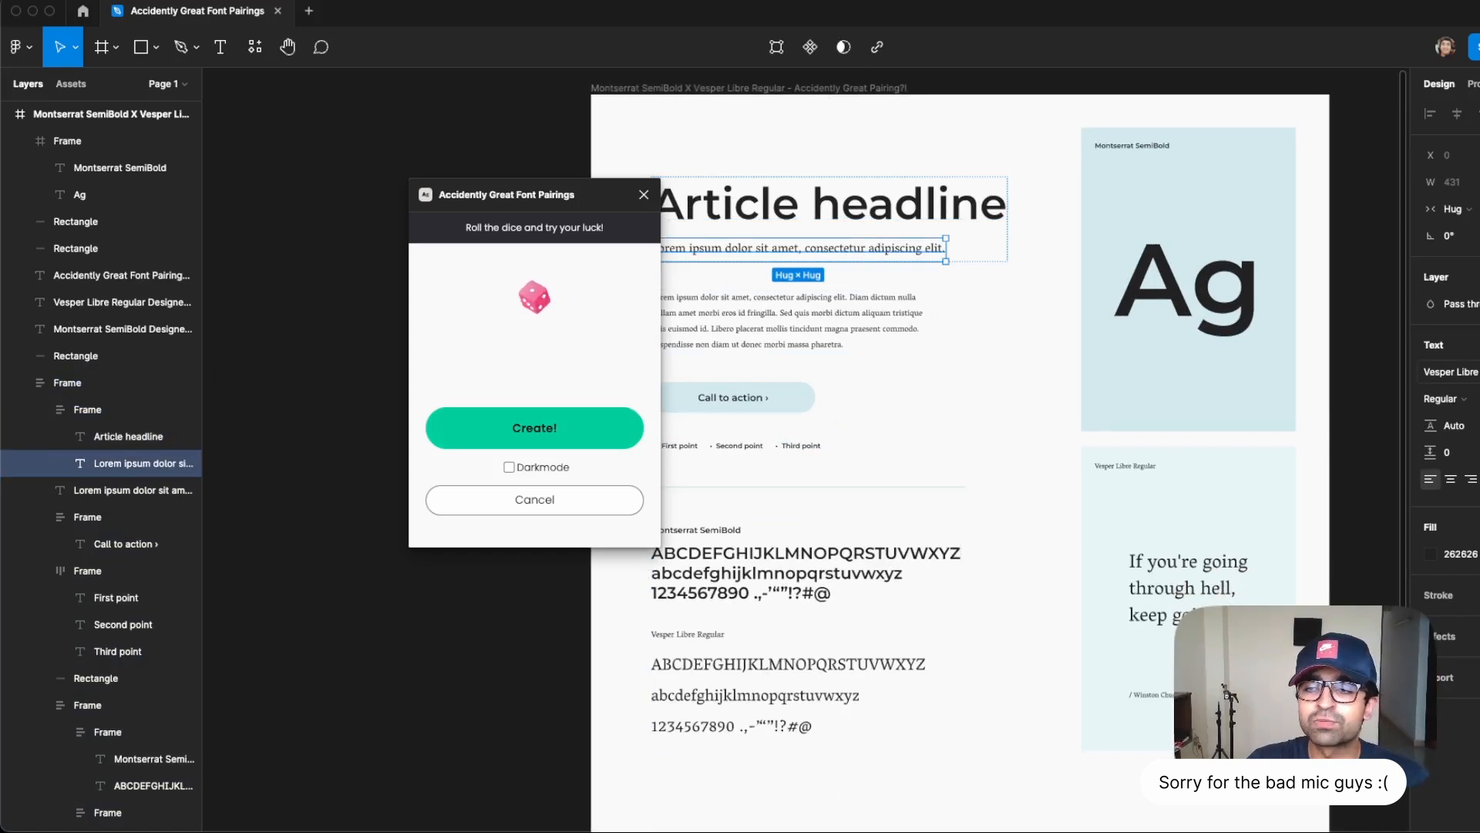
click(1187, 277)
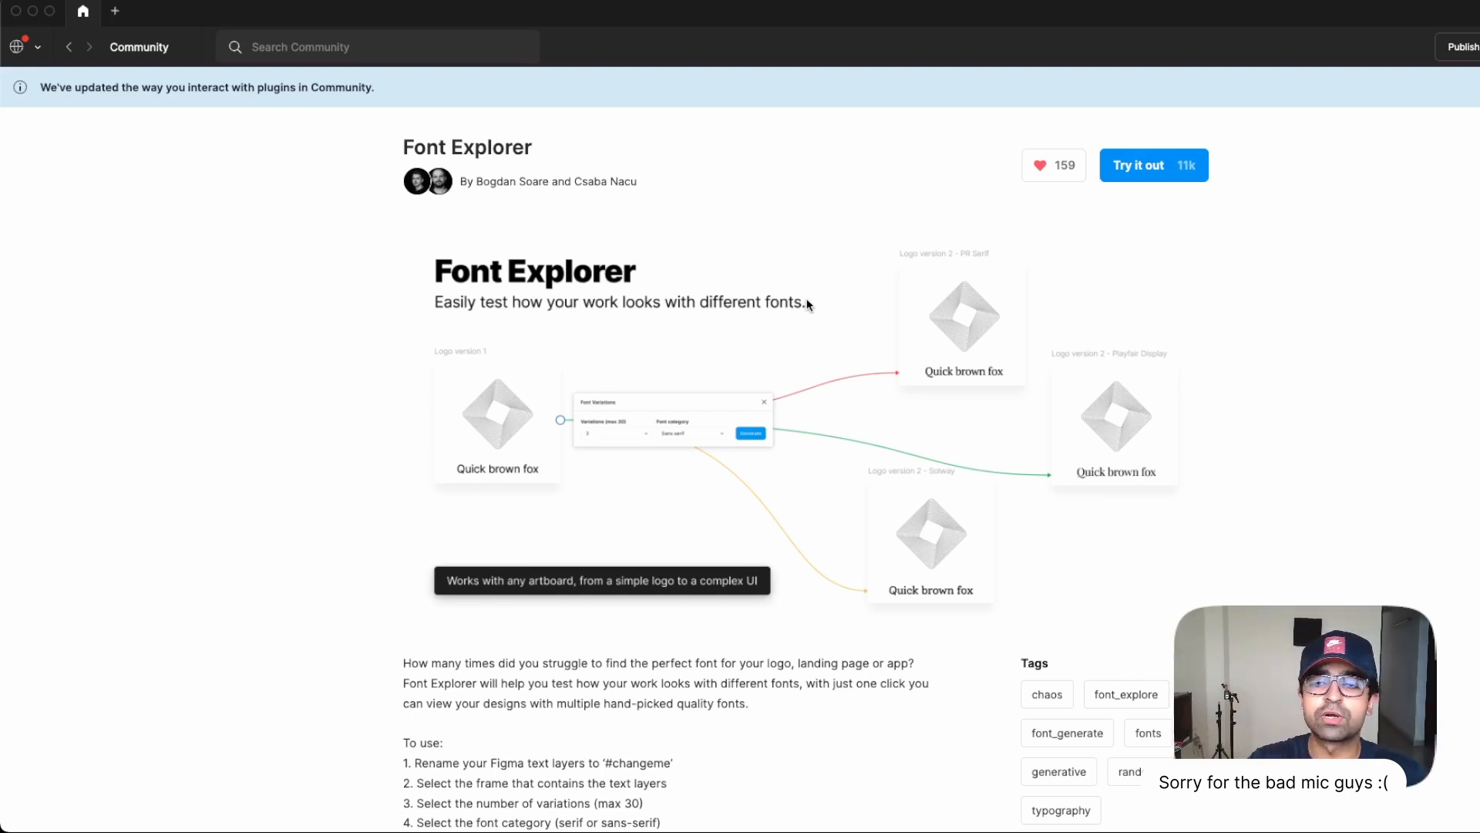
Launch Font Explorer via Try it out into its Community file.
click(1153, 165)
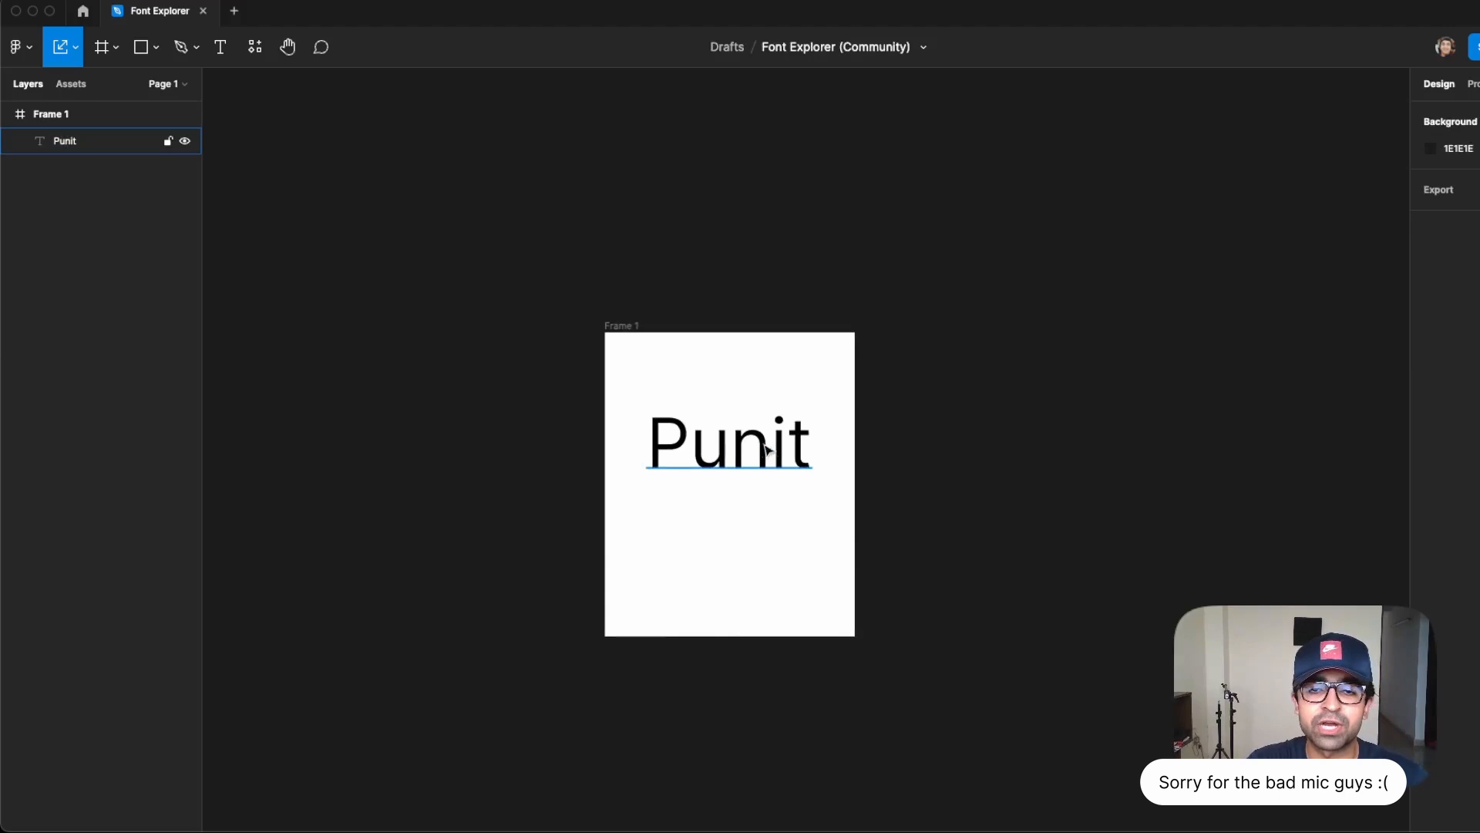
Rename the text layer to #changeme and set Font Explorer to 10 variations on Frame 1.
click(51, 114)
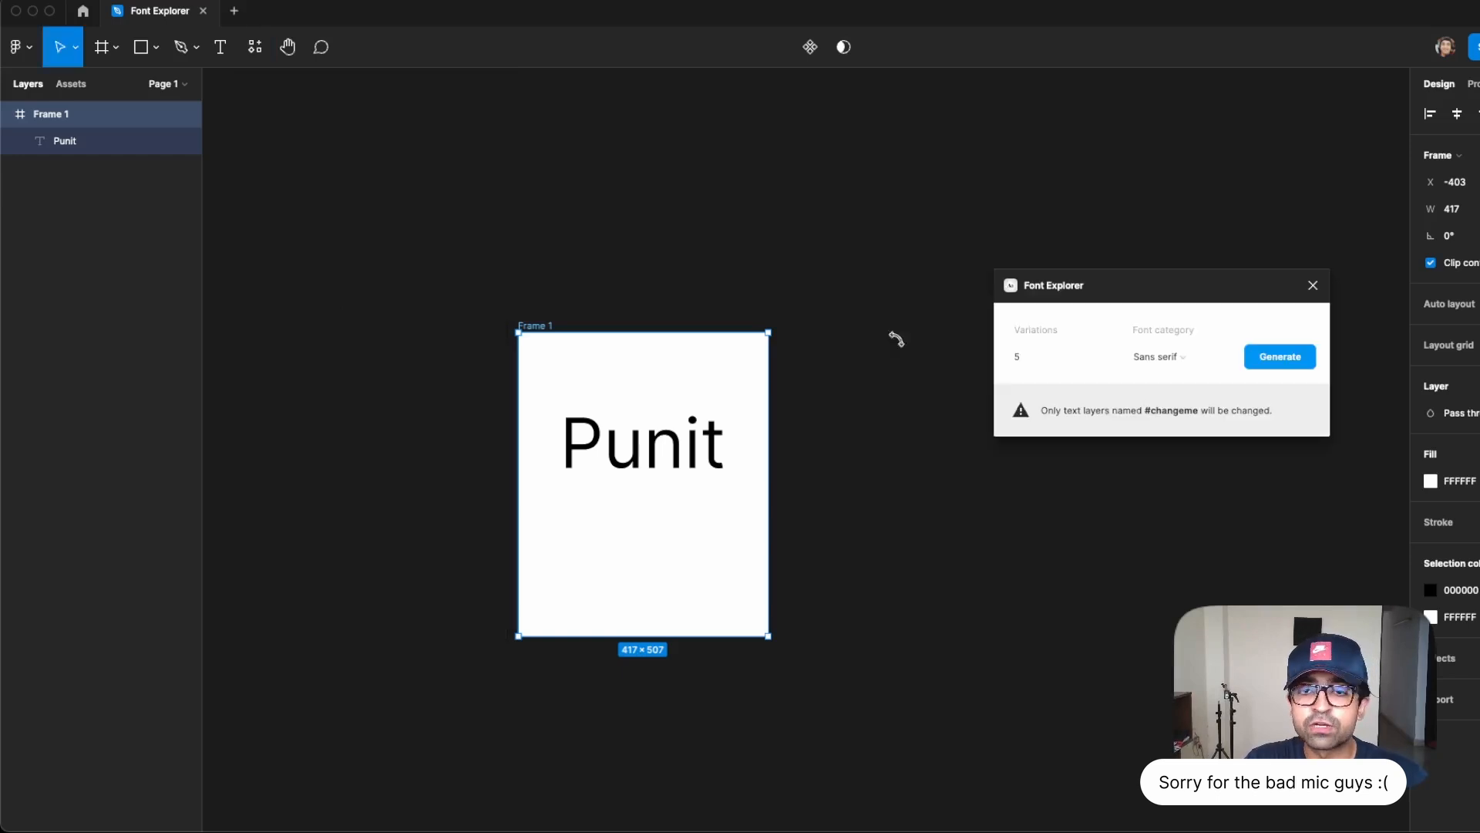
drag(1051, 285, 909, 307)
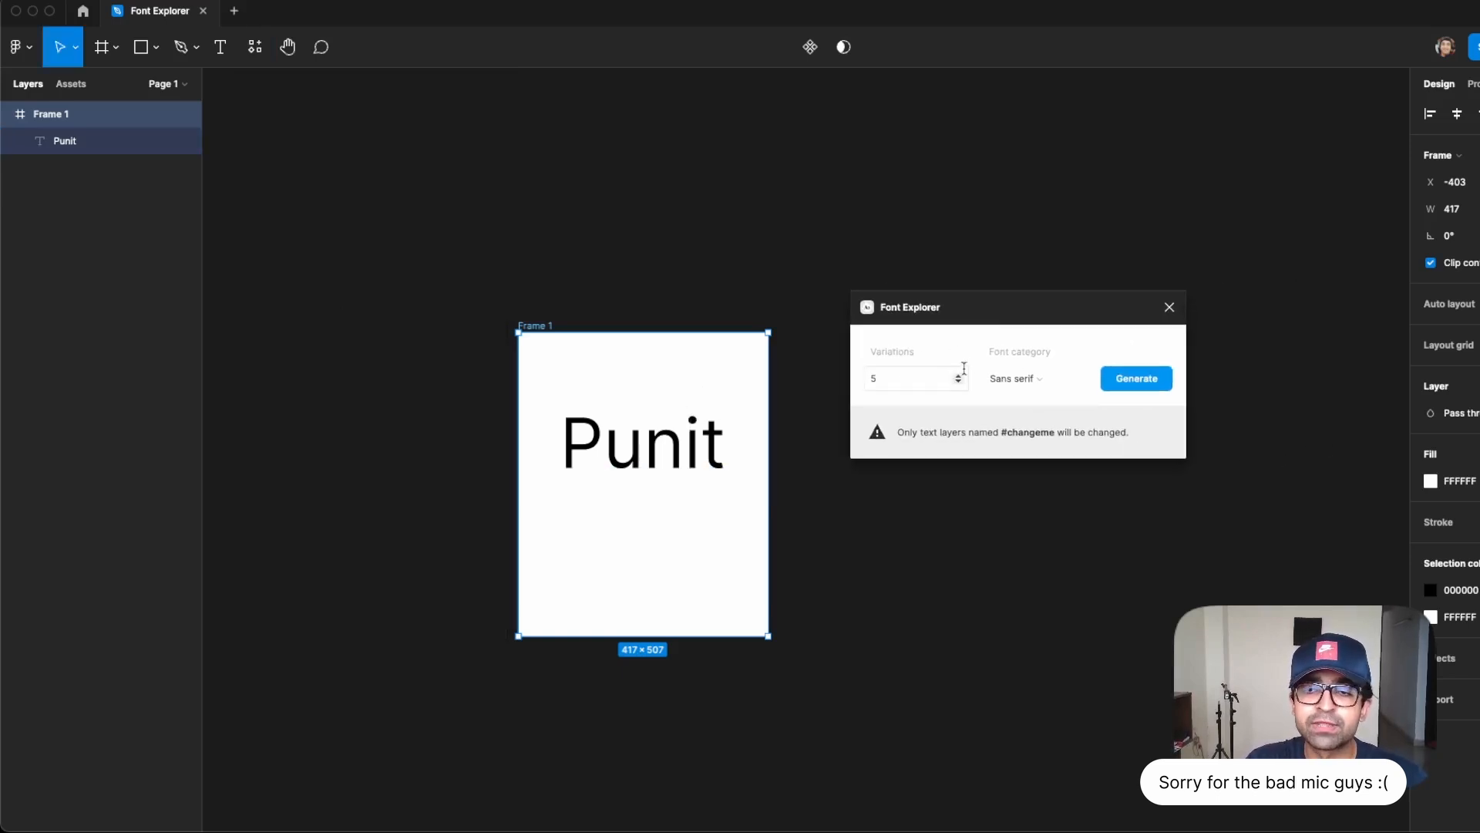
mouse_move(64, 140)
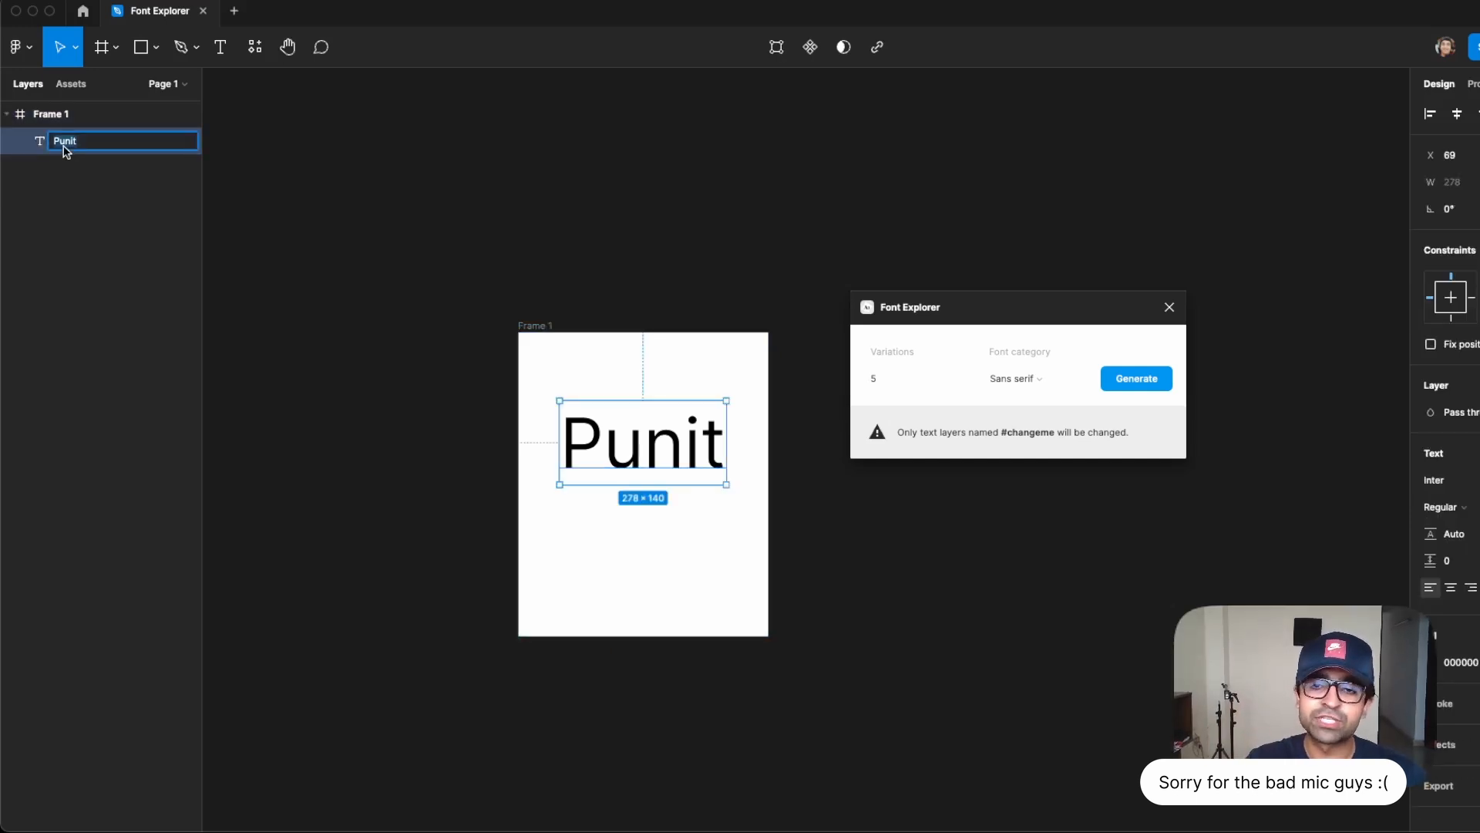
text(#changeme)
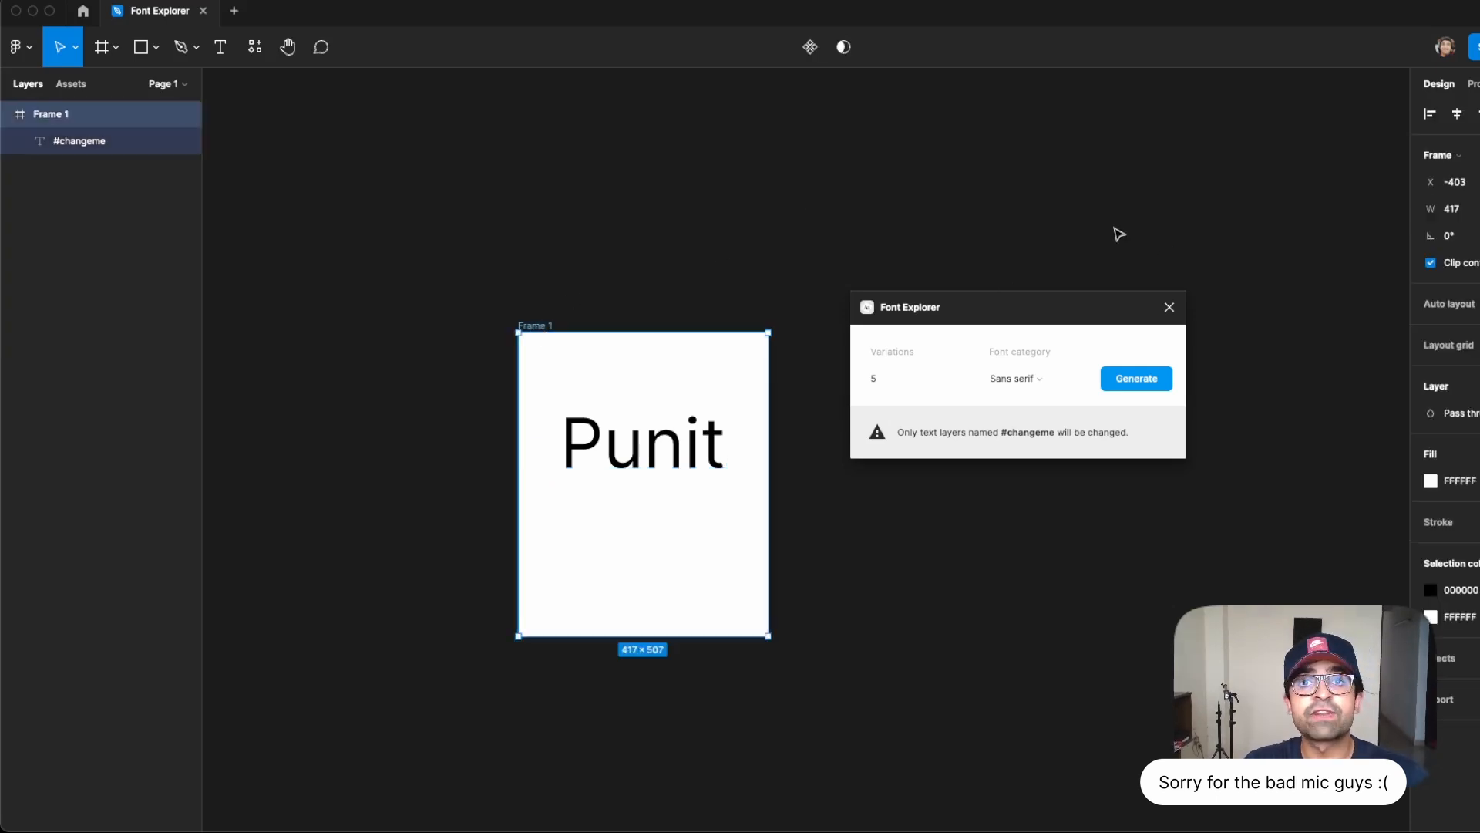
click(911, 379)
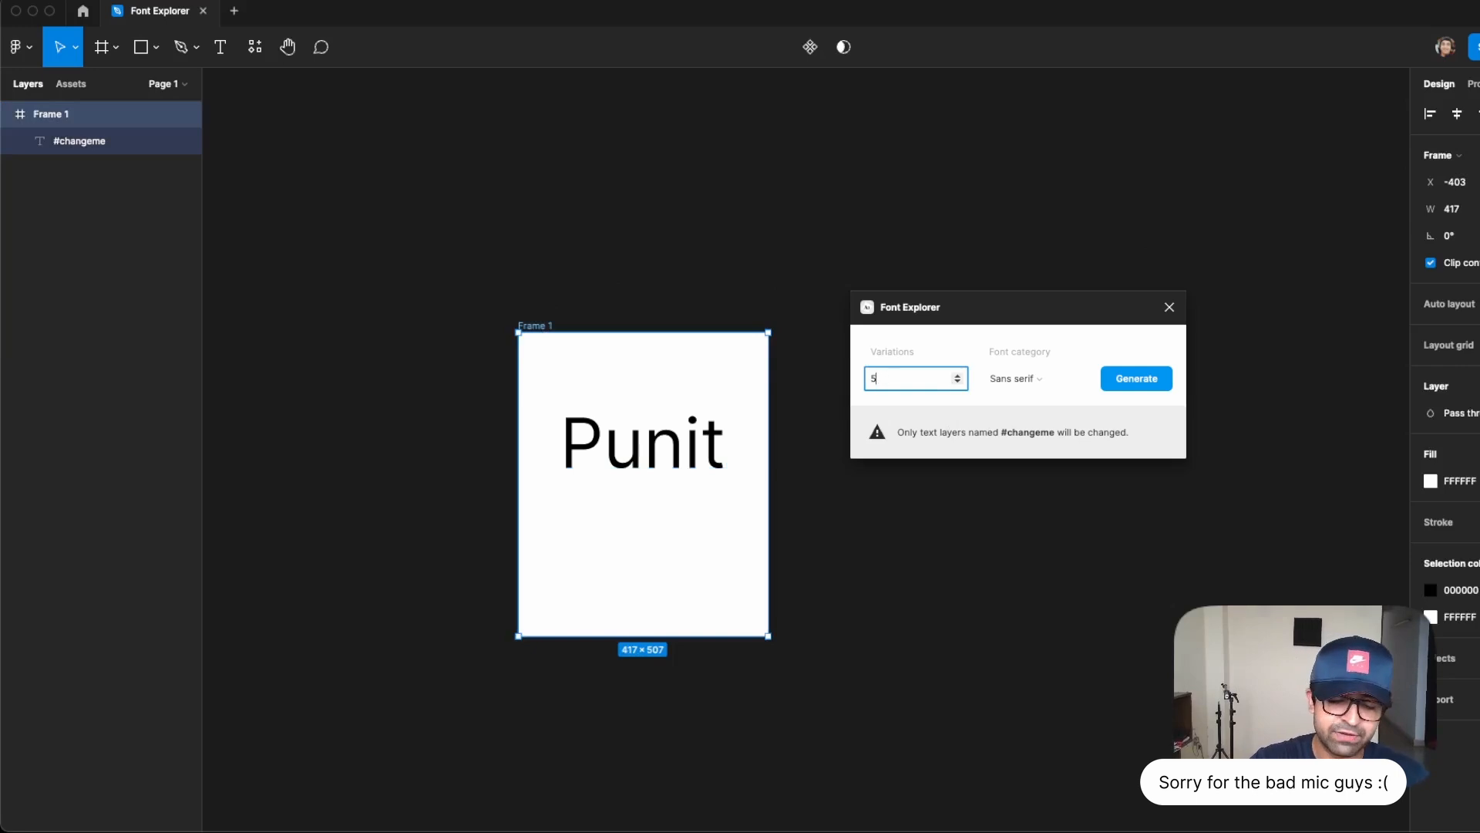
click(1033, 378)
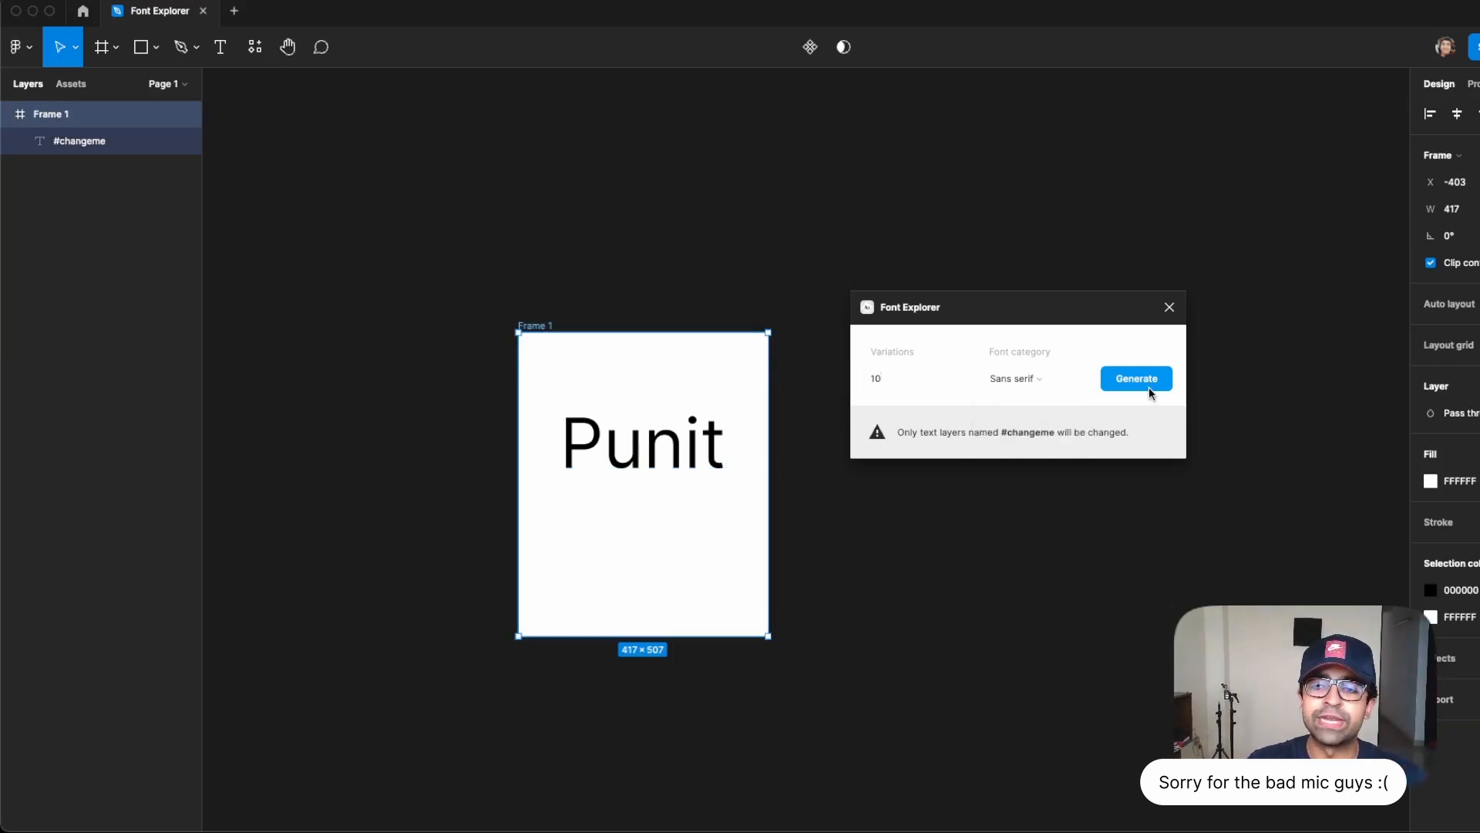
Generate the ten sans serif variation frames and review the Niramit one.
click(1135, 379)
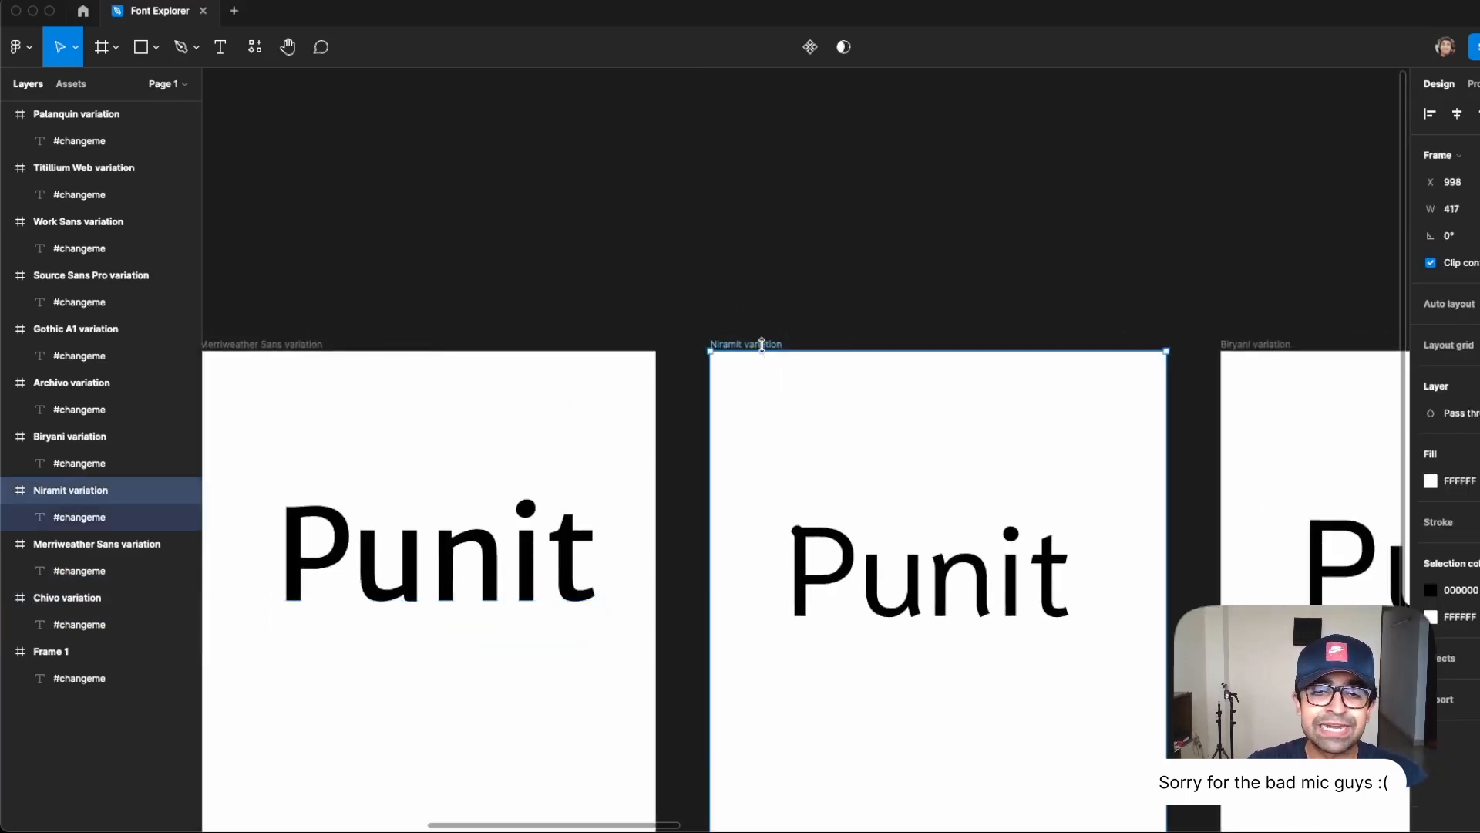
mouse_move(1017, 456)
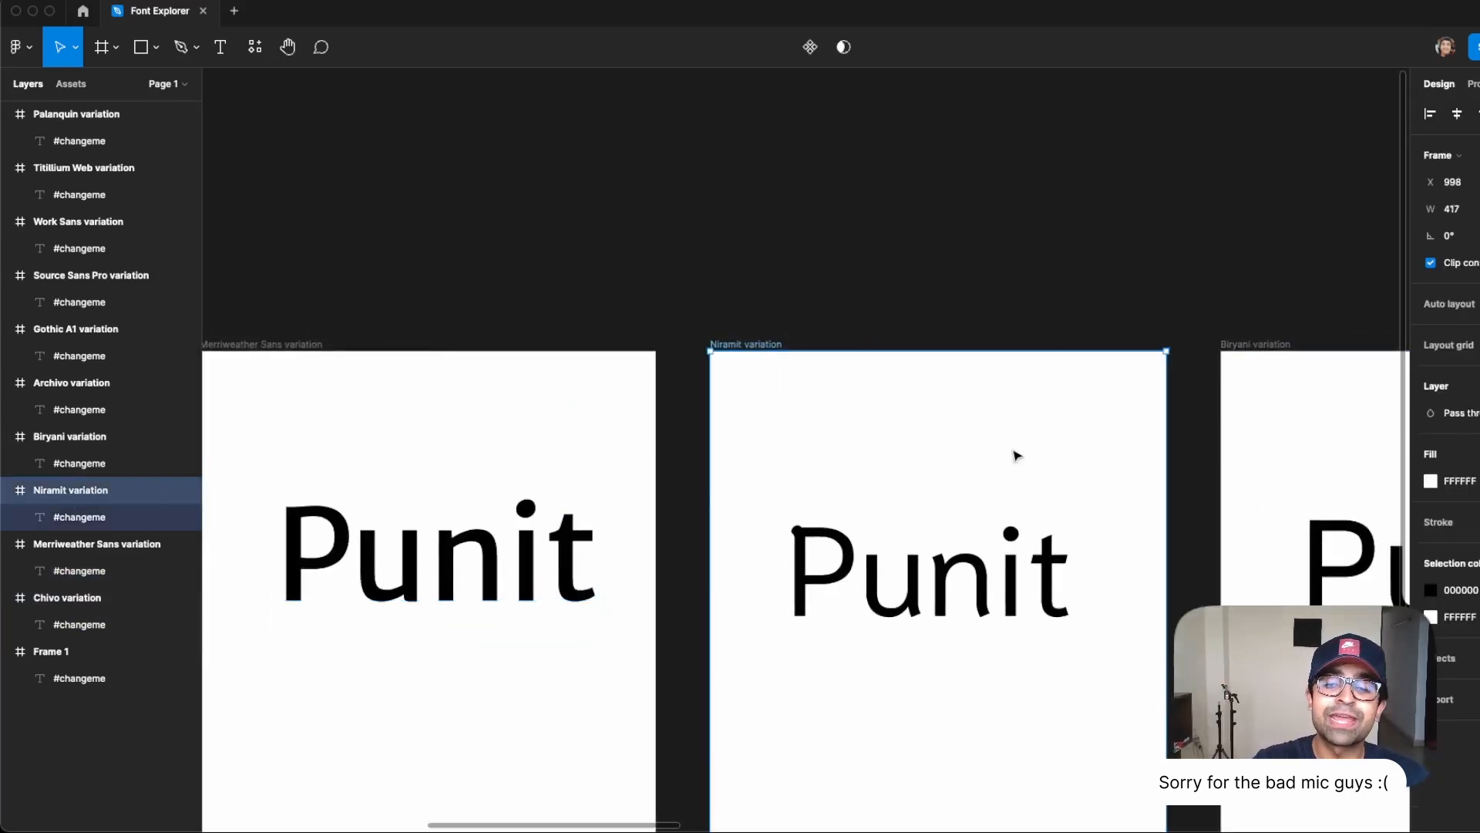
click(928, 566)
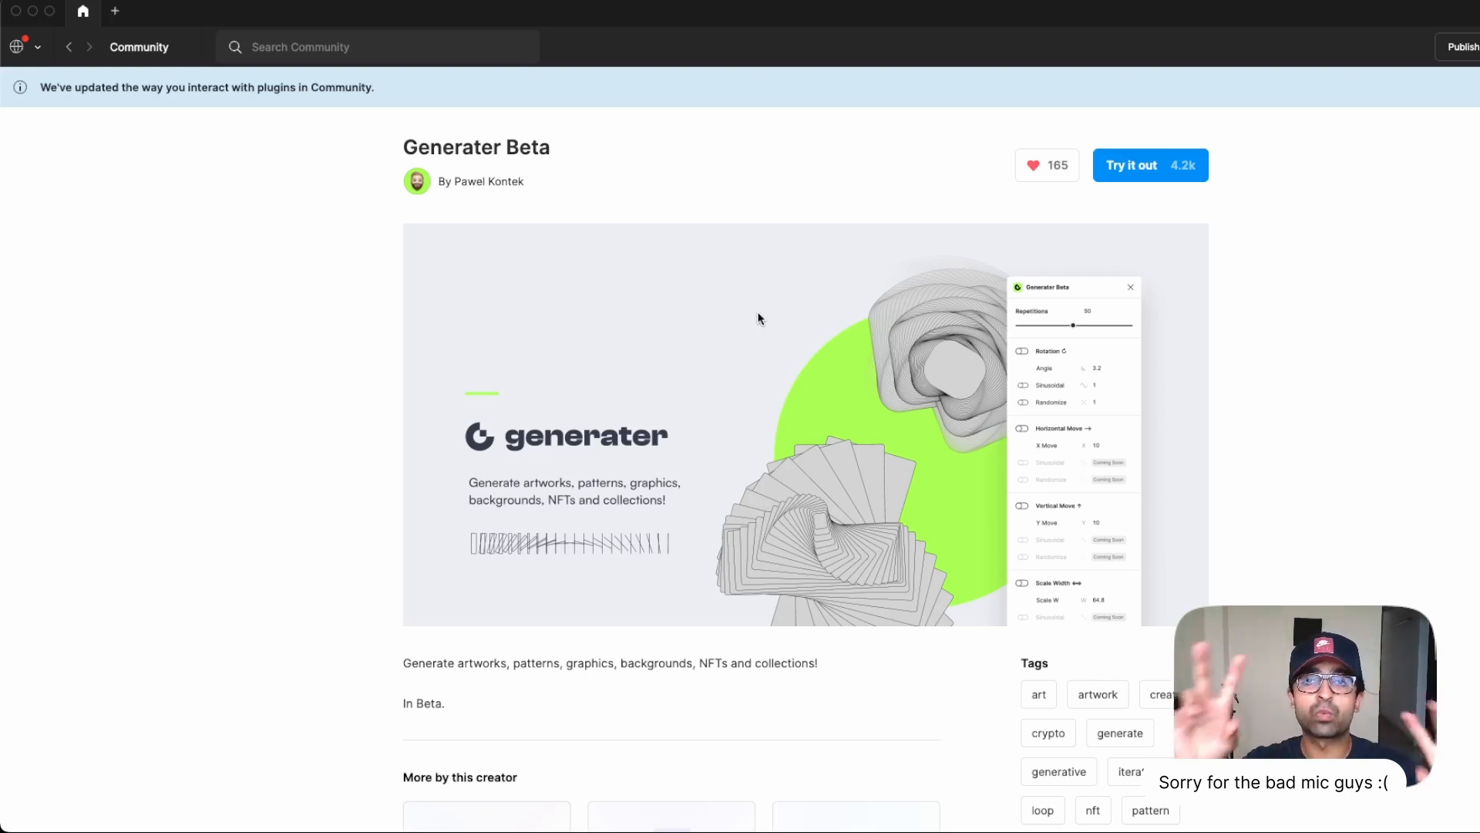
Launch Generater Beta via Try it out into the file with the blue circle.
click(1130, 165)
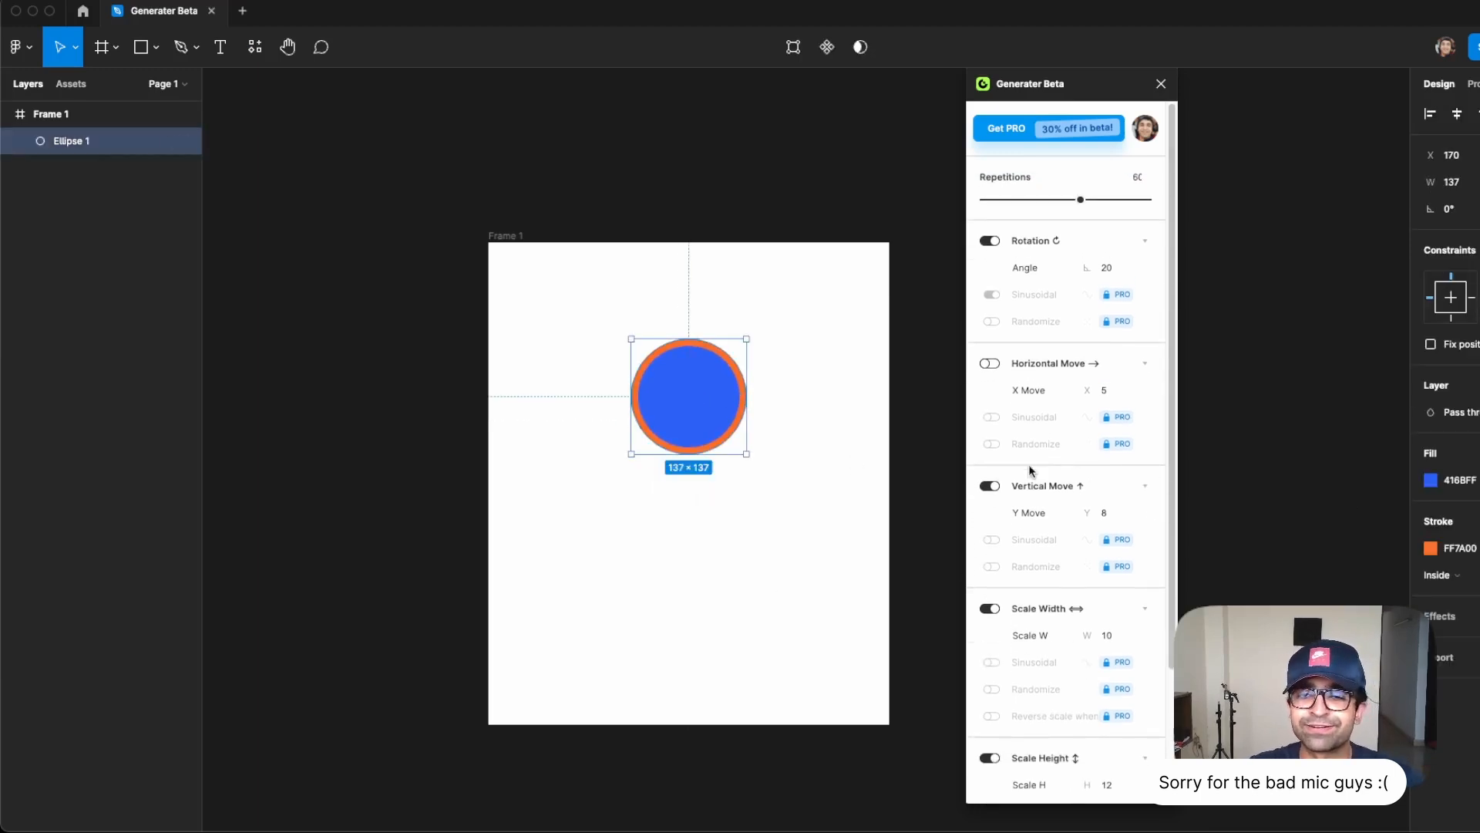
Generate repeated copies of the circle with Y Move 24 and Scale W 024.
click(989, 363)
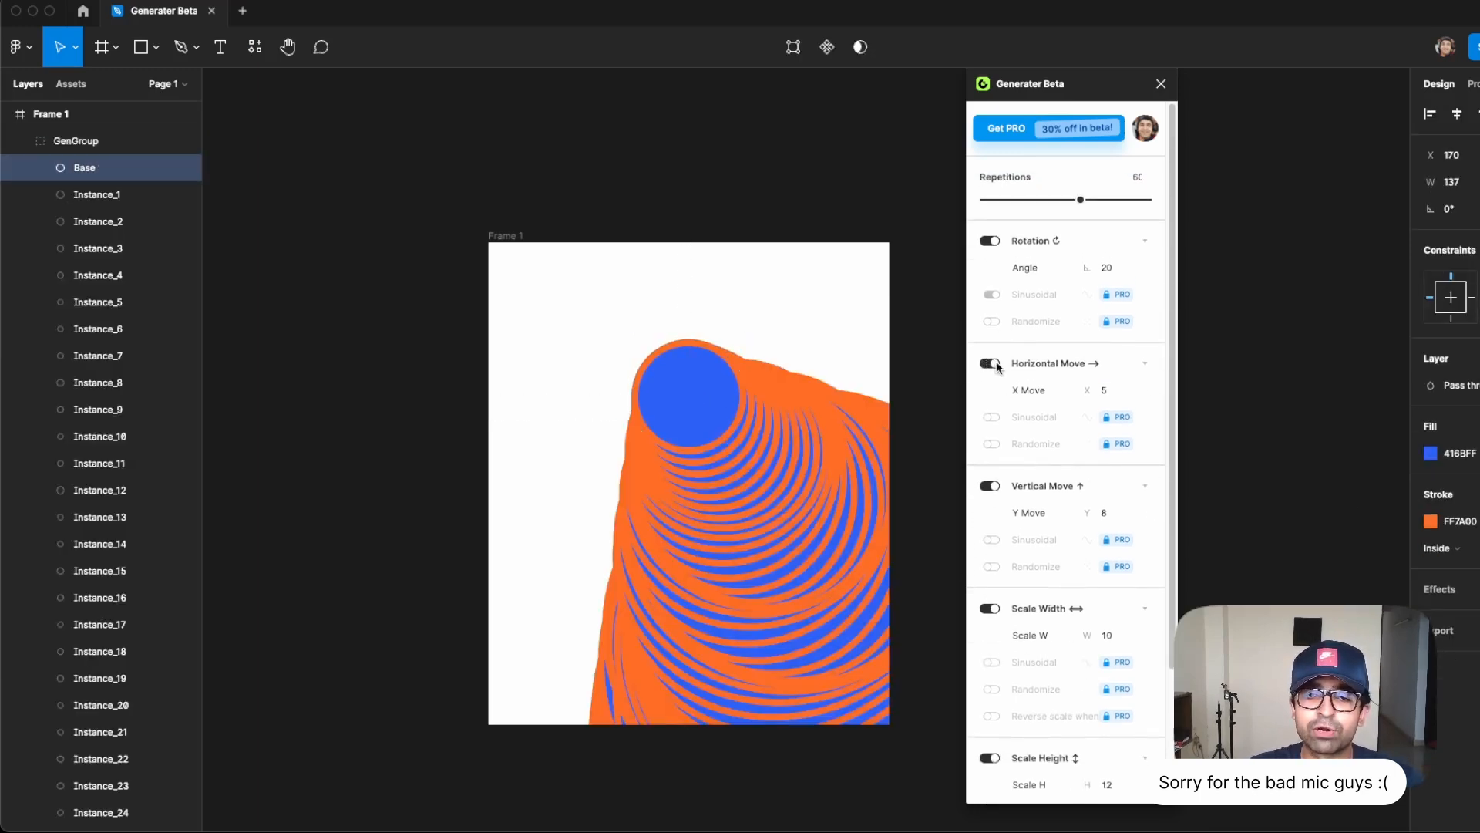
click(689, 396)
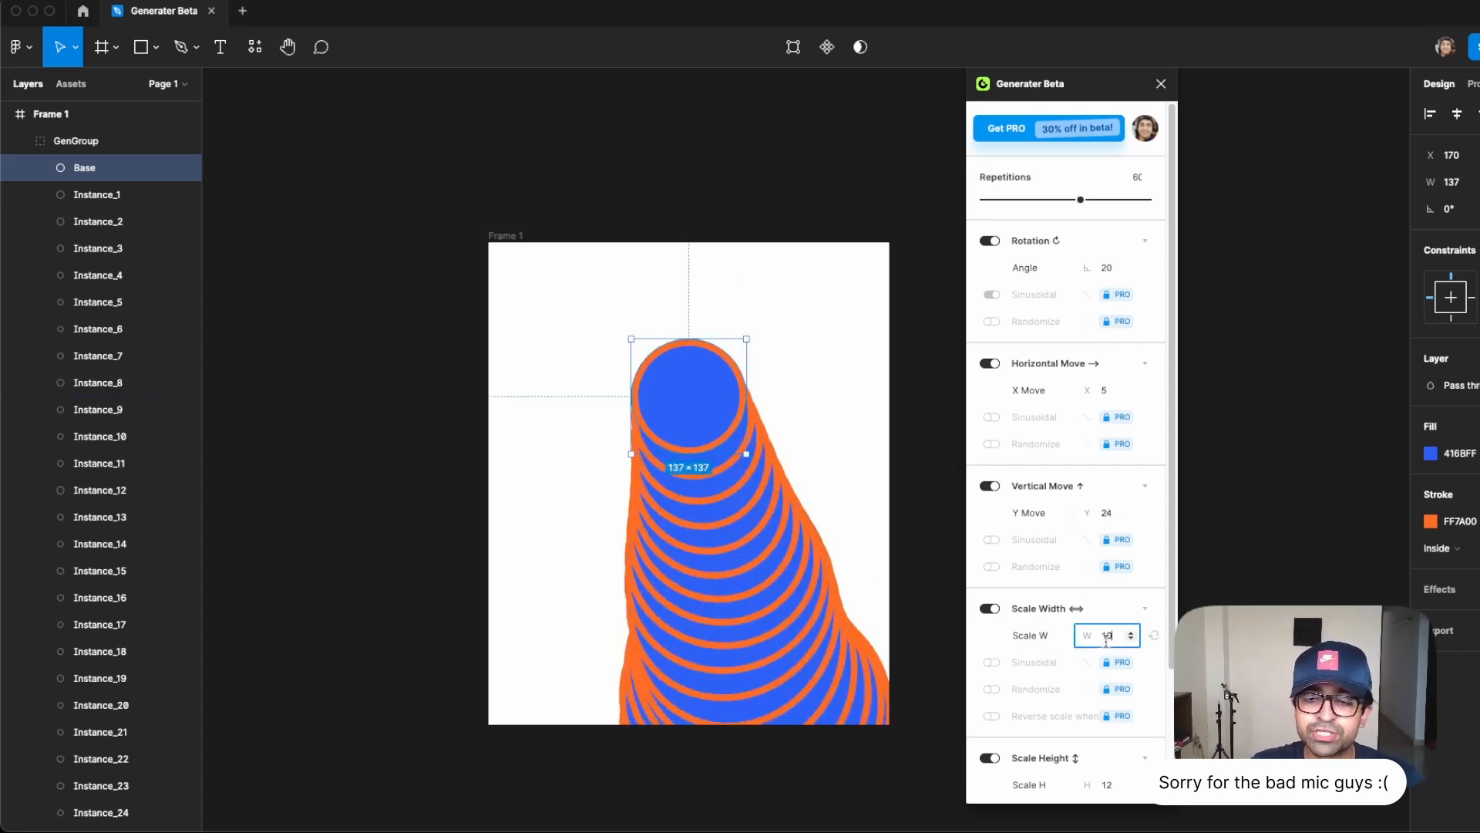
text(024)
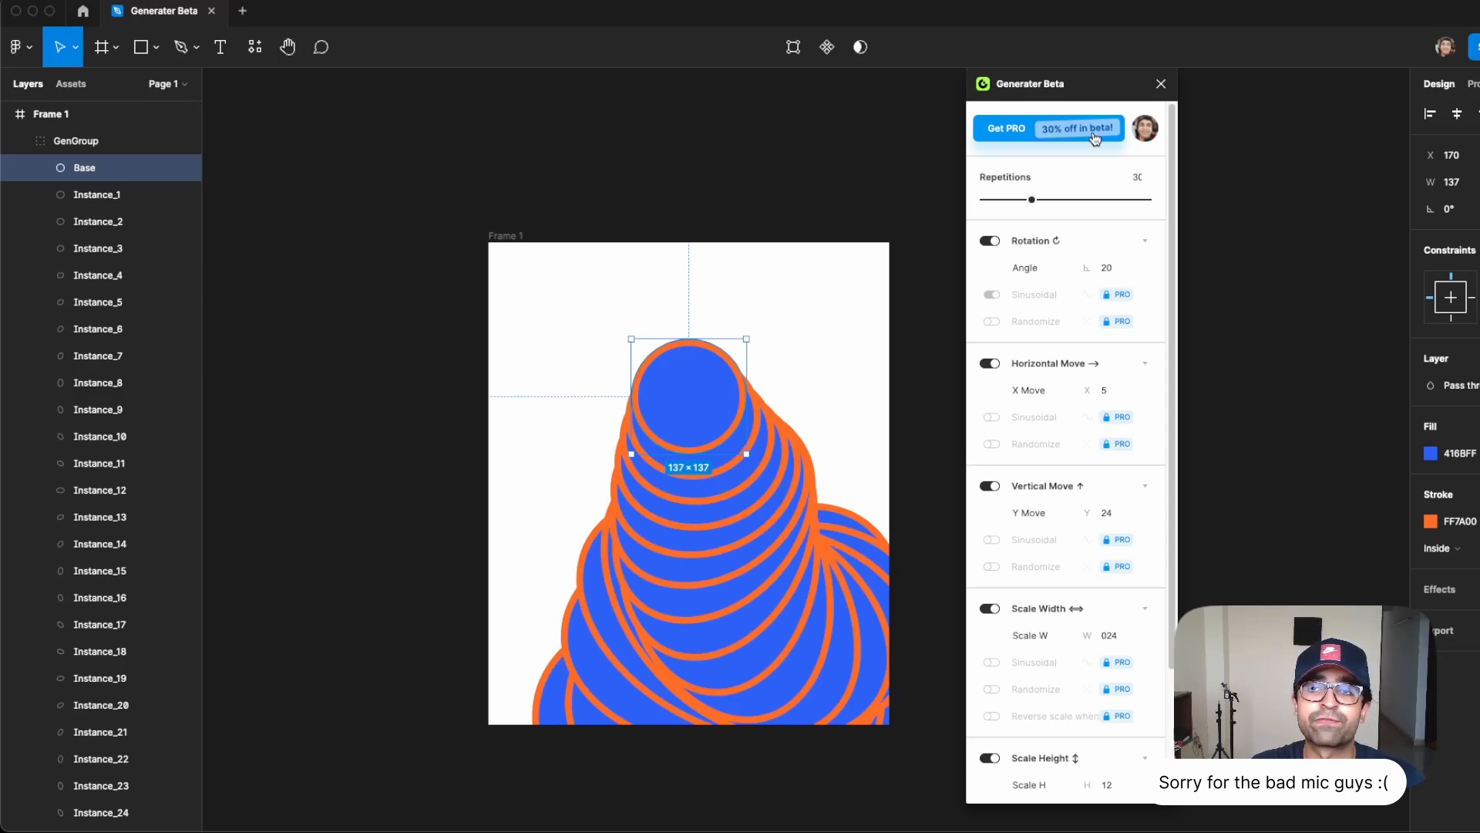
scroll(down, 3)
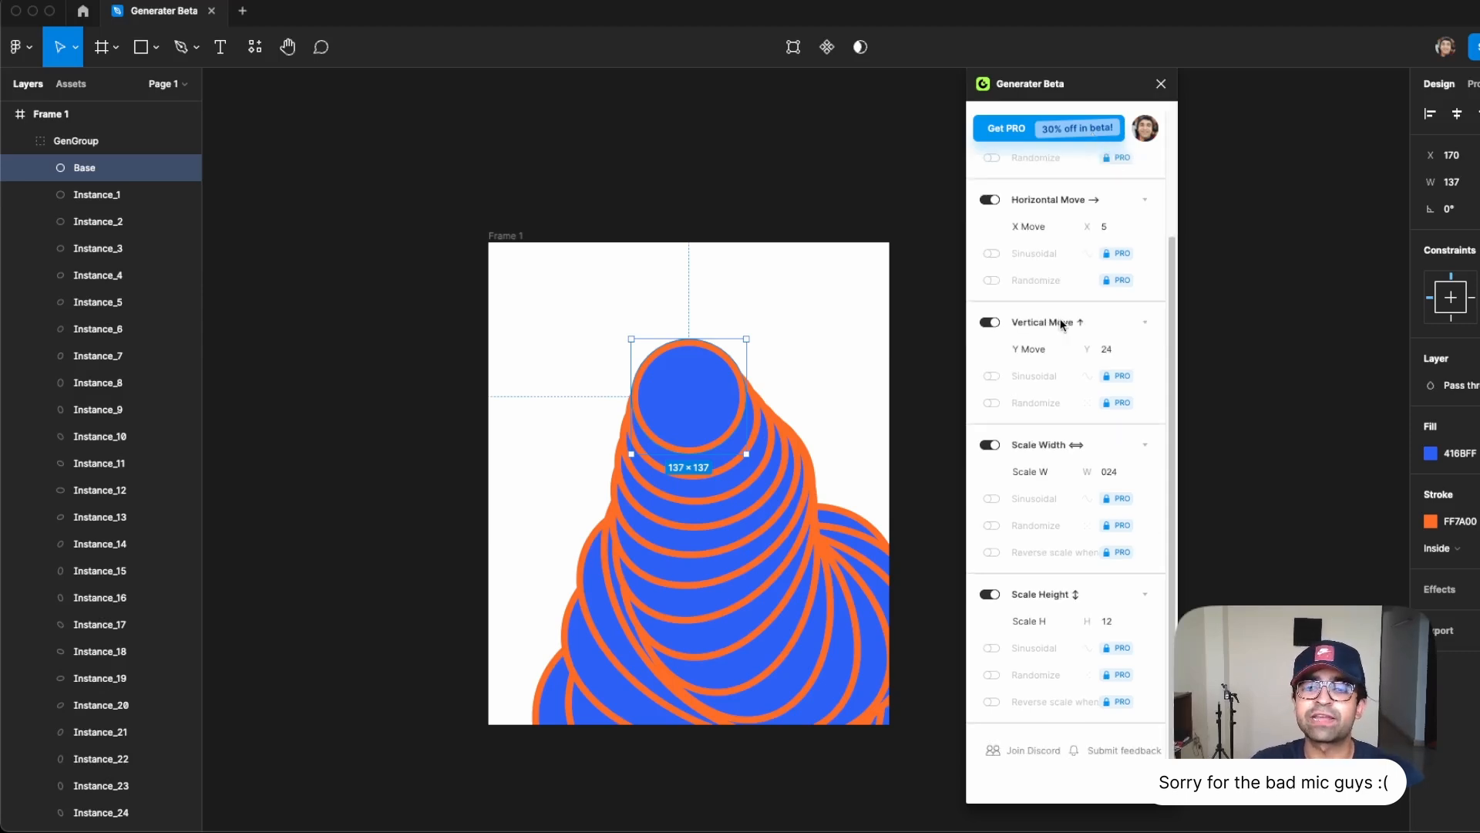
scroll(up, 3)
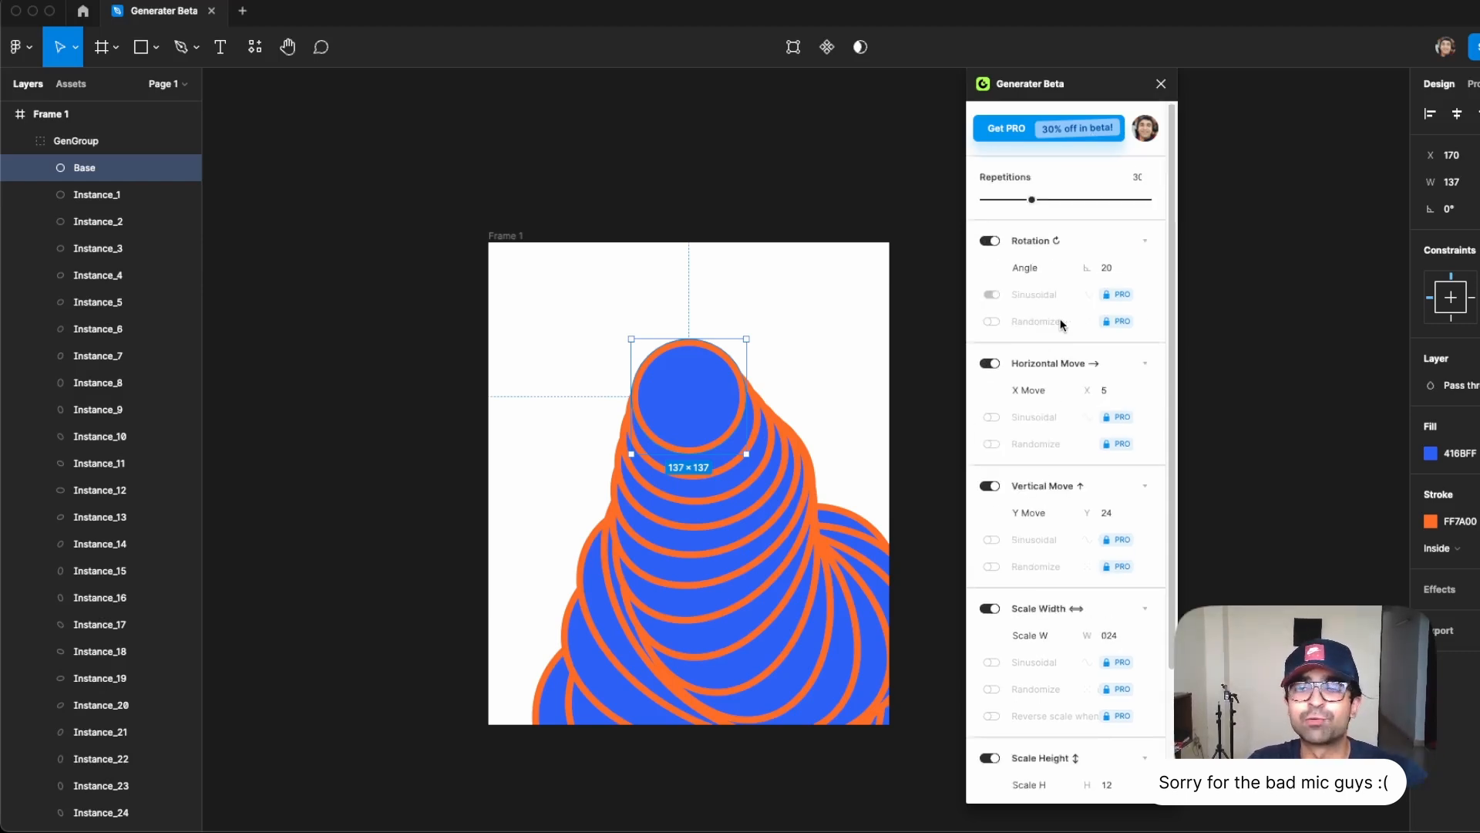
scroll(down, 3)
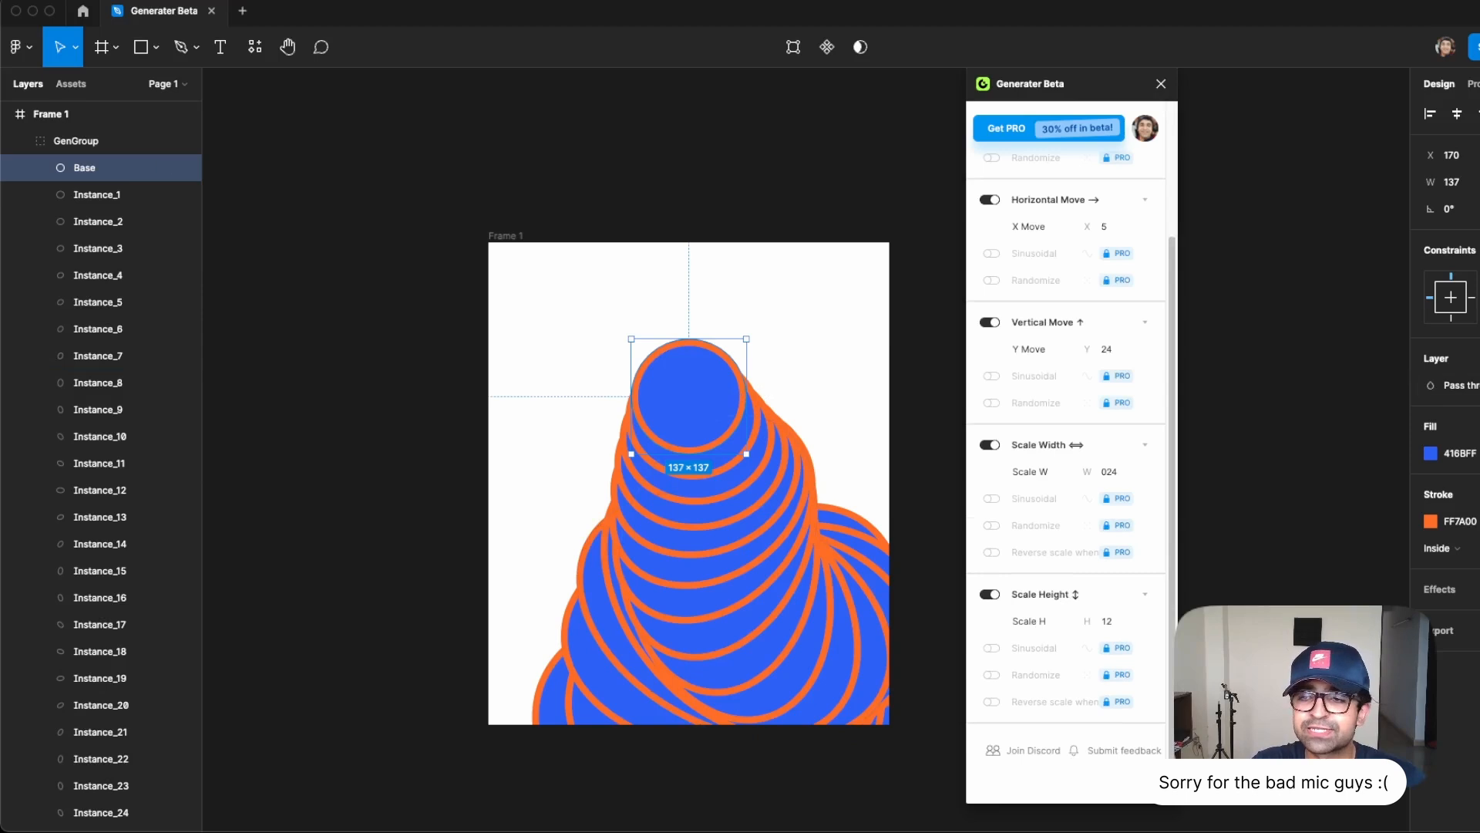
Set the base circle's fill to white and increase the repetitions.
click(1434, 454)
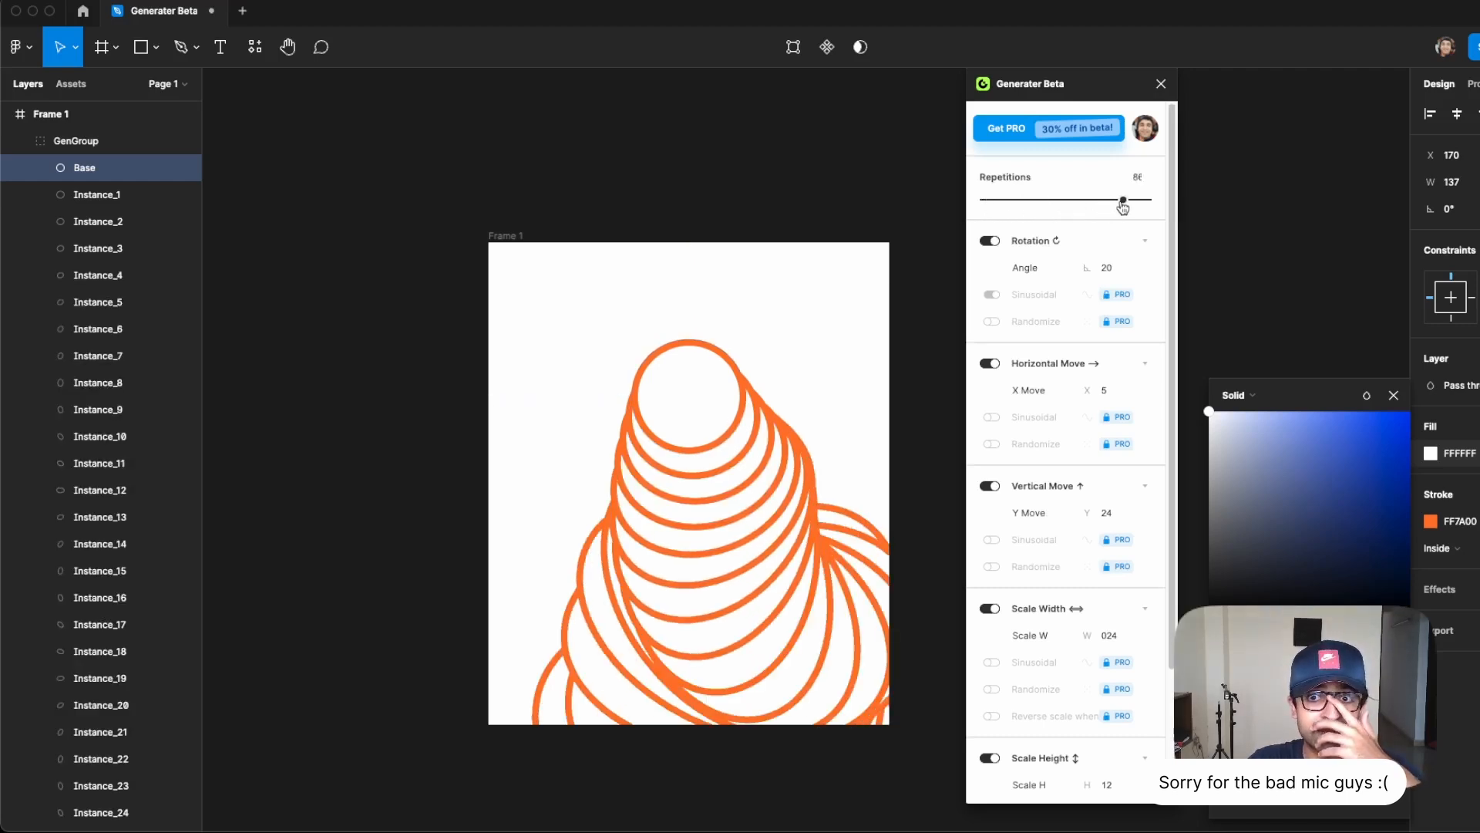
click(686, 396)
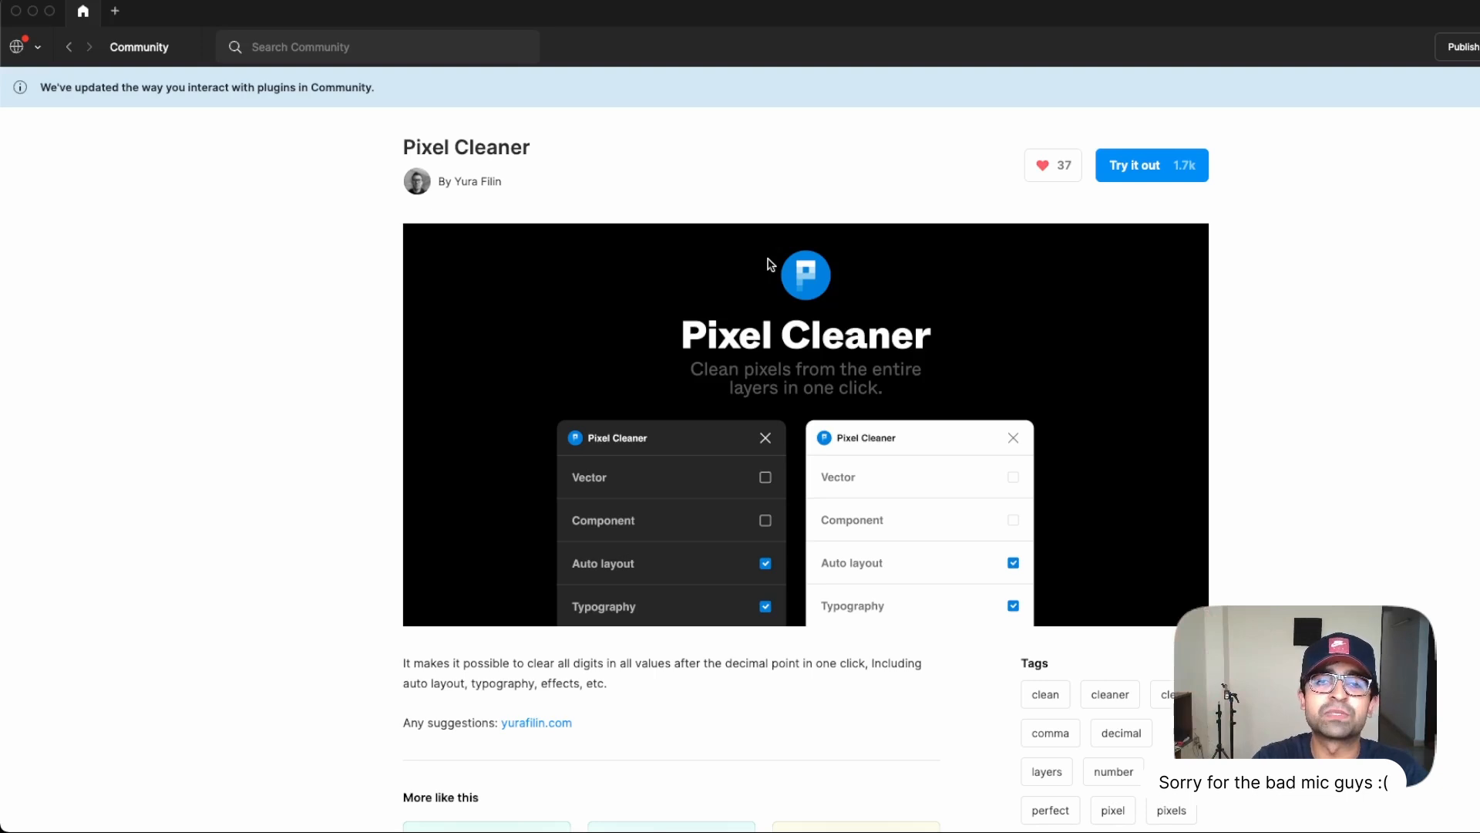
mouse_move(742, 190)
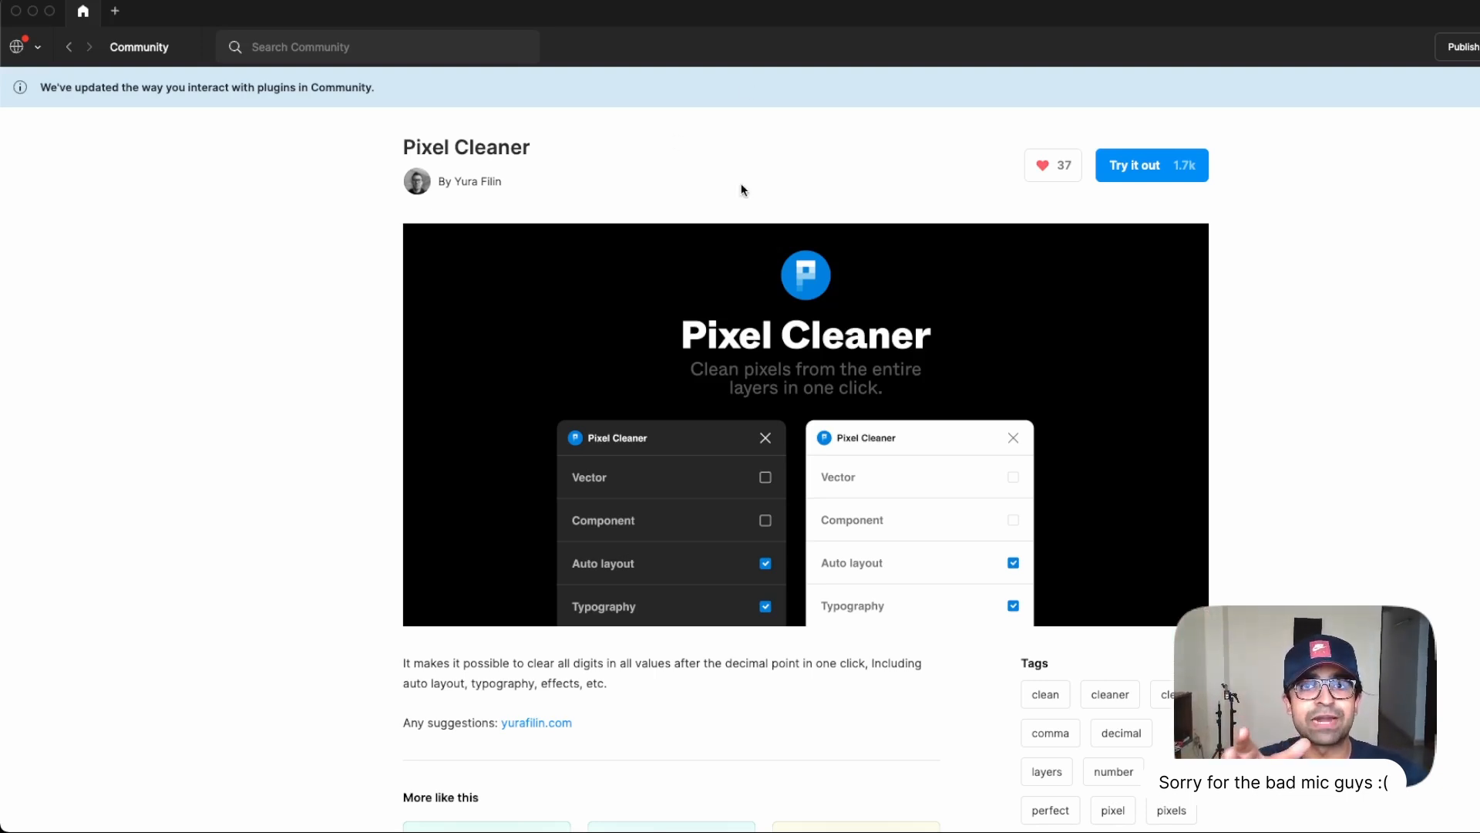
Launch Pixel Cleaner via Try it out into the file with two gray rectangles.
click(1132, 165)
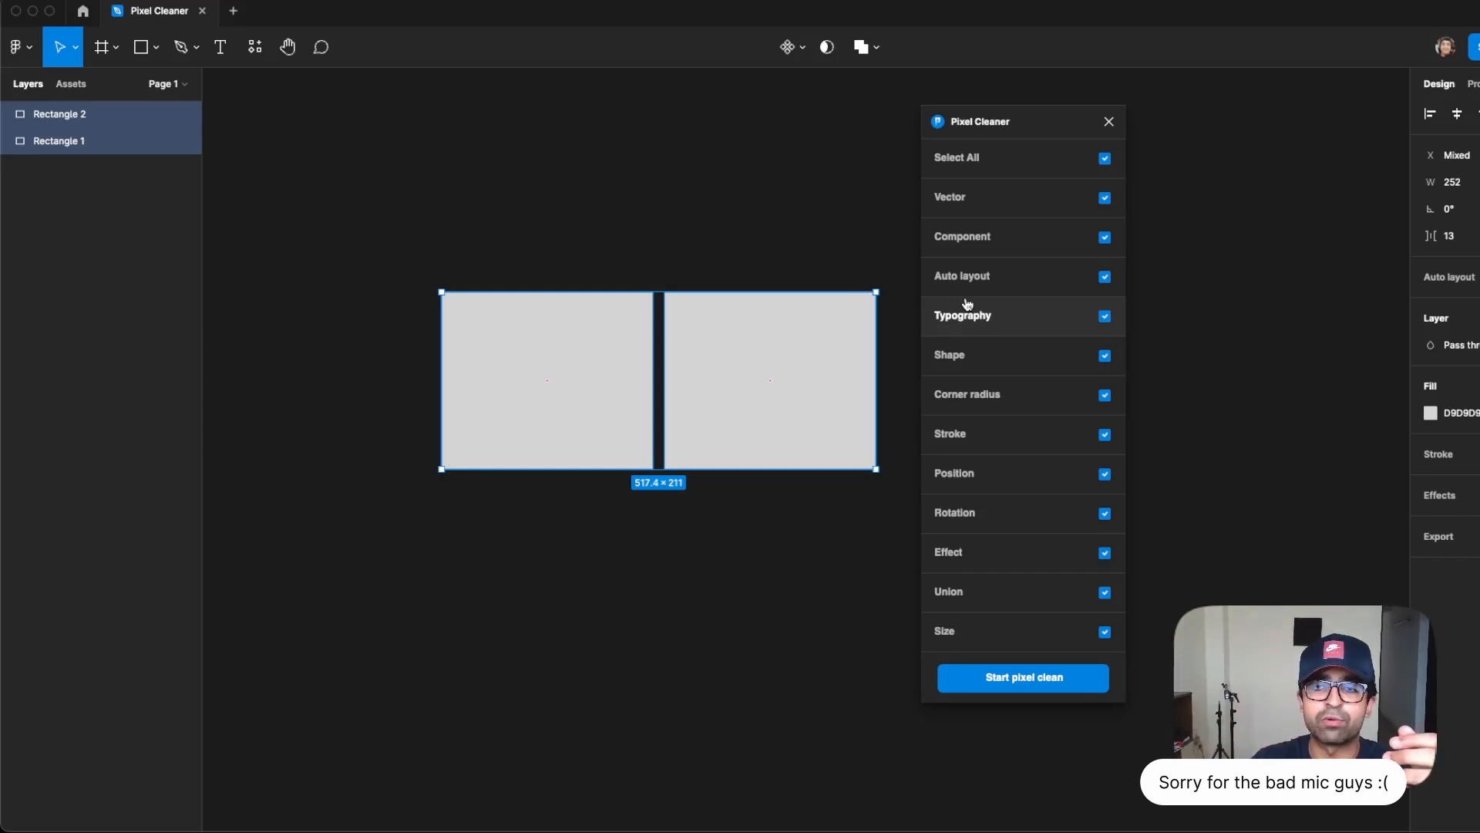
Toggle Select All off and on, then run the pixel clean on both rectangles.
click(1103, 157)
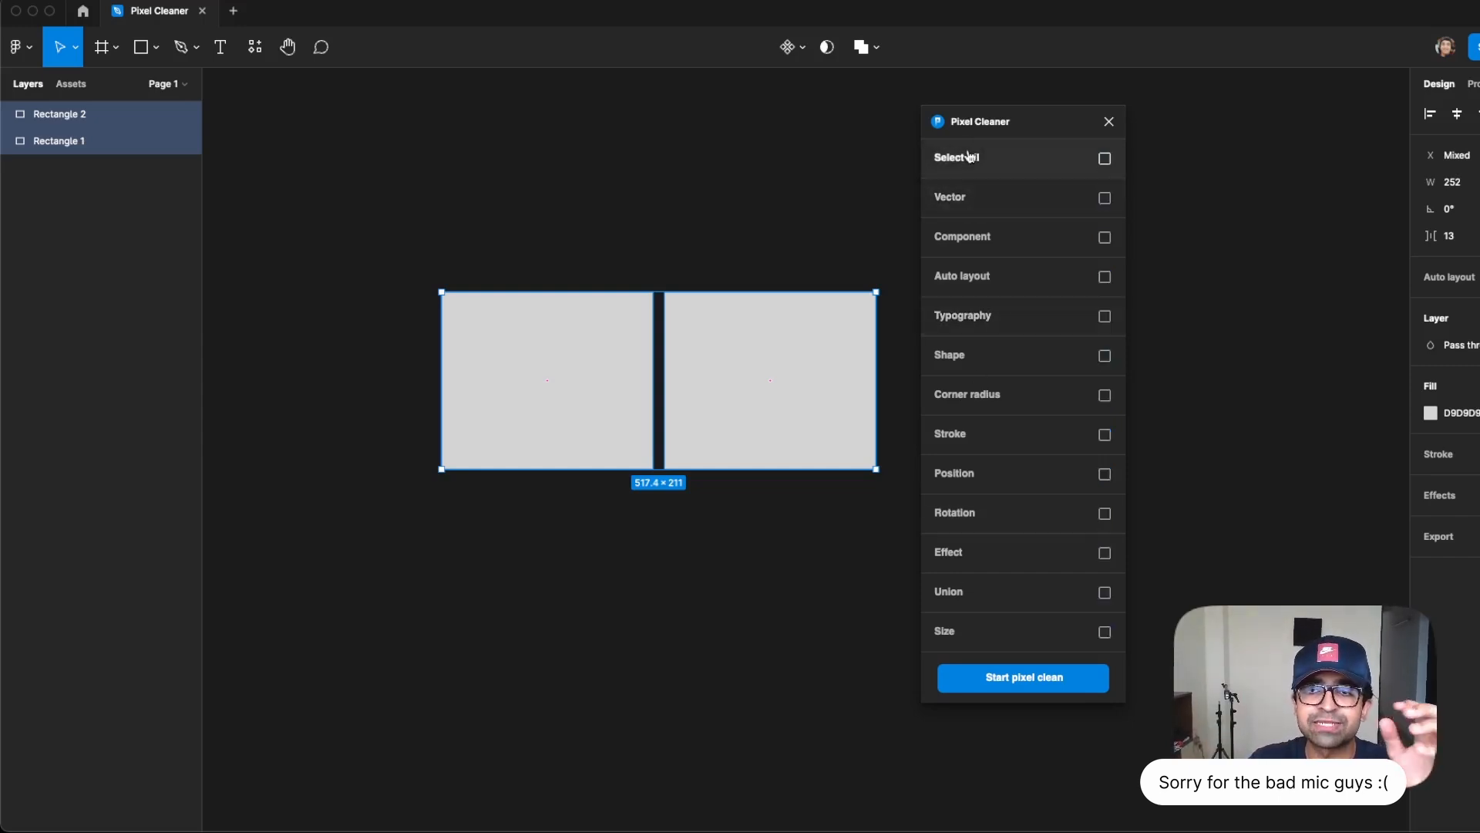
click(1103, 157)
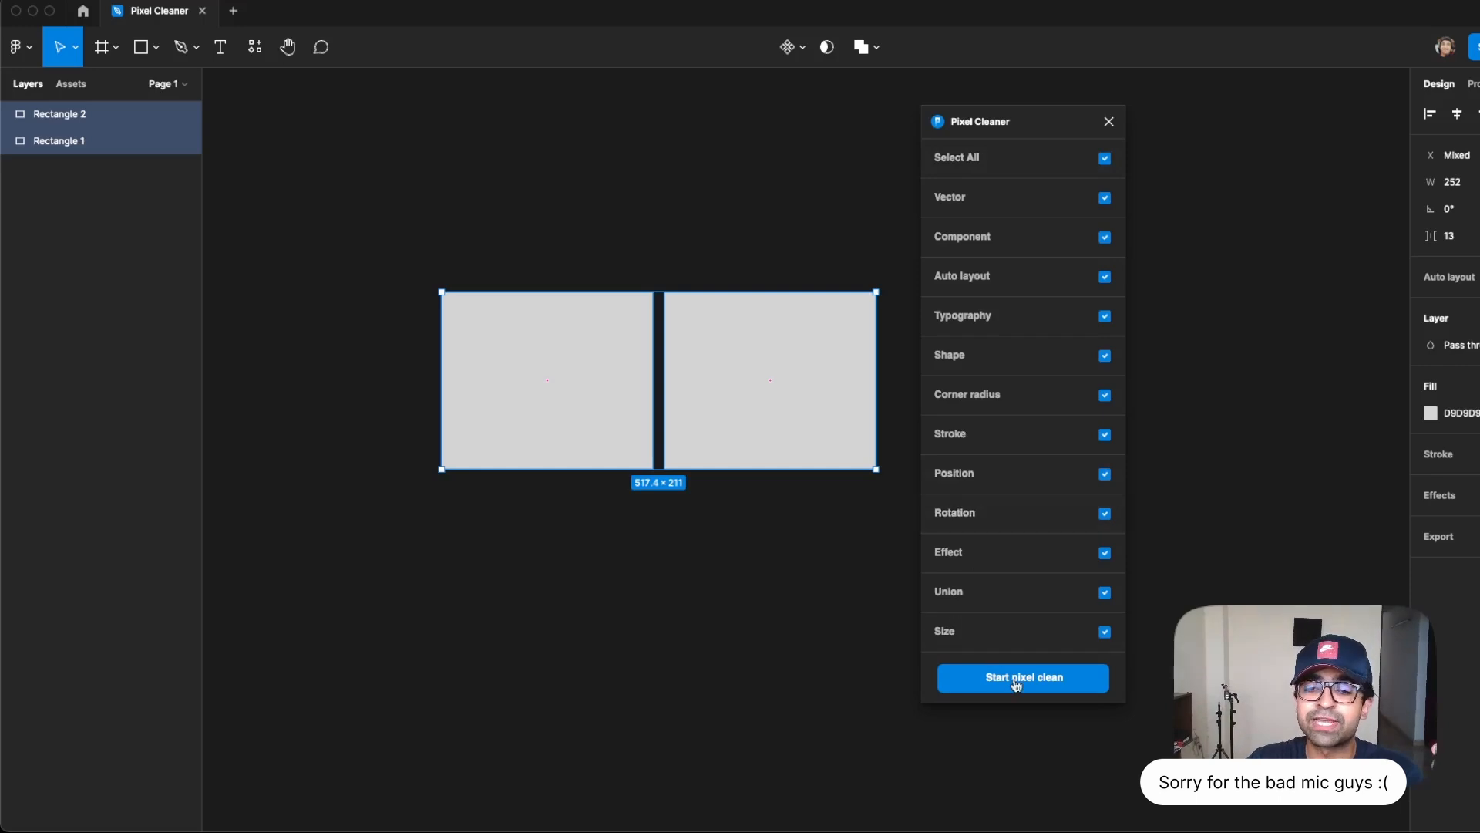
click(1022, 677)
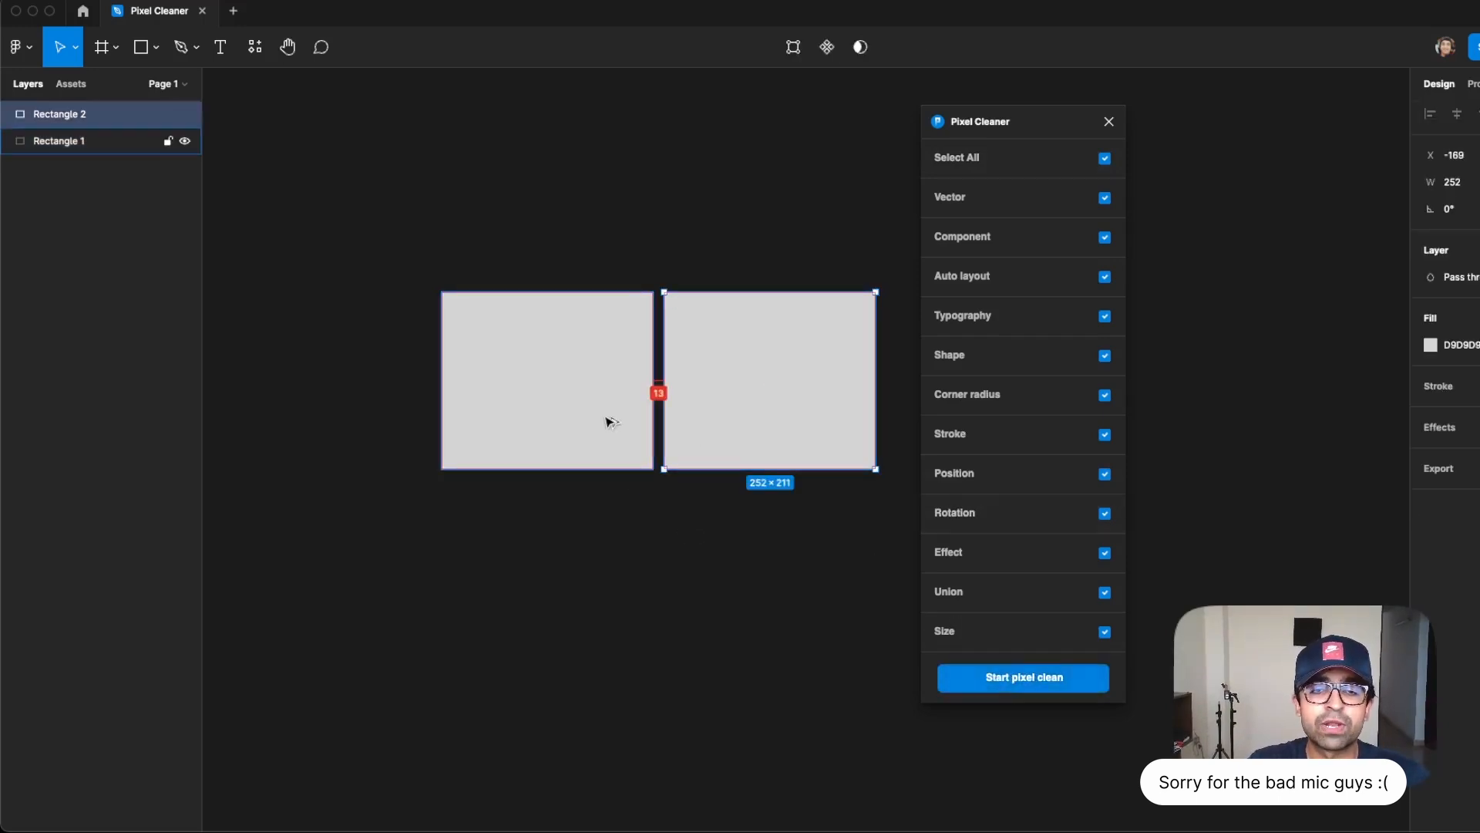
mouse_move(626, 410)
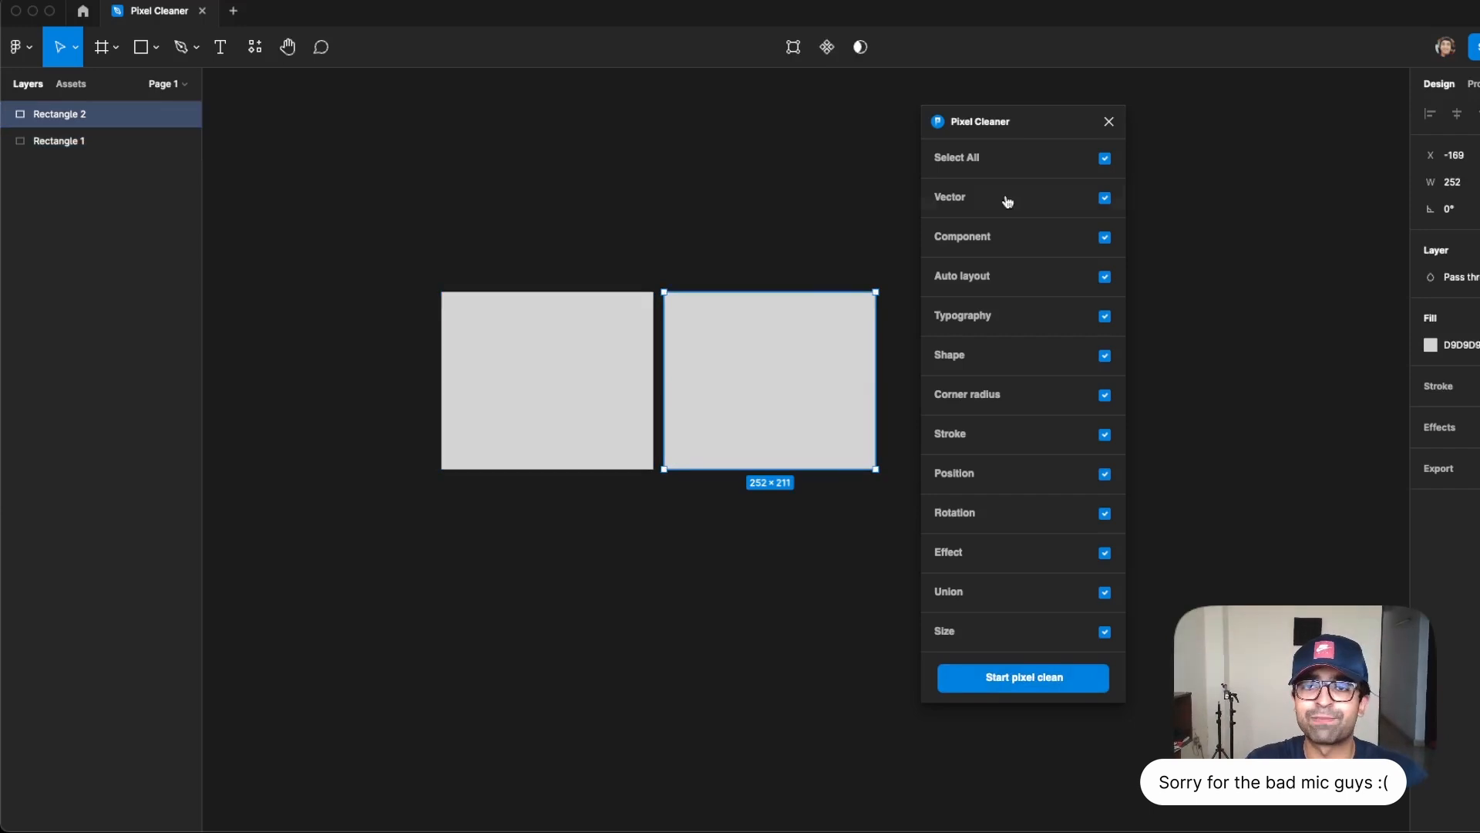
mouse_move(593, 249)
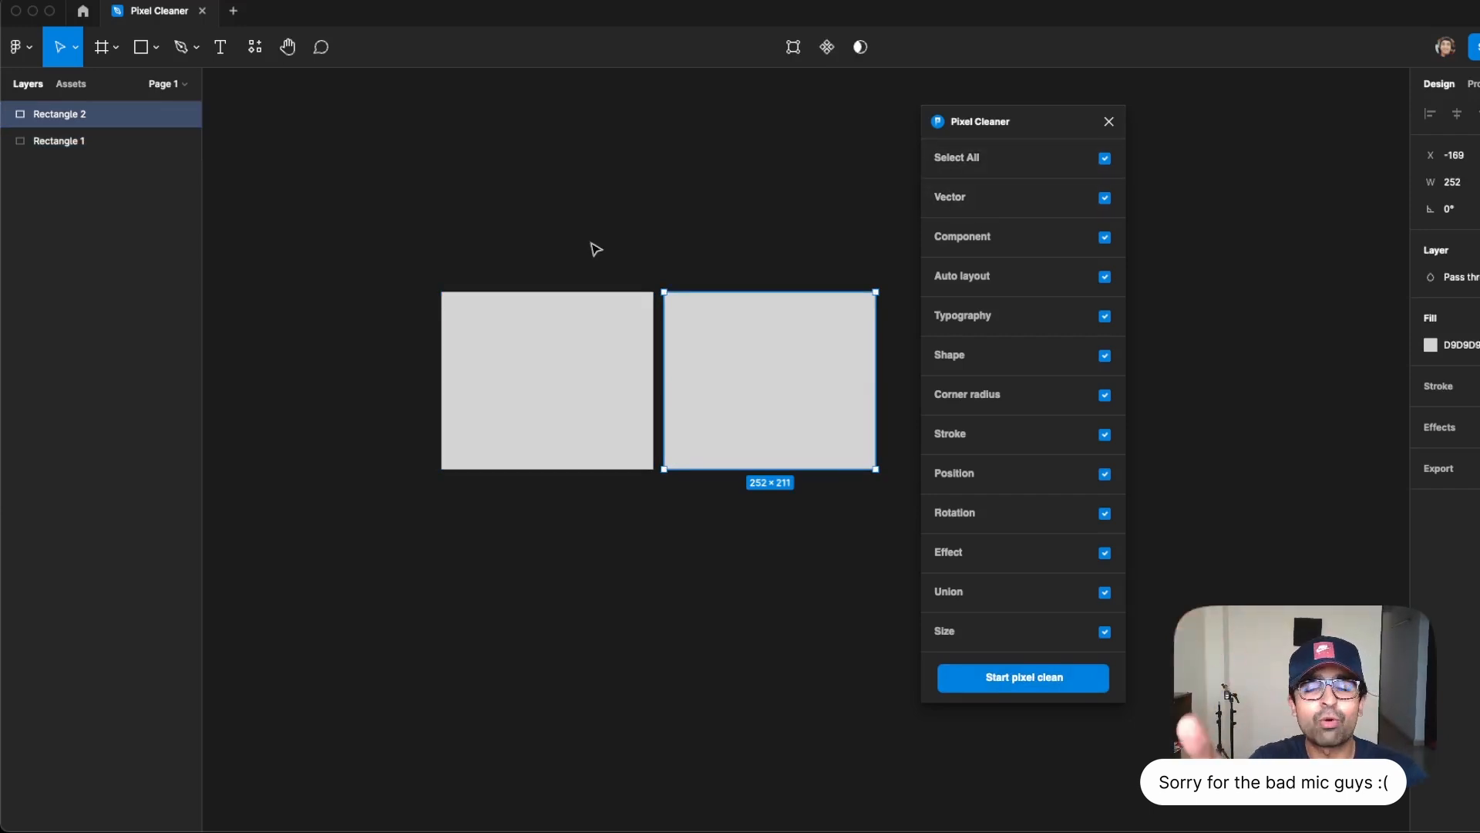
mouse_move(1057, 117)
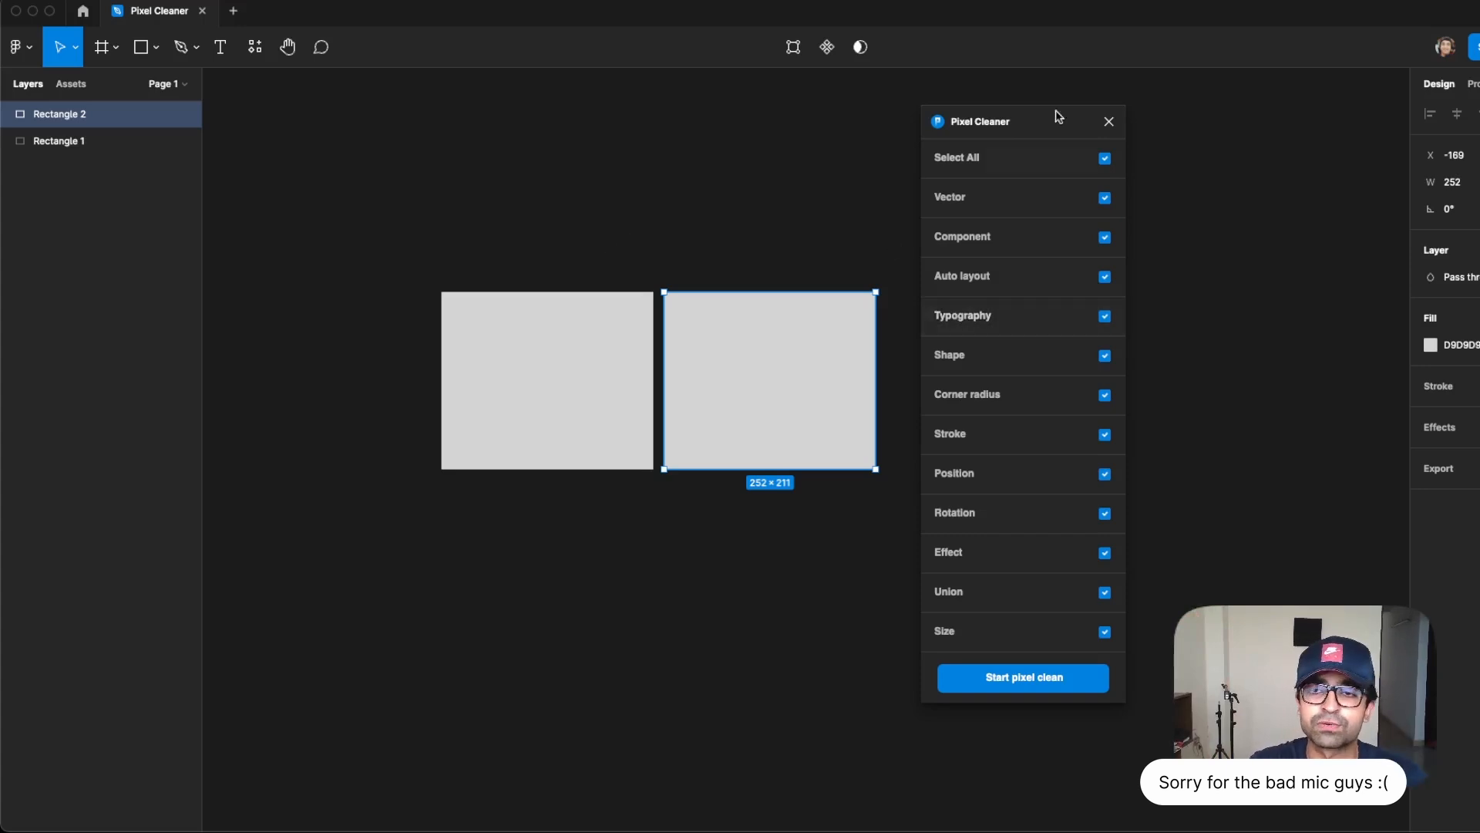